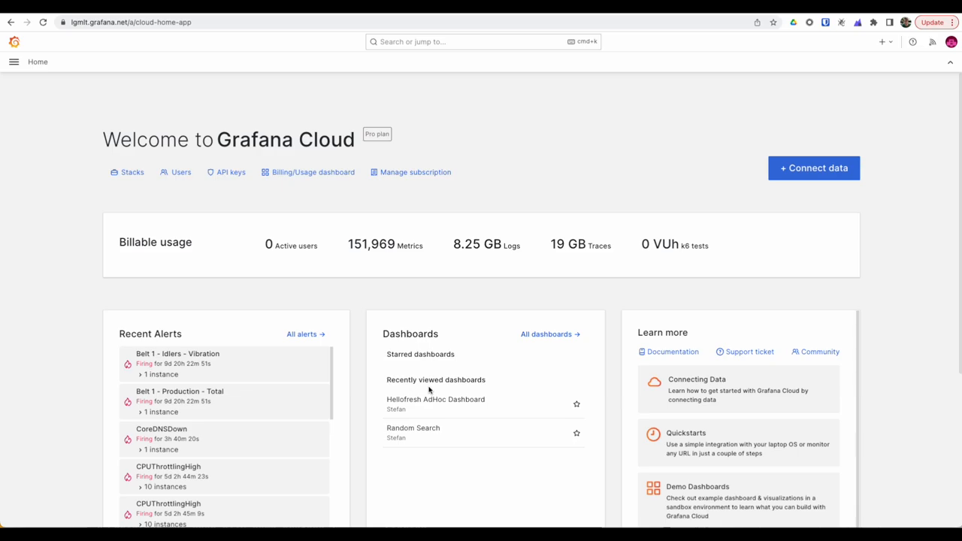
pyautogui.moveTo(73, 76)
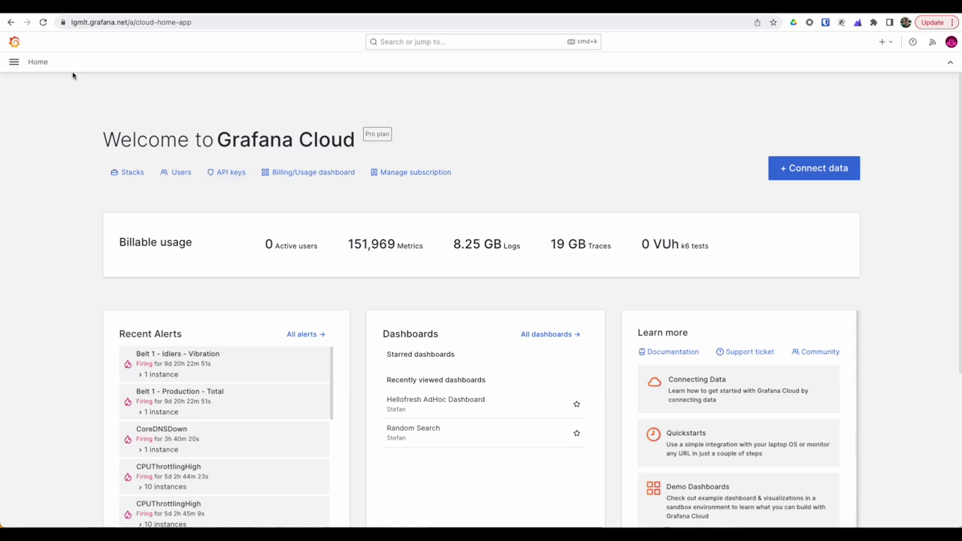
# Open Explore from the main navigation menu to query the logs data source.
pyautogui.click(14, 62)
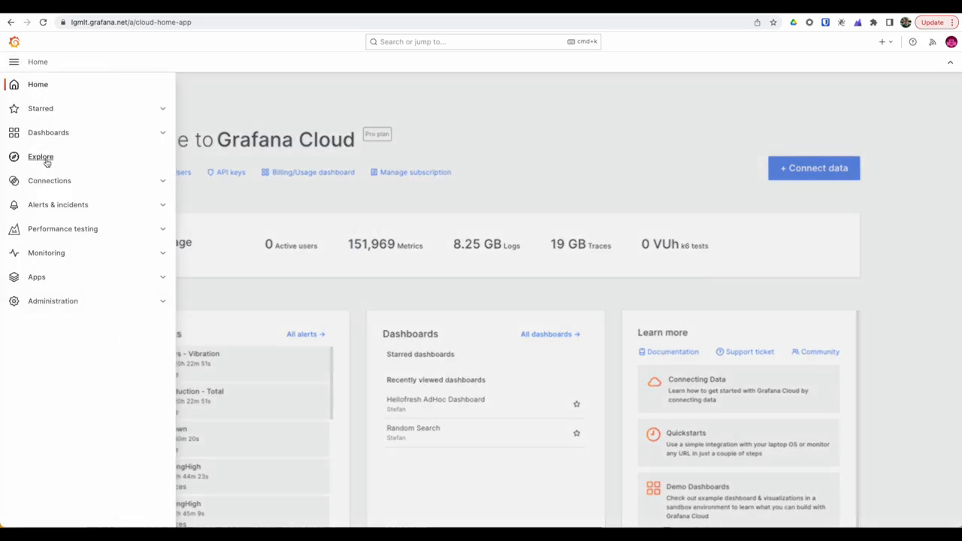
pyautogui.click(40, 156)
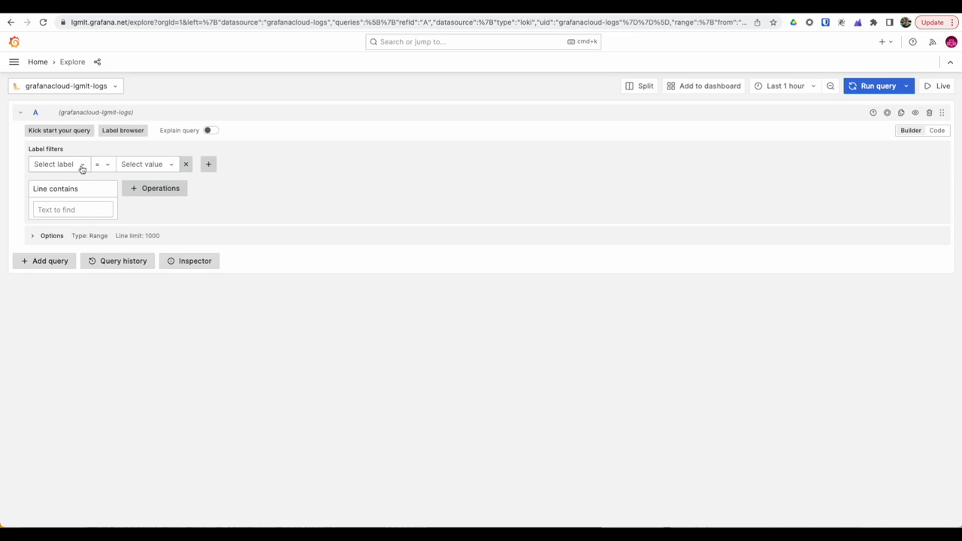
# Add a label filter app = ecommerce and run the log query.
pyautogui.click(59, 164)
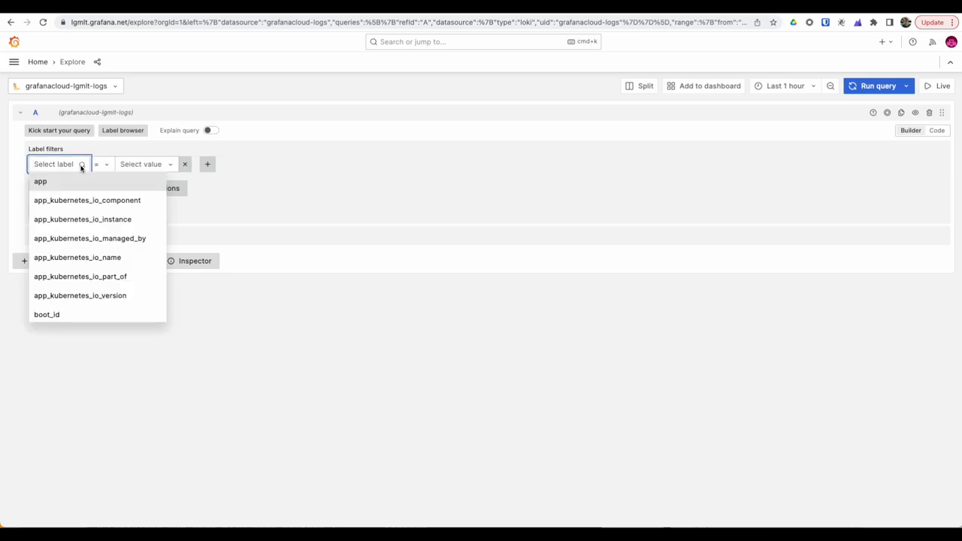
pyautogui.moveTo(54, 183)
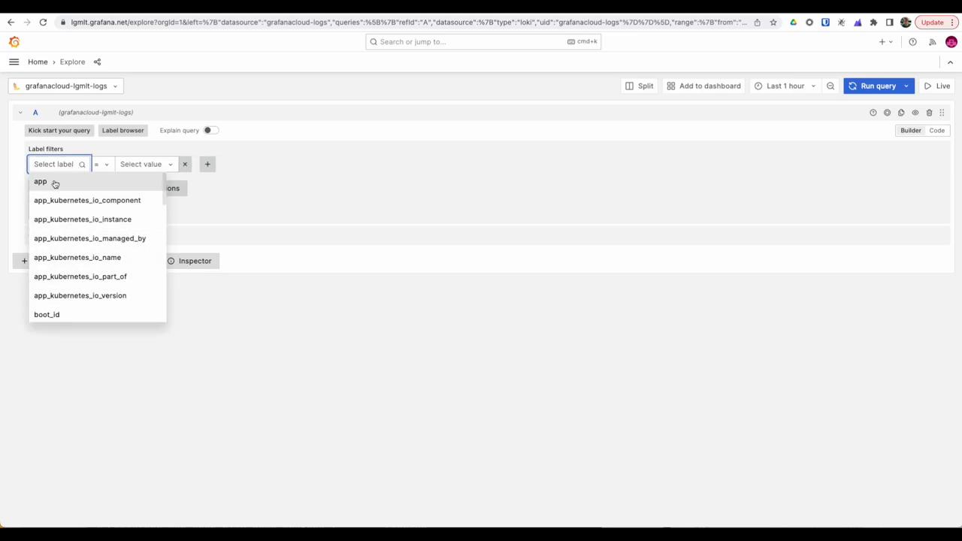
pyautogui.click(39, 181)
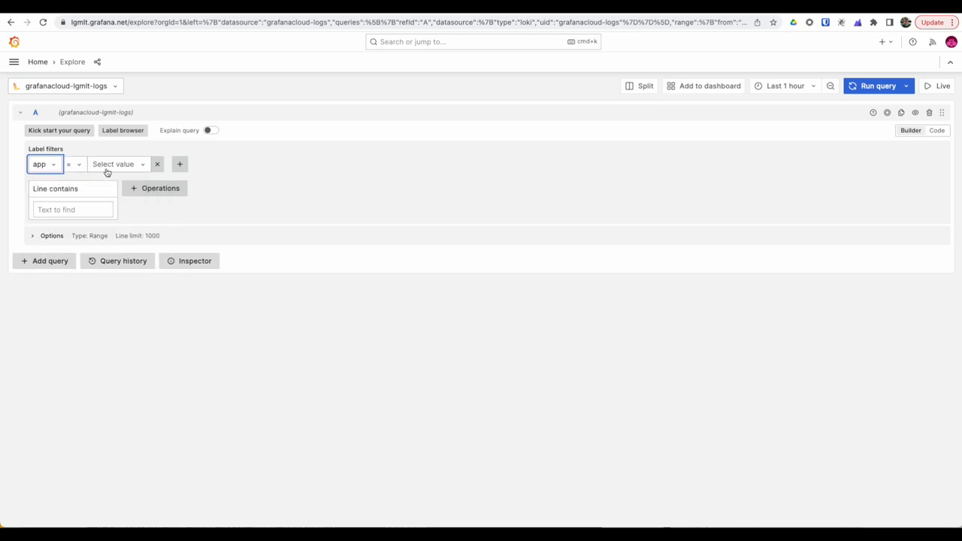
pyautogui.click(117, 164)
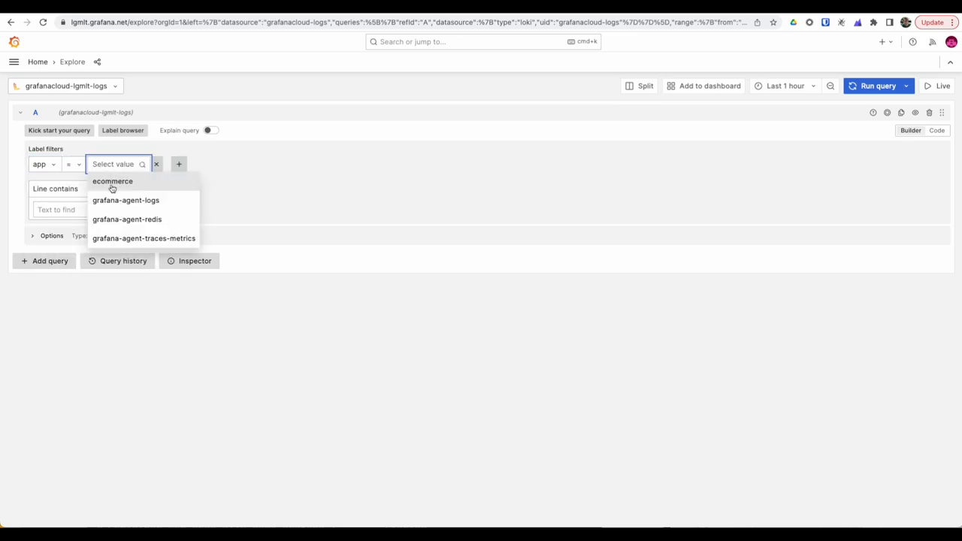
pyautogui.click(111, 182)
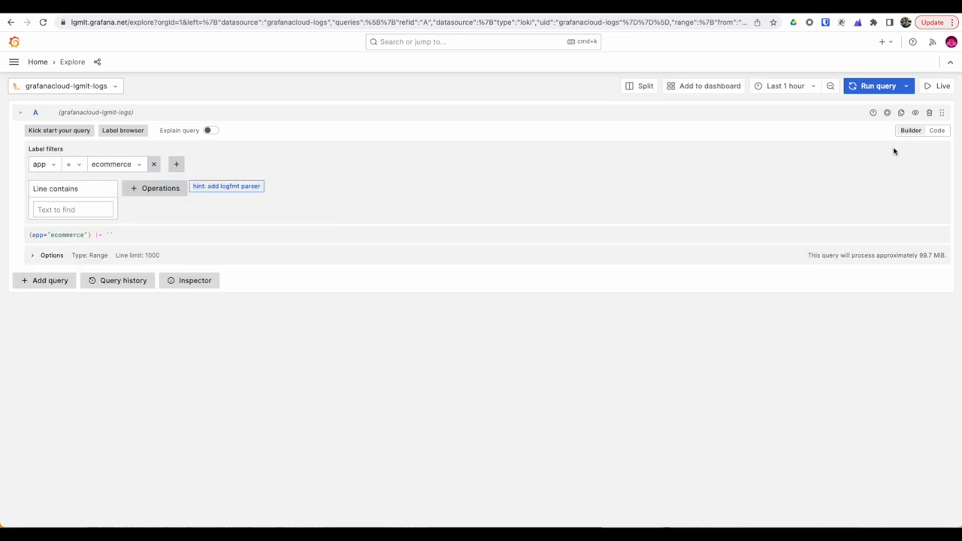
pyautogui.click(880, 85)
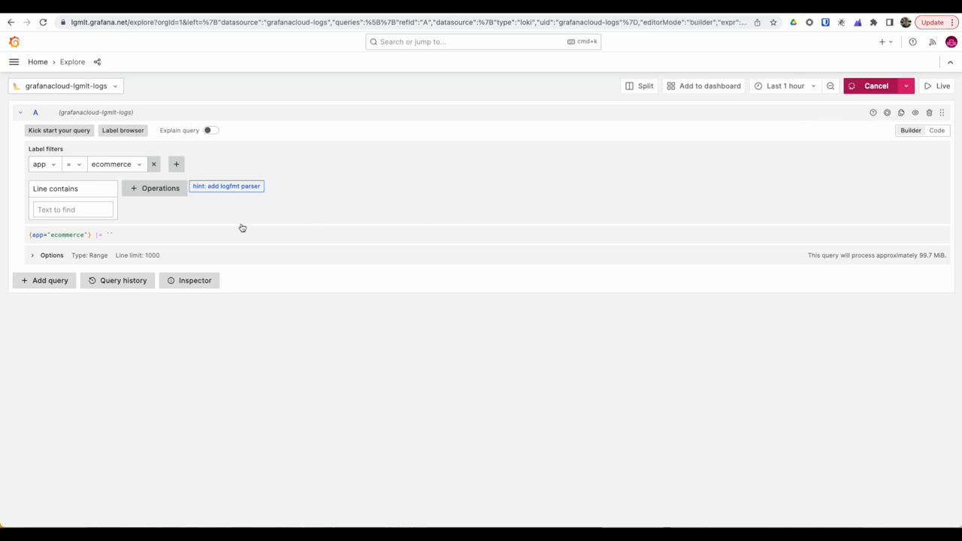
pyautogui.click(875, 85)
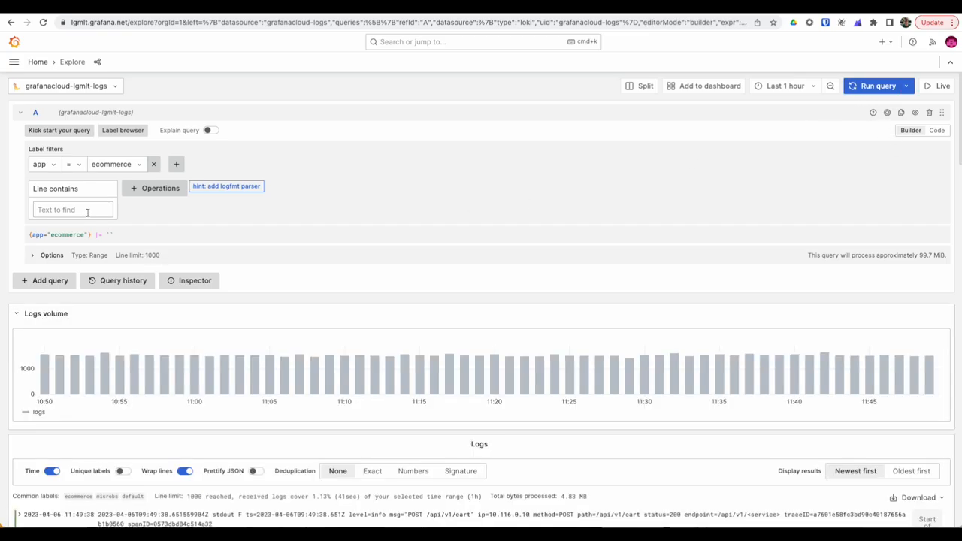
pyautogui.moveTo(155, 188)
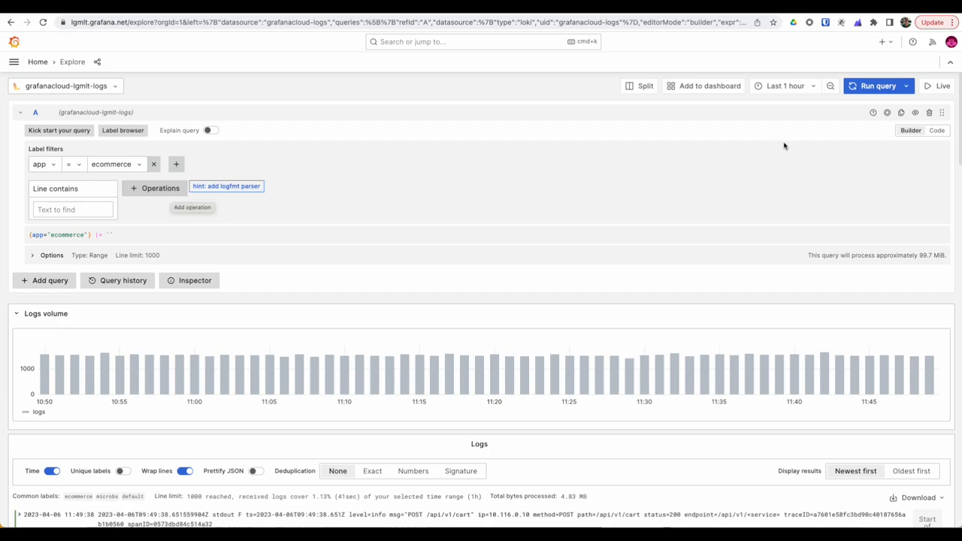
pyautogui.moveTo(950, 85)
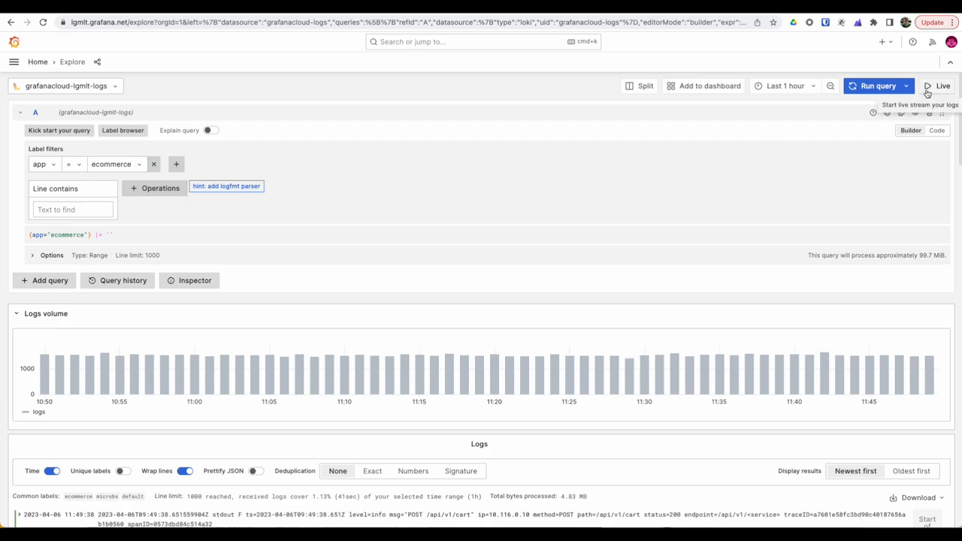
# Turn on Live streaming so new ecommerce log lines arrive continuously.
pyautogui.click(952, 85)
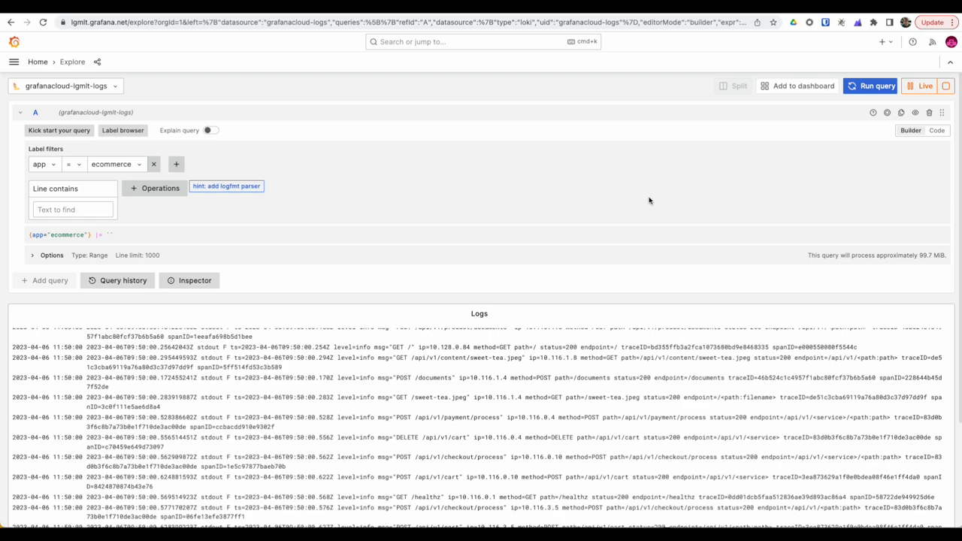
pyautogui.moveTo(705, 186)
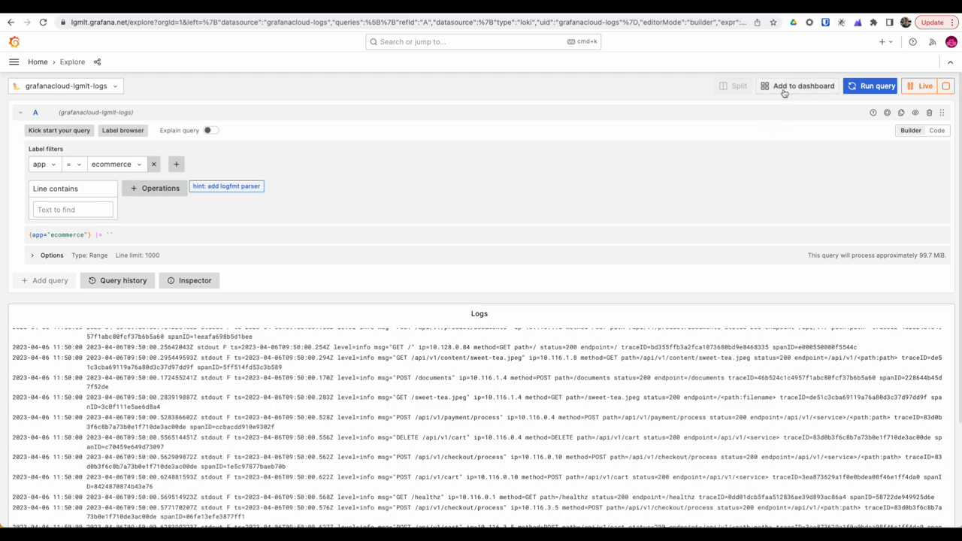
# Add the ecommerce log query to a new dashboard and open that dashboard.
pyautogui.click(804, 85)
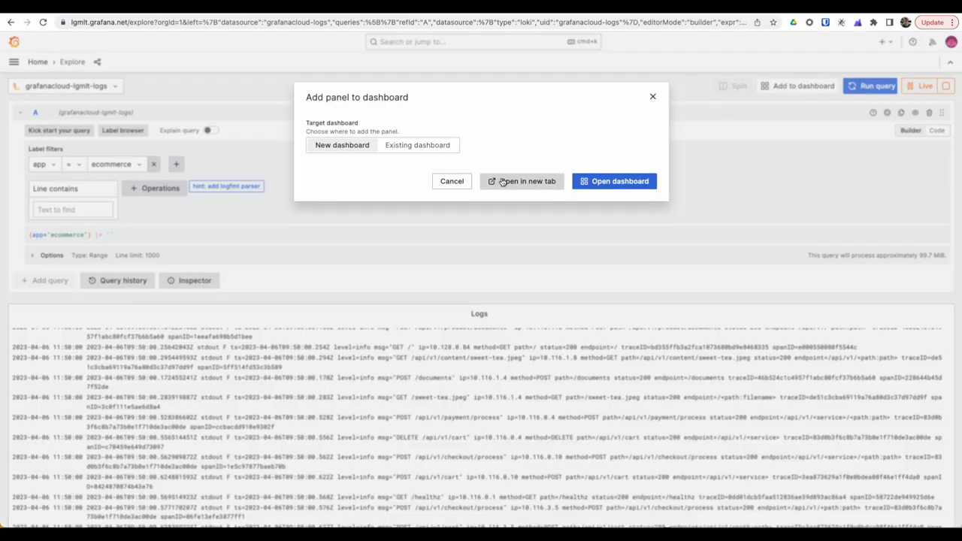
pyautogui.click(614, 182)
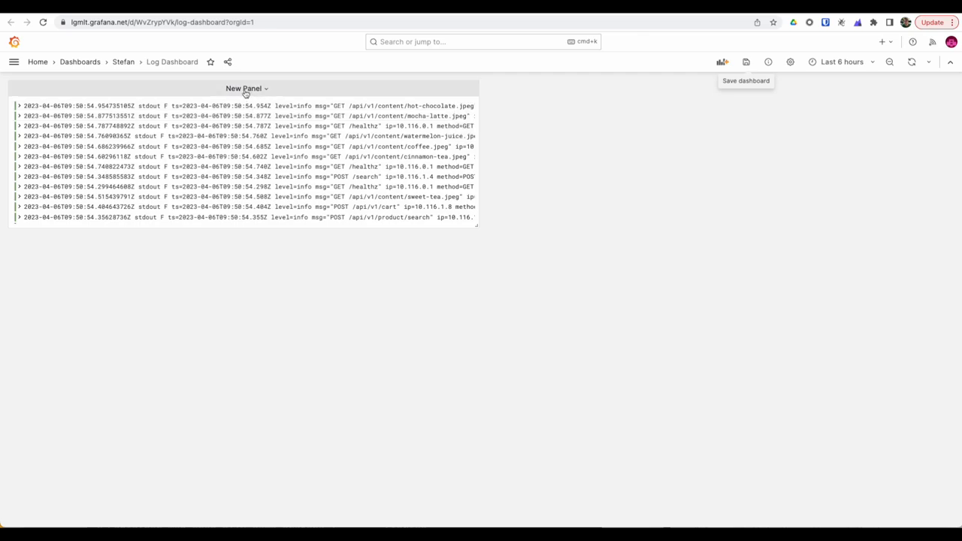
# Edit the log panel, title it 'Raw Logs', and apply the change.
pyautogui.click(244, 88)
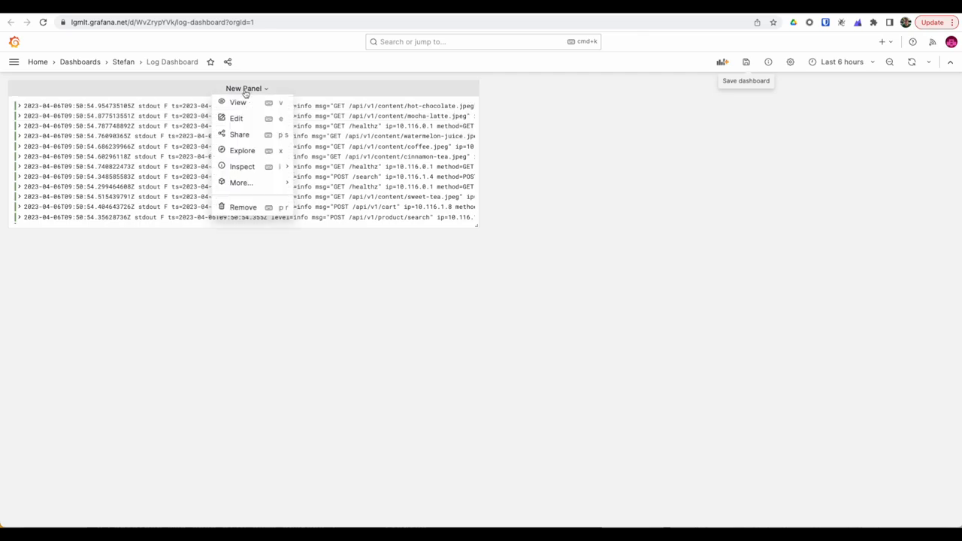
pyautogui.click(236, 118)
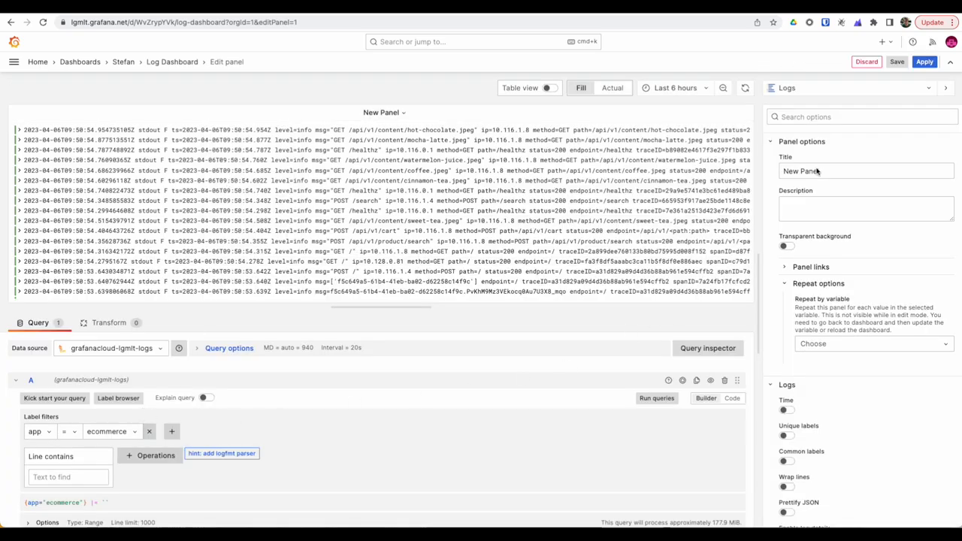
pyautogui.write('Ra')
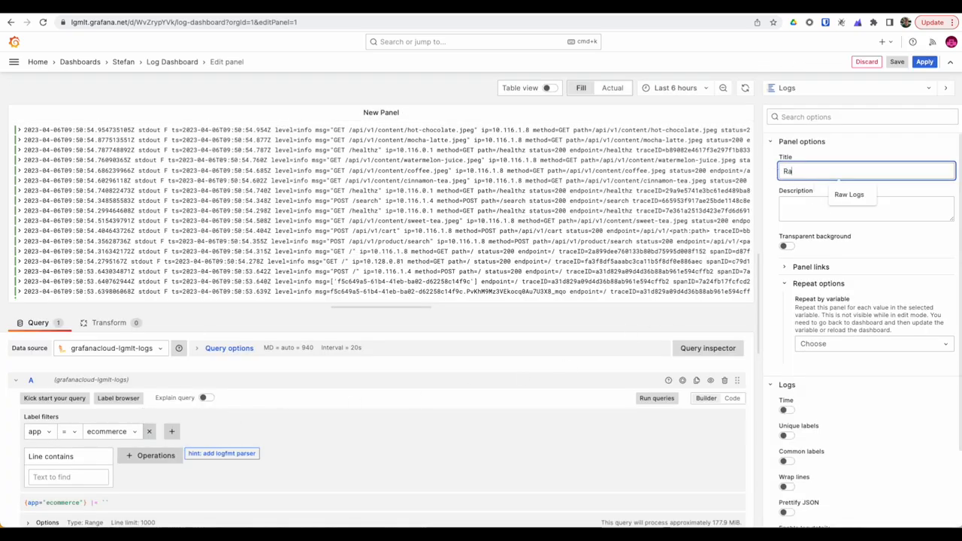
pyautogui.write('Raw Logs')
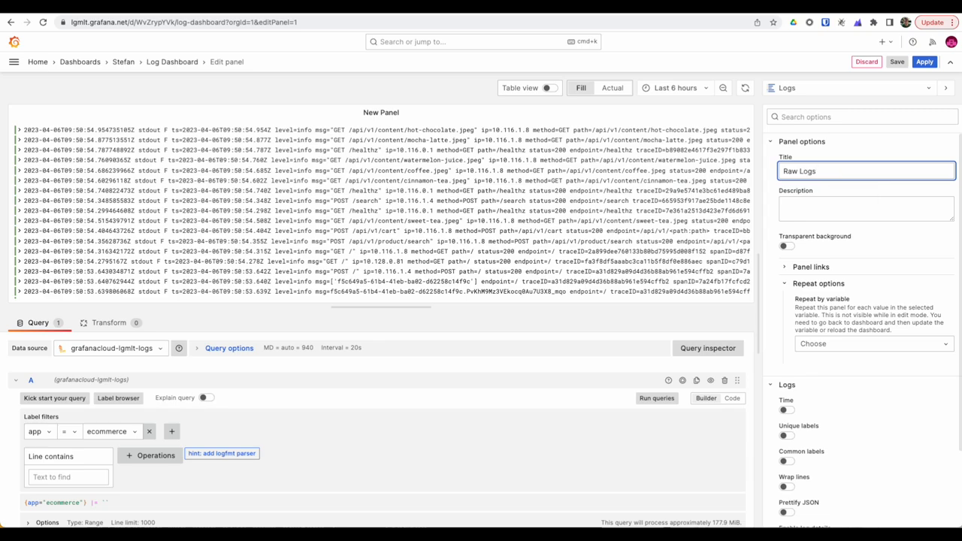
pyautogui.click(924, 63)
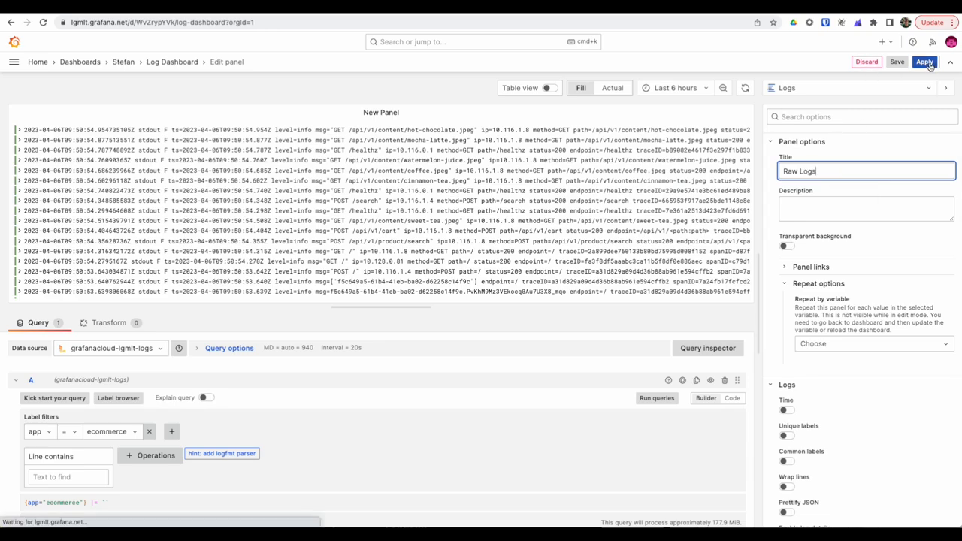
pyautogui.click(923, 64)
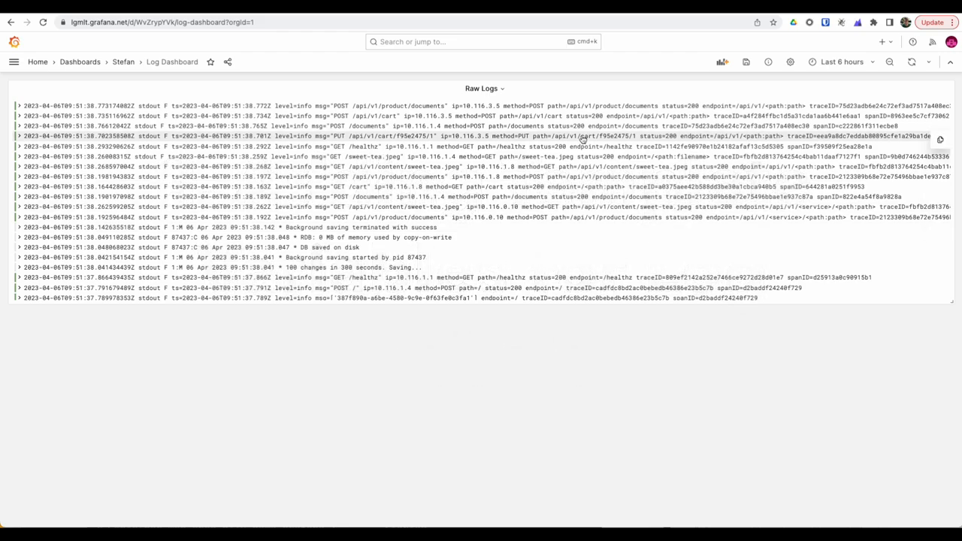
pyautogui.moveTo(787, 61)
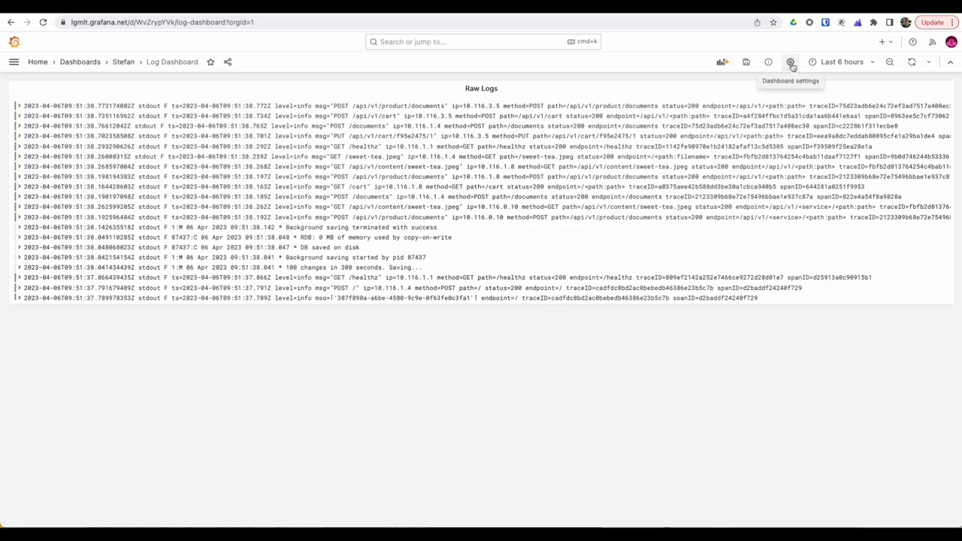
# In dashboard settings, start a new variable named 'cluster'.
pyautogui.click(790, 61)
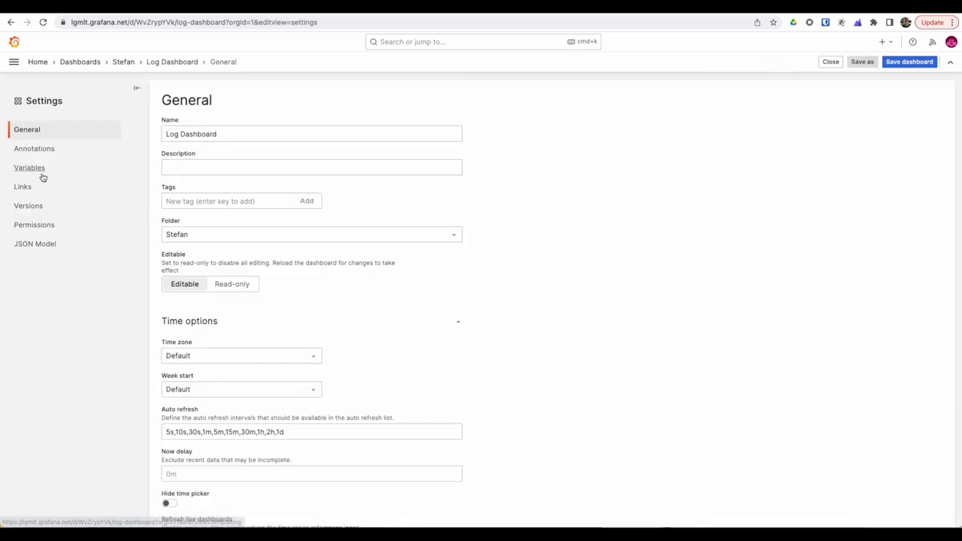
pyautogui.click(29, 168)
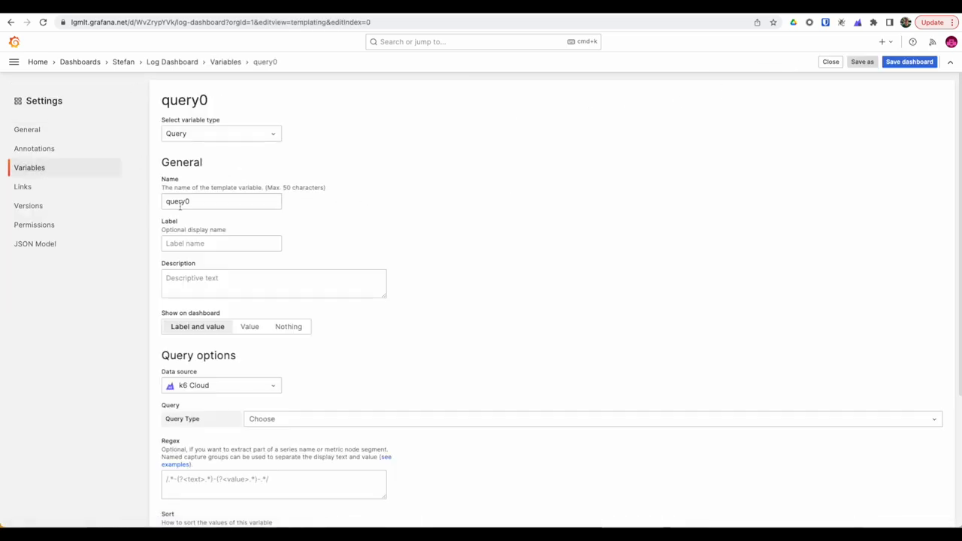
pyautogui.click(221, 201)
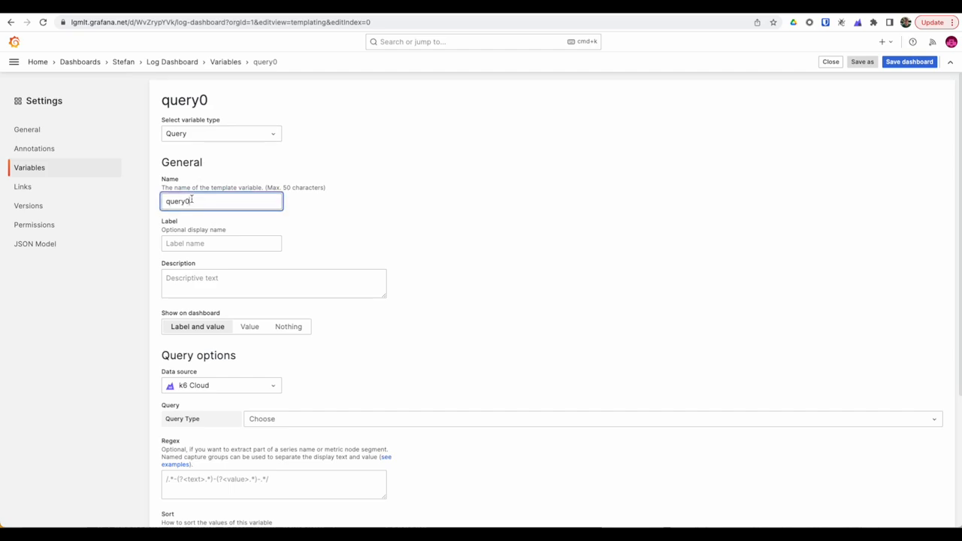
pyautogui.write('cluster')
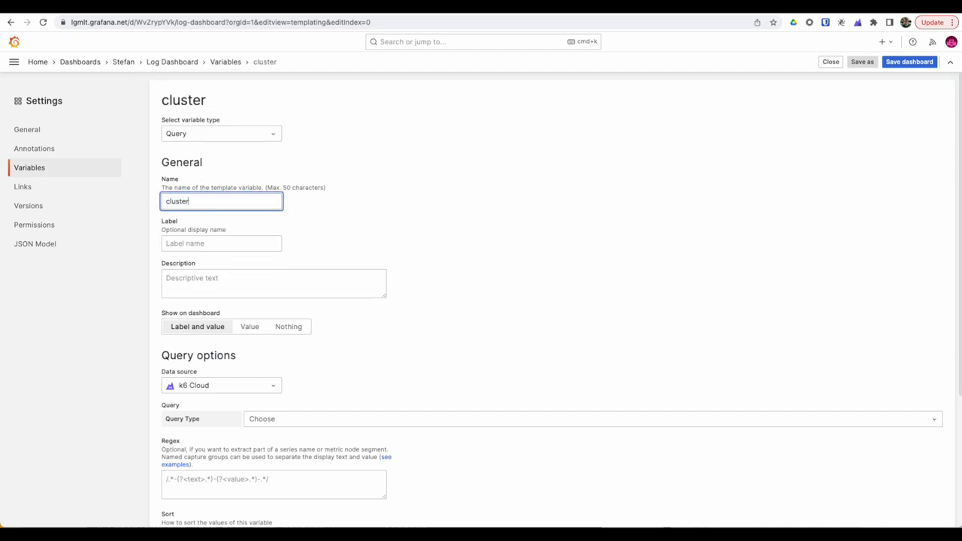
pyautogui.moveTo(232, 134)
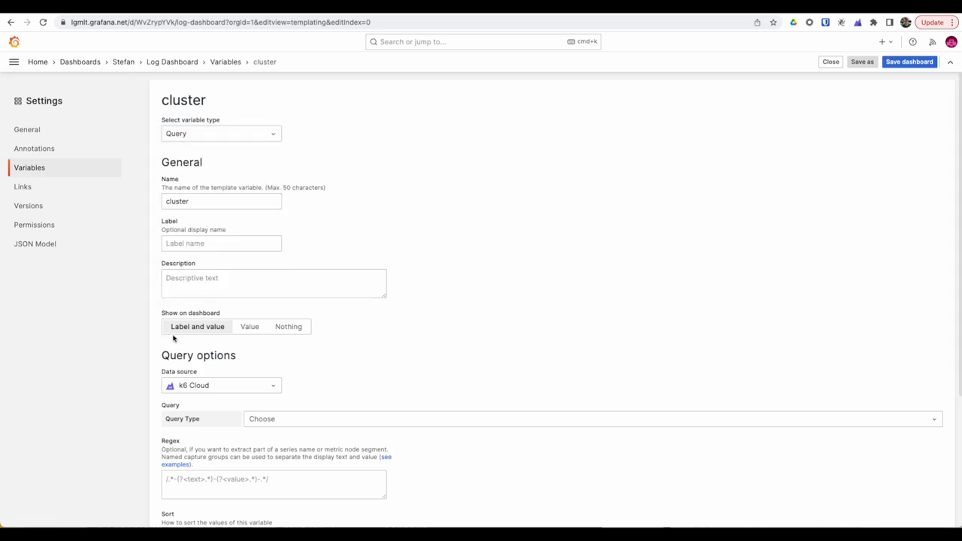
# Query cluster label values from grafanacloud-lgmlt-logs, enable Multi-value and All, and apply.
pyautogui.click(220, 385)
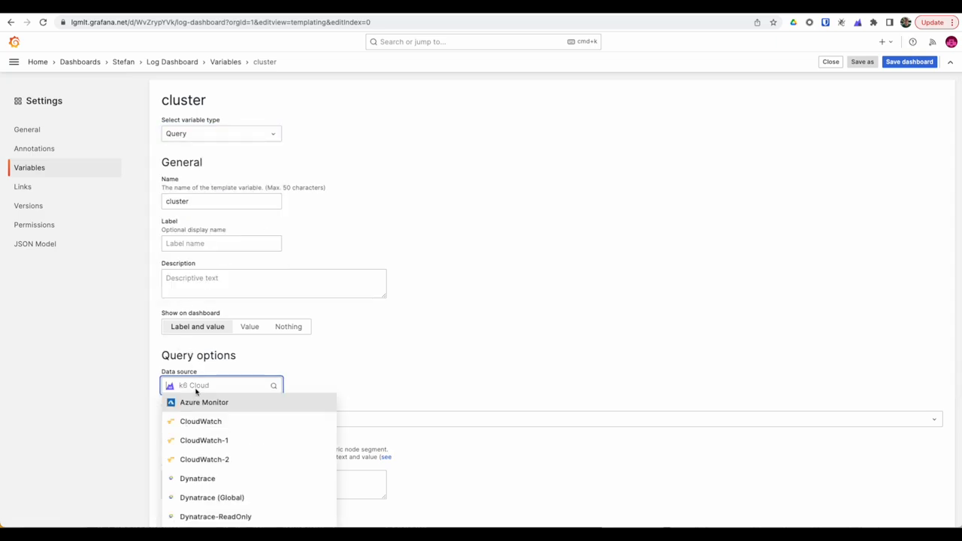
pyautogui.write('log')
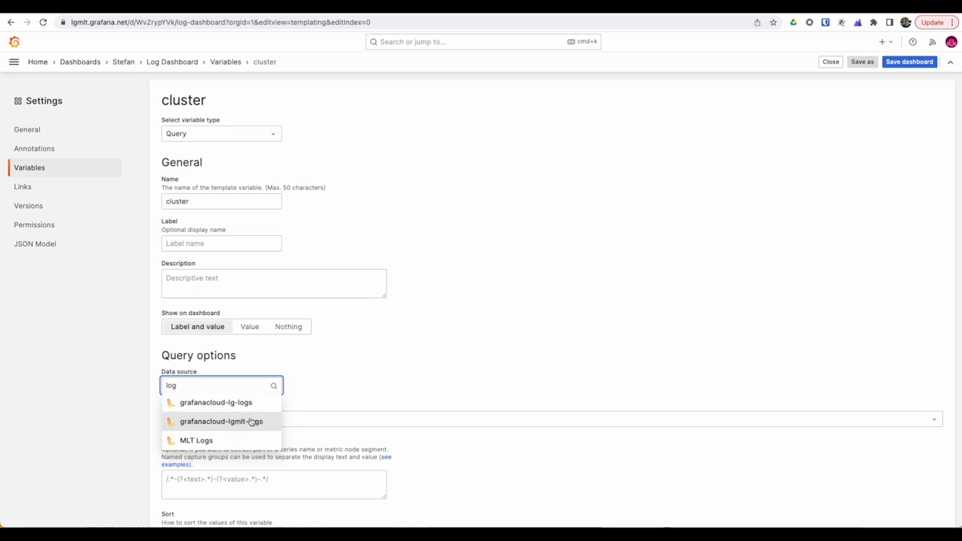
pyautogui.click(220, 421)
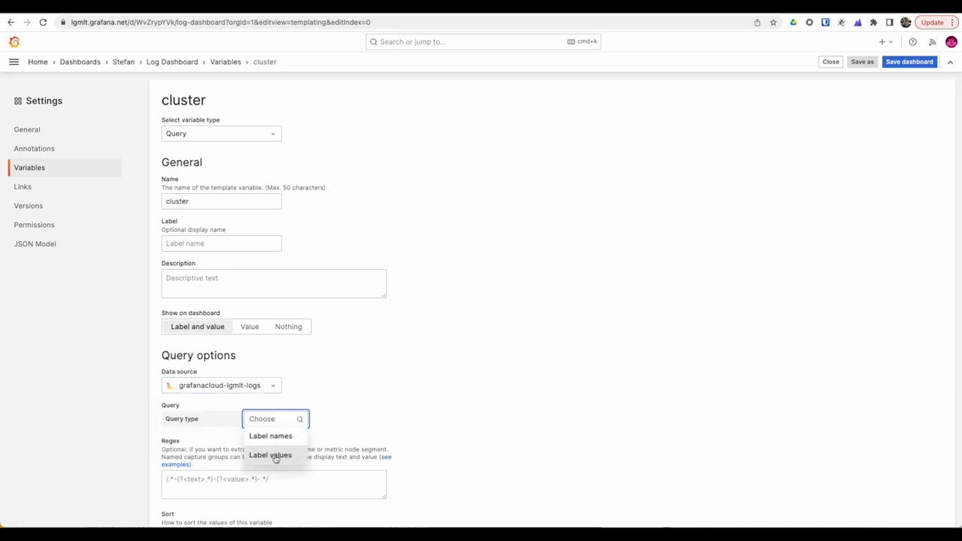
pyautogui.click(270, 455)
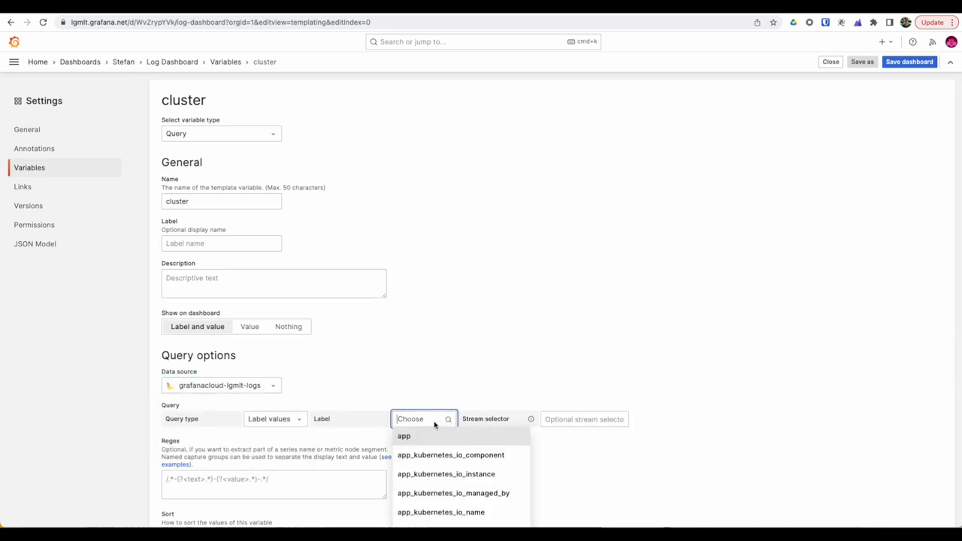
pyautogui.write('clu')
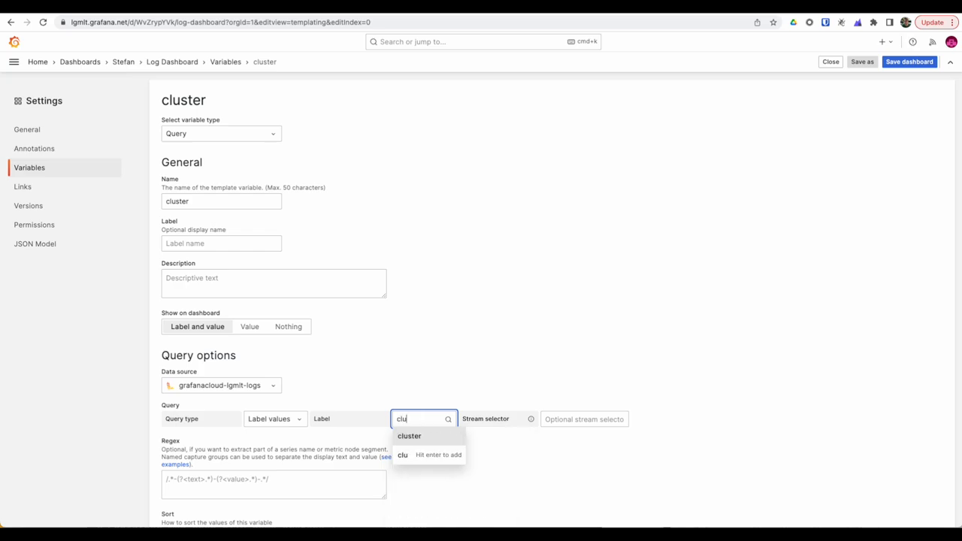
pyautogui.click(409, 436)
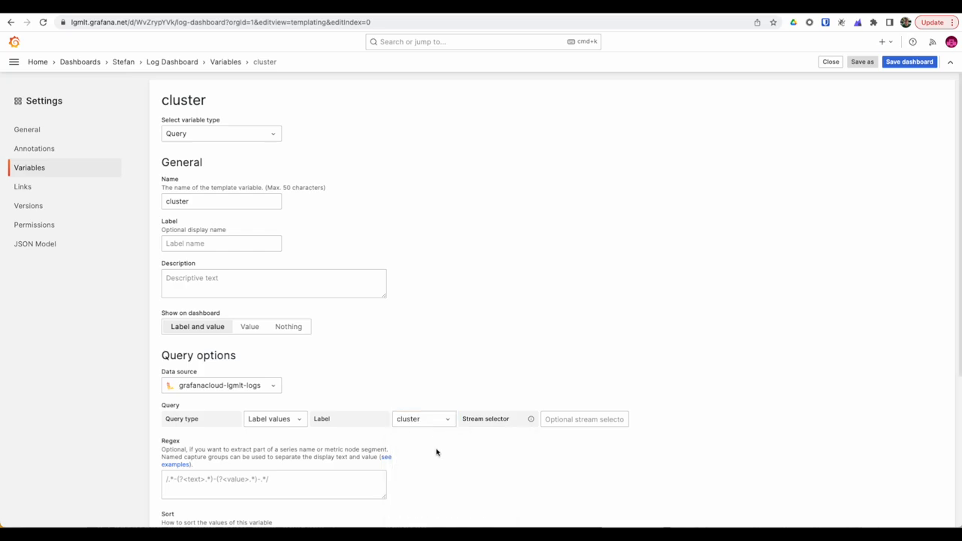
pyautogui.scroll(-3)
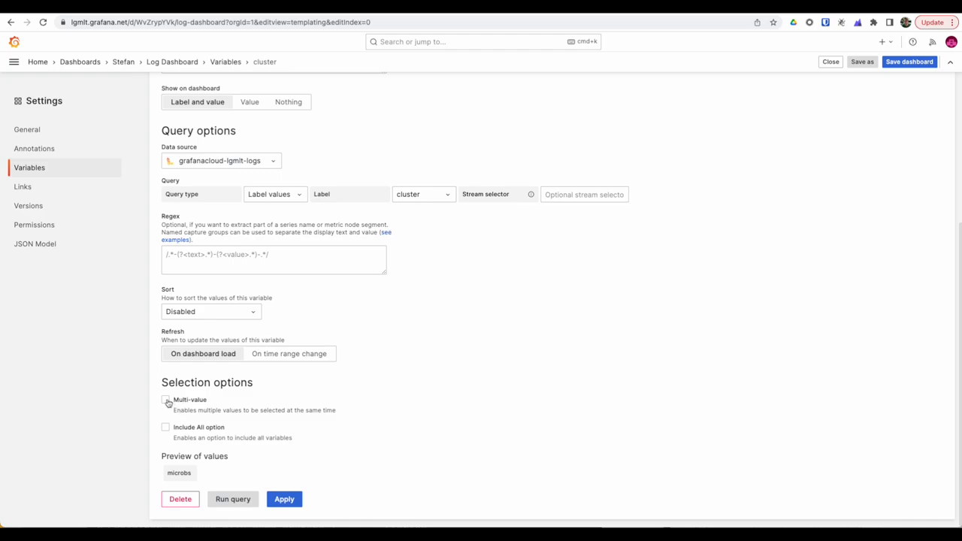
pyautogui.click(166, 400)
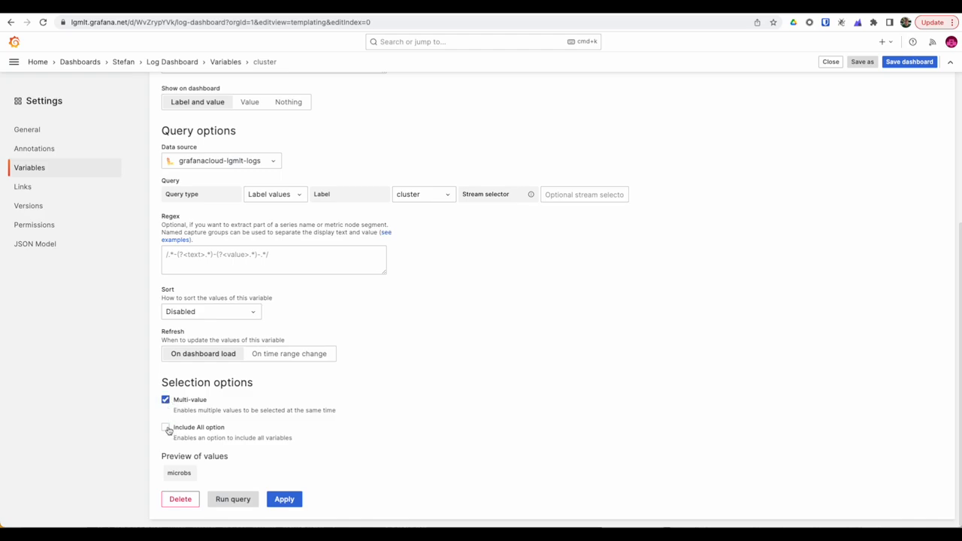
pyautogui.click(165, 428)
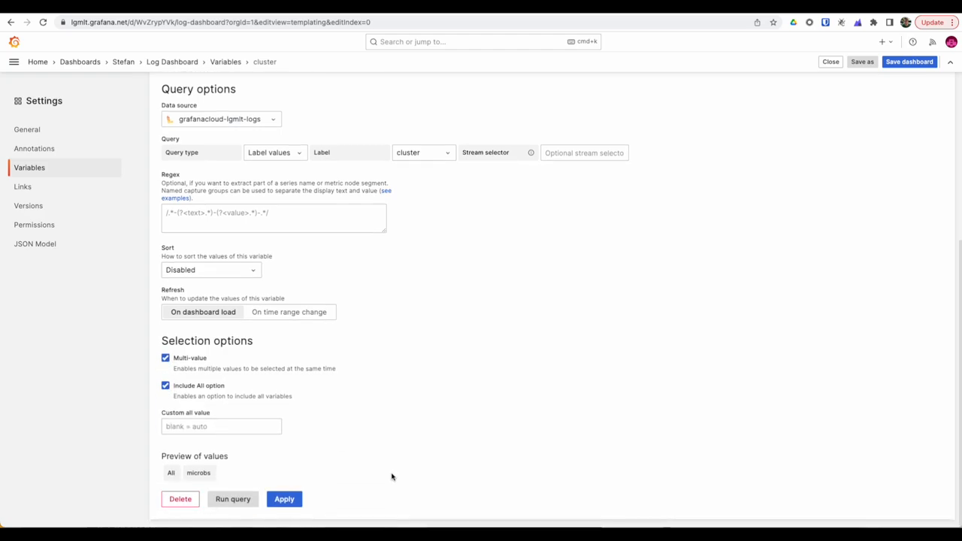
pyautogui.moveTo(178, 474)
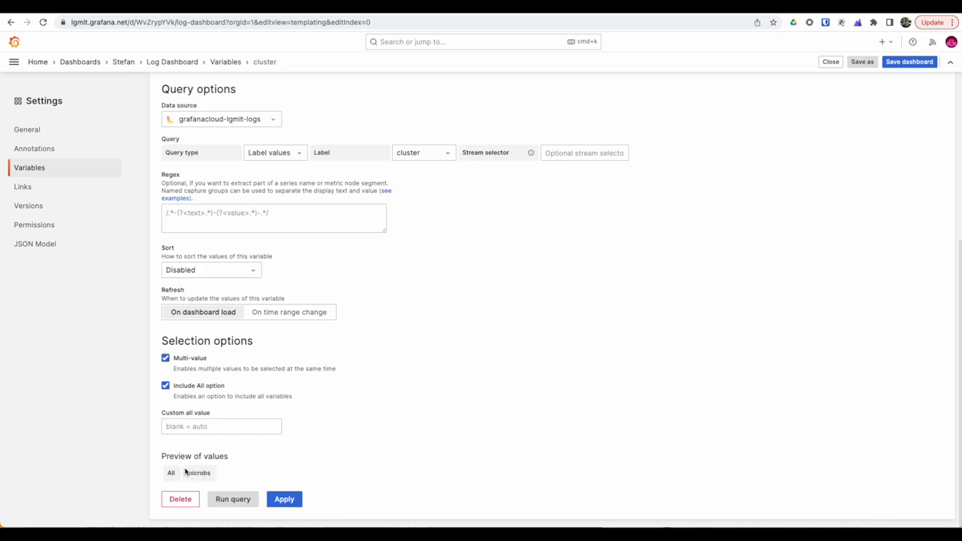
pyautogui.click(233, 62)
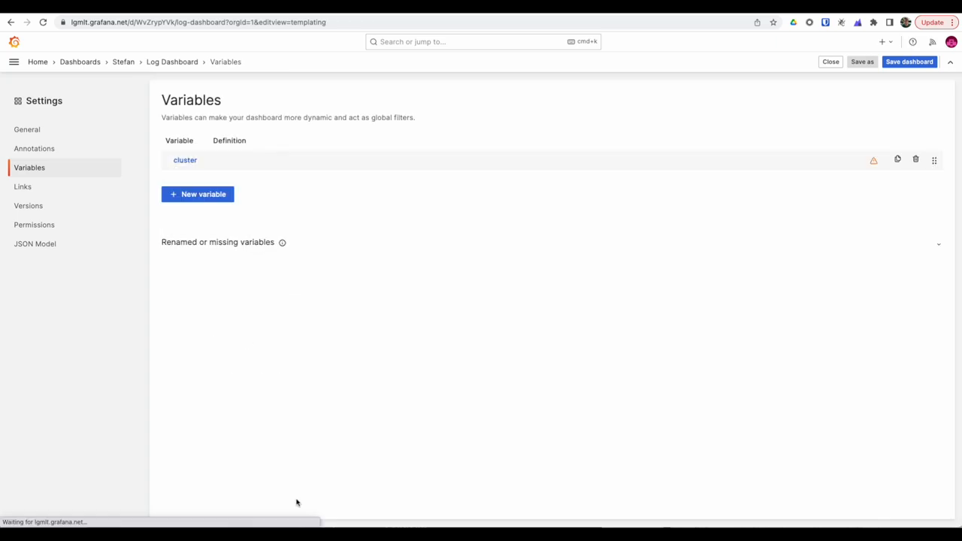
# Add a cluster = $cluster label filter to the Raw Logs query and rerun it.
pyautogui.click(173, 62)
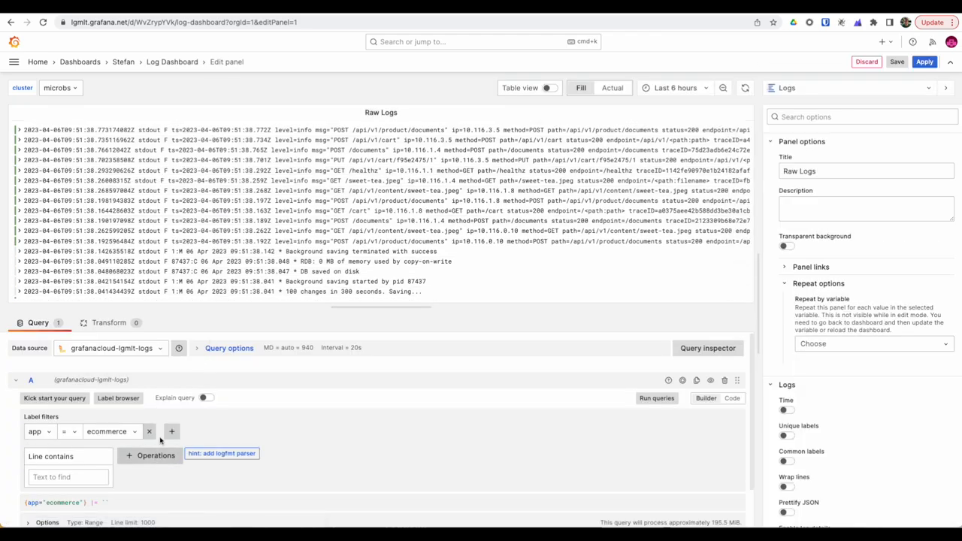
pyautogui.click(172, 432)
pyautogui.write('cluster')
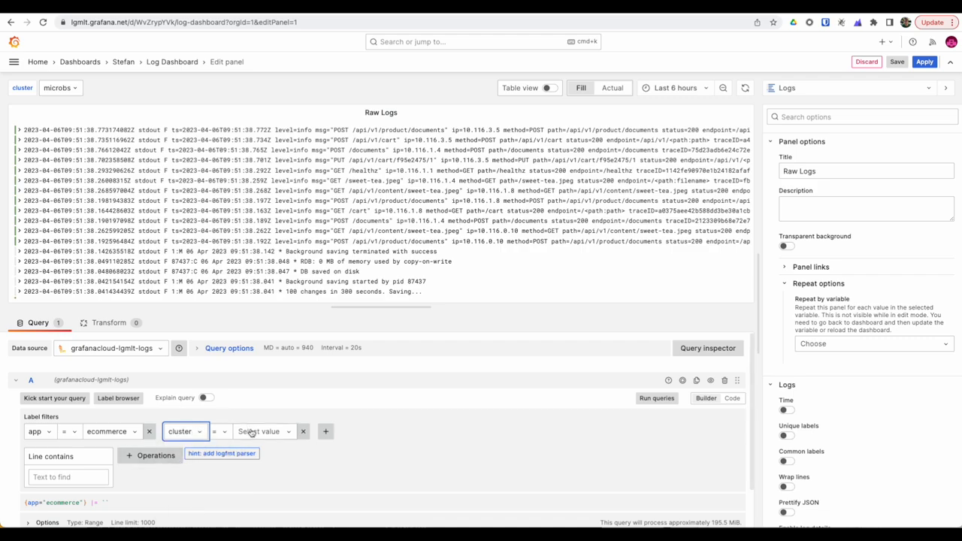
pyautogui.click(262, 431)
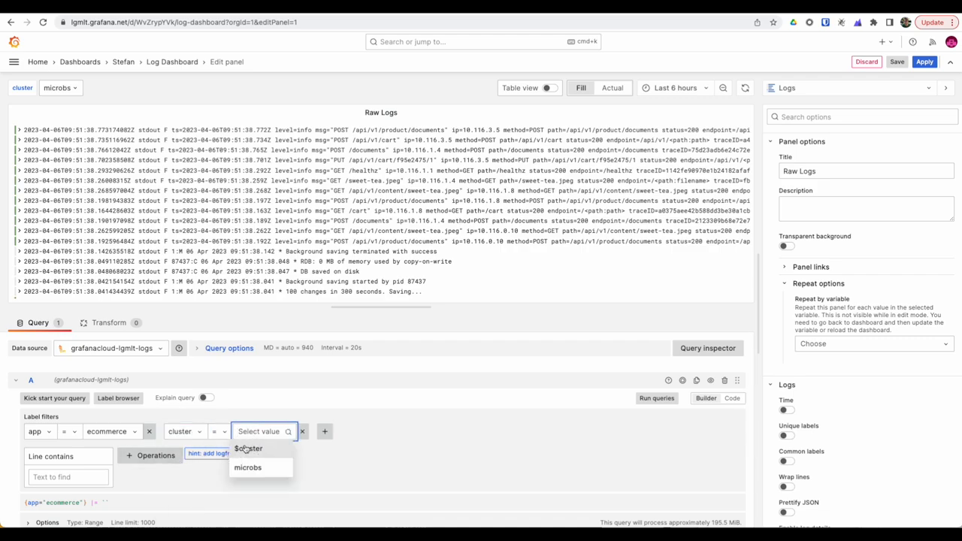
pyautogui.moveTo(248, 451)
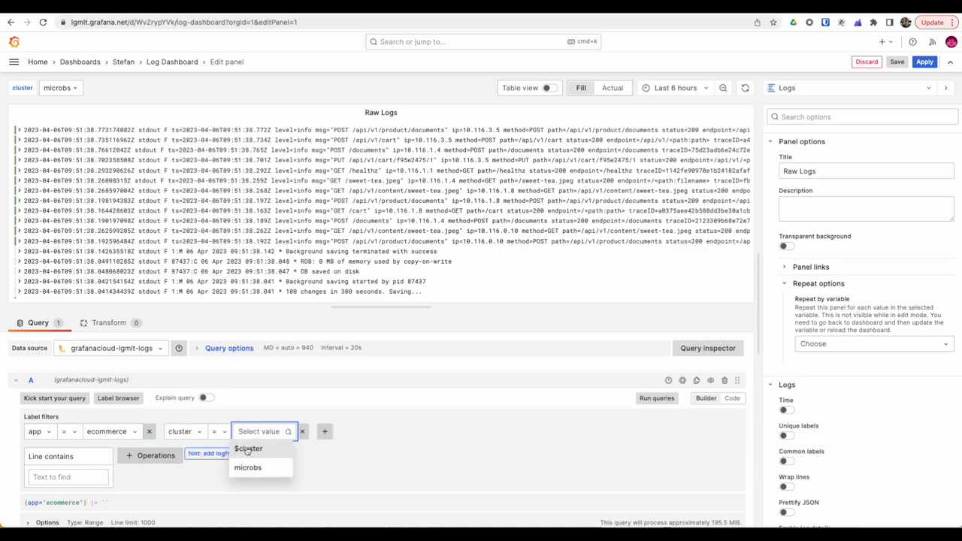
pyautogui.click(247, 449)
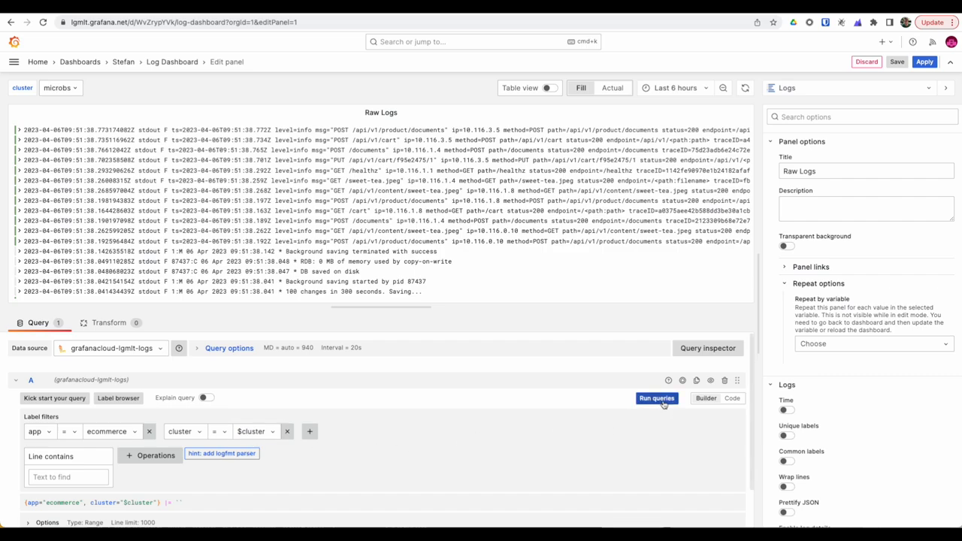
pyautogui.click(657, 399)
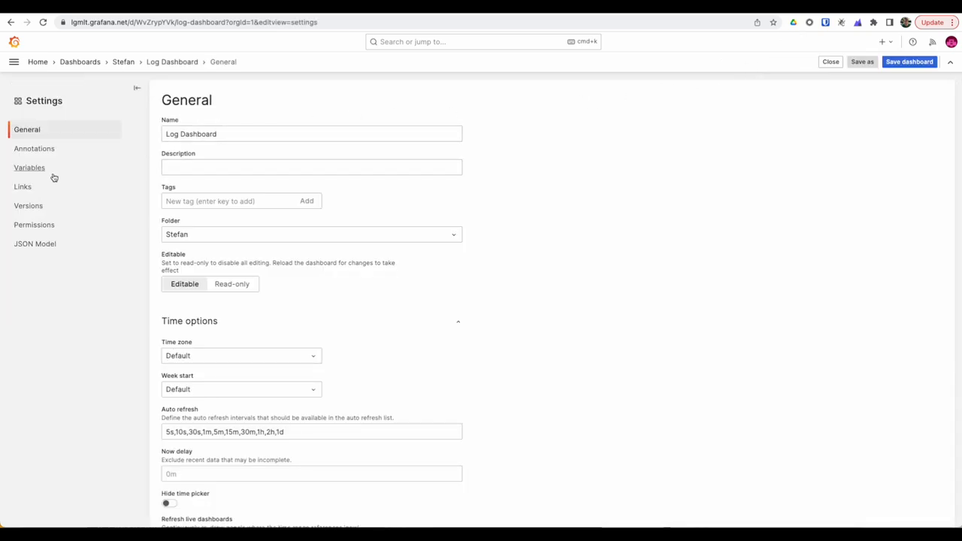
# Add a Text box variable named 'filter' and close dashboard settings.
pyautogui.click(29, 167)
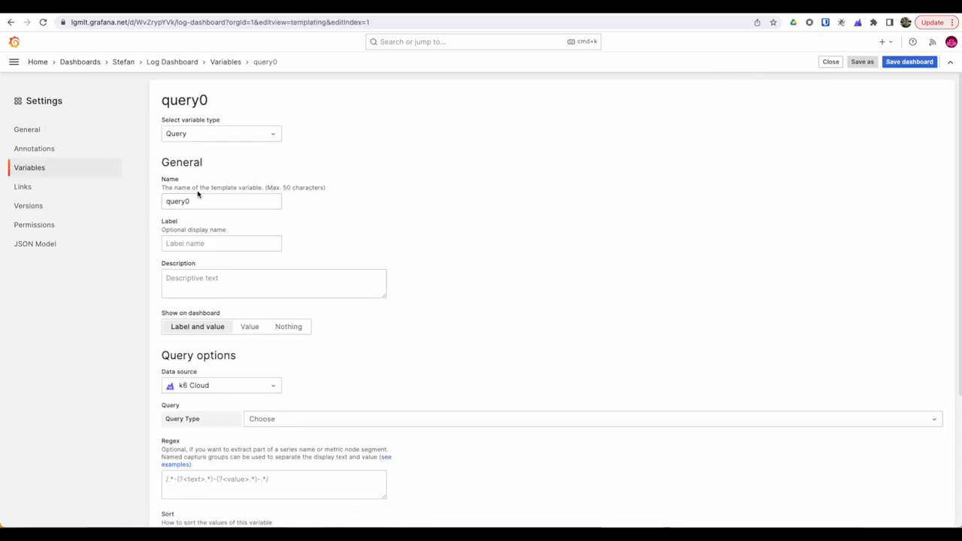
pyautogui.click(221, 133)
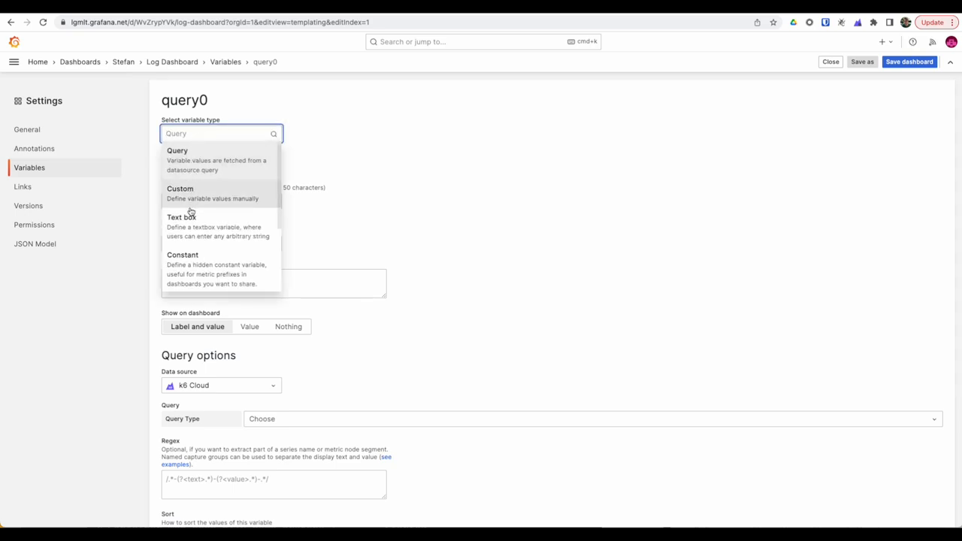
pyautogui.click(181, 217)
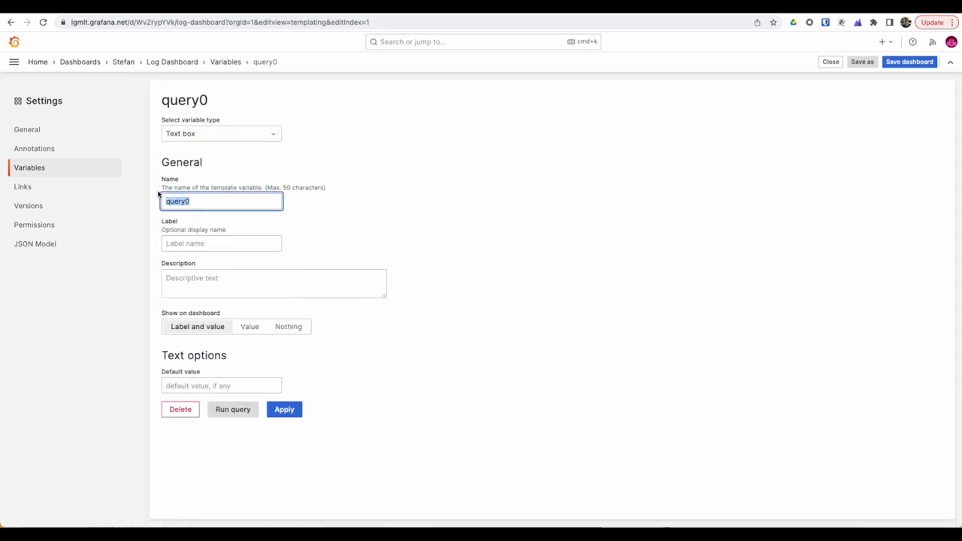
pyautogui.write('fi')
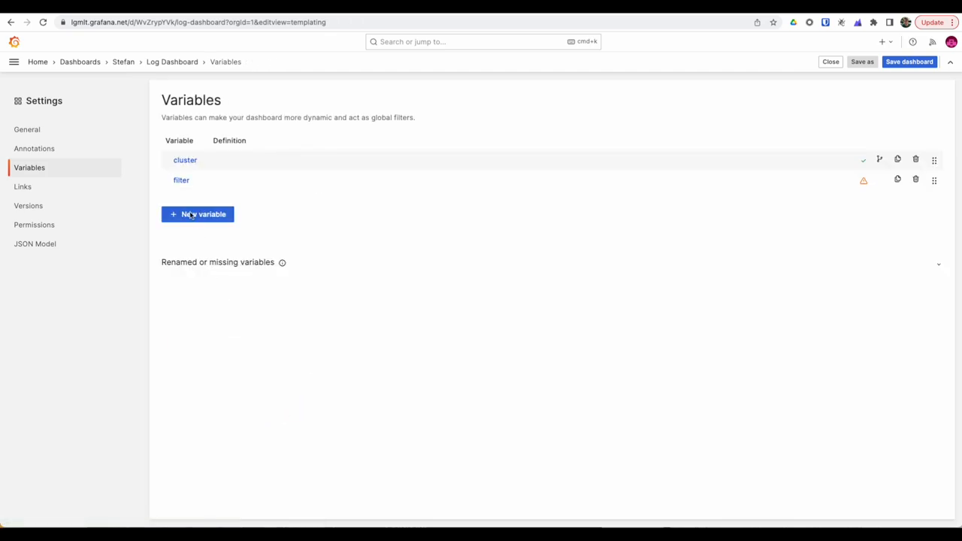
pyautogui.click(830, 63)
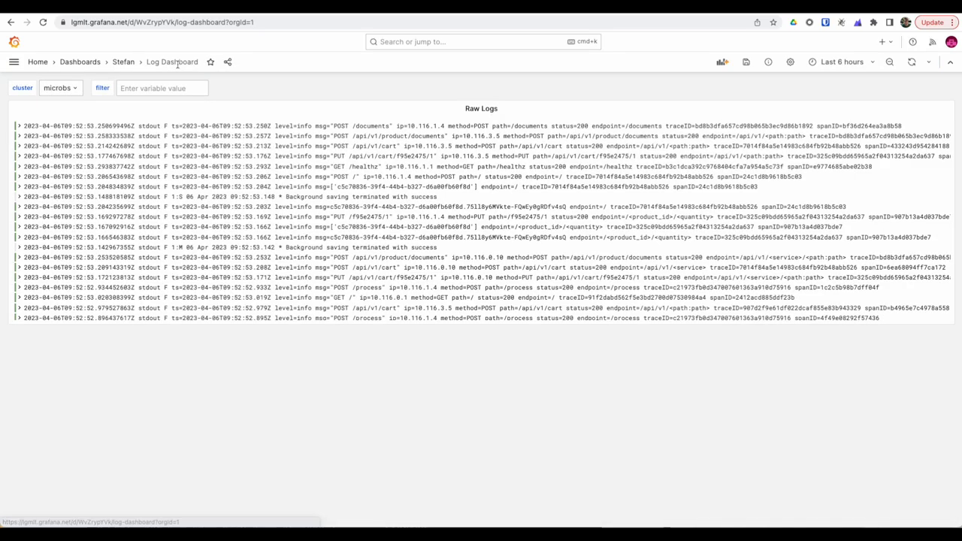
# Enter POST in the filter textbox and open the Raw Logs panel for editing.
pyautogui.click(161, 88)
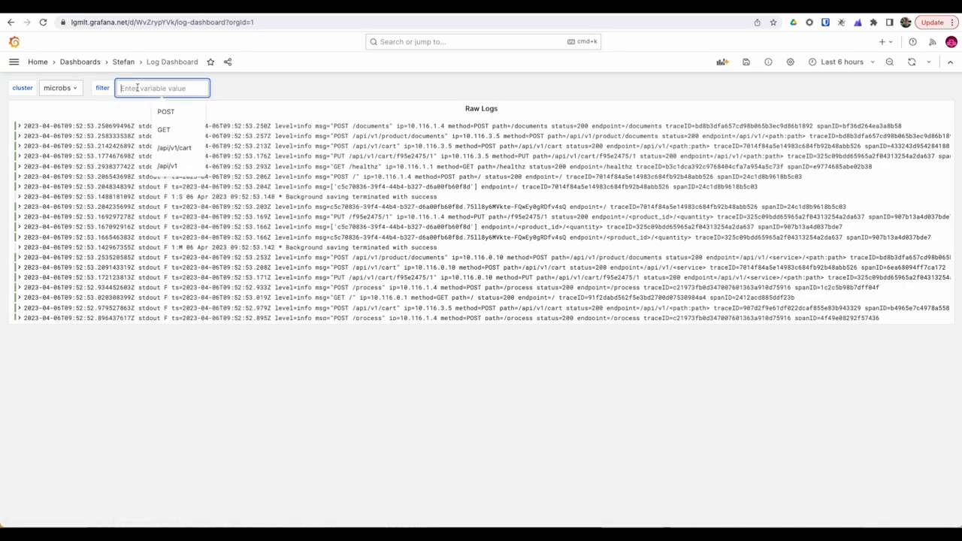
pyautogui.click(258, 88)
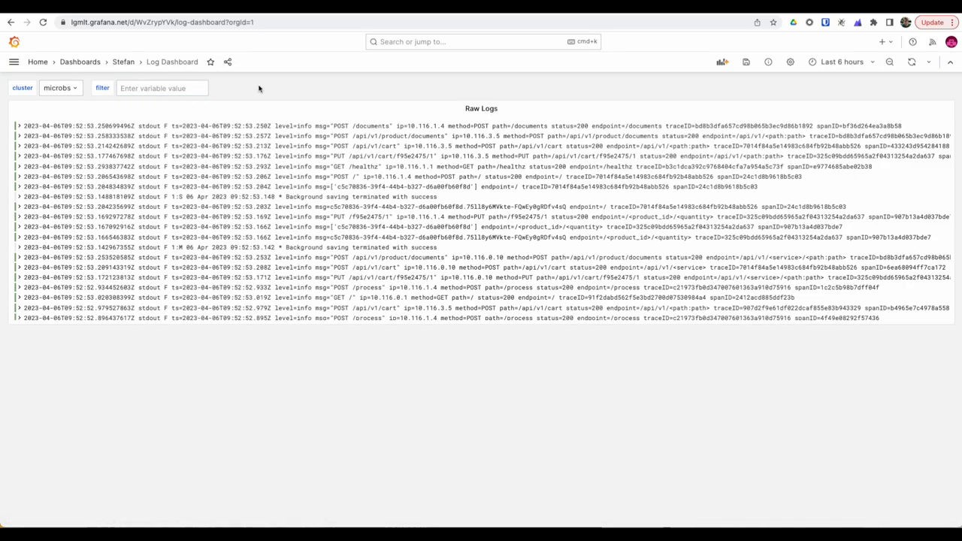
pyautogui.write('POST')
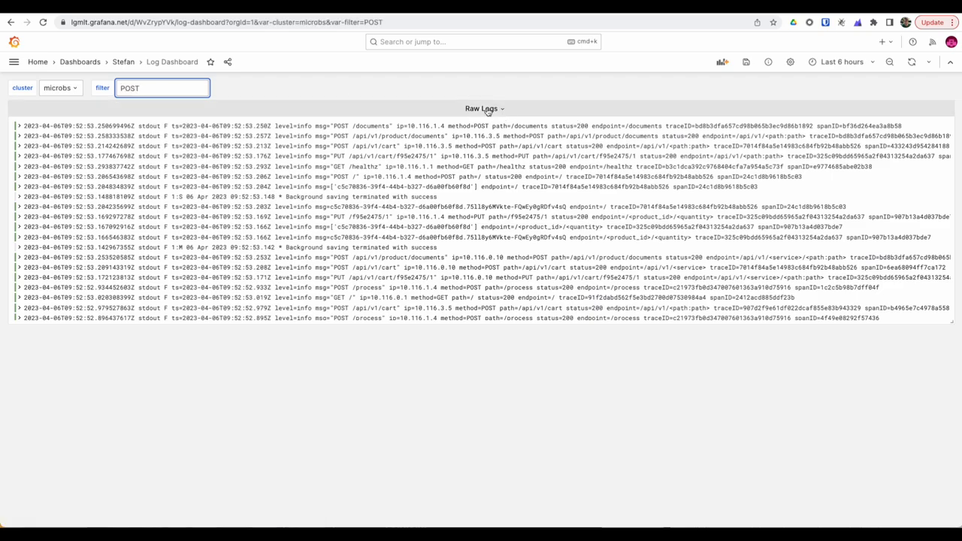
pyautogui.click(483, 108)
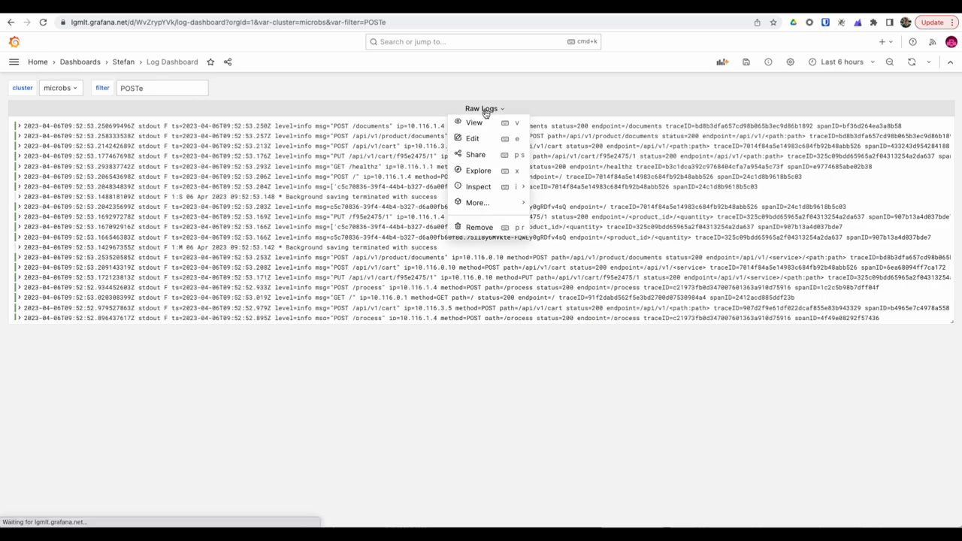
pyautogui.click(472, 138)
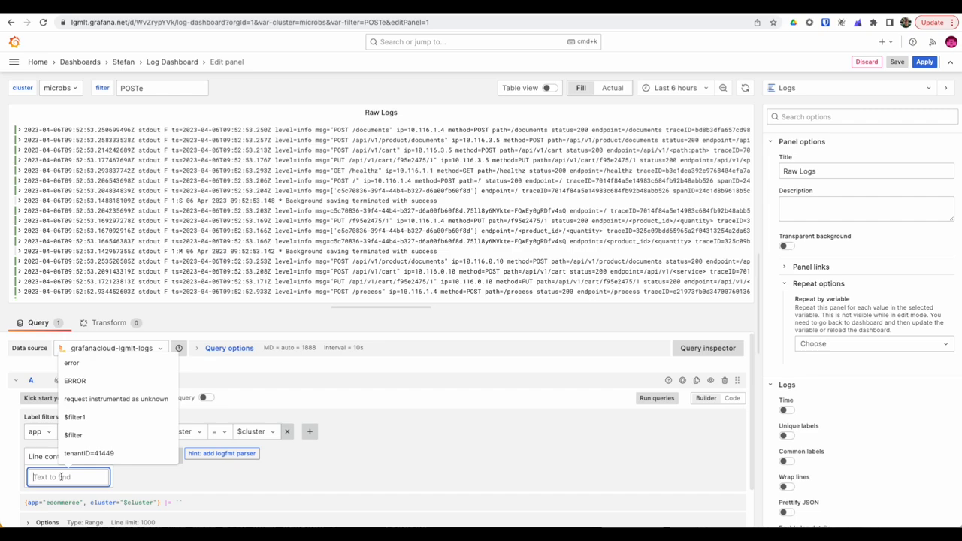
# Set Line contains to $filter, run the query, and delete the stray filter letter.
pyautogui.write('$filter')
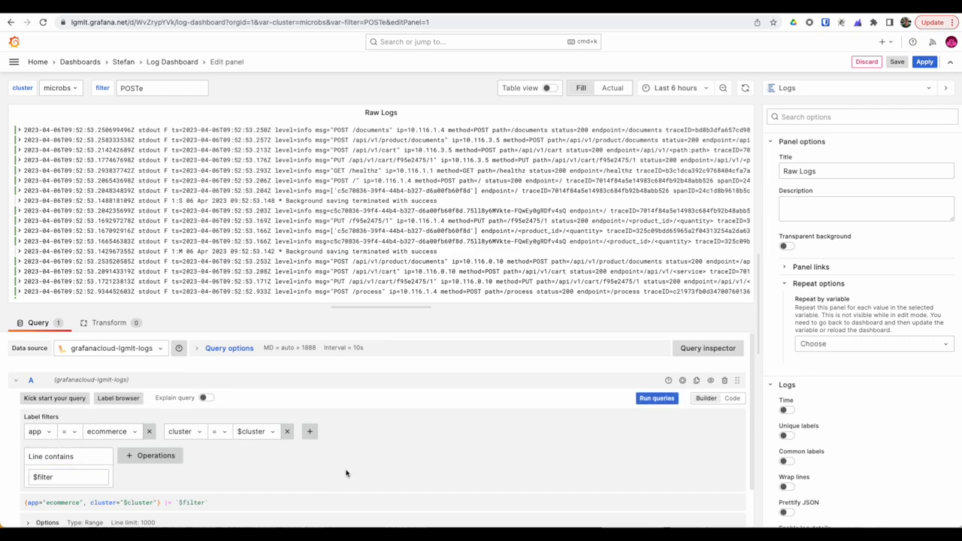
pyautogui.click(657, 398)
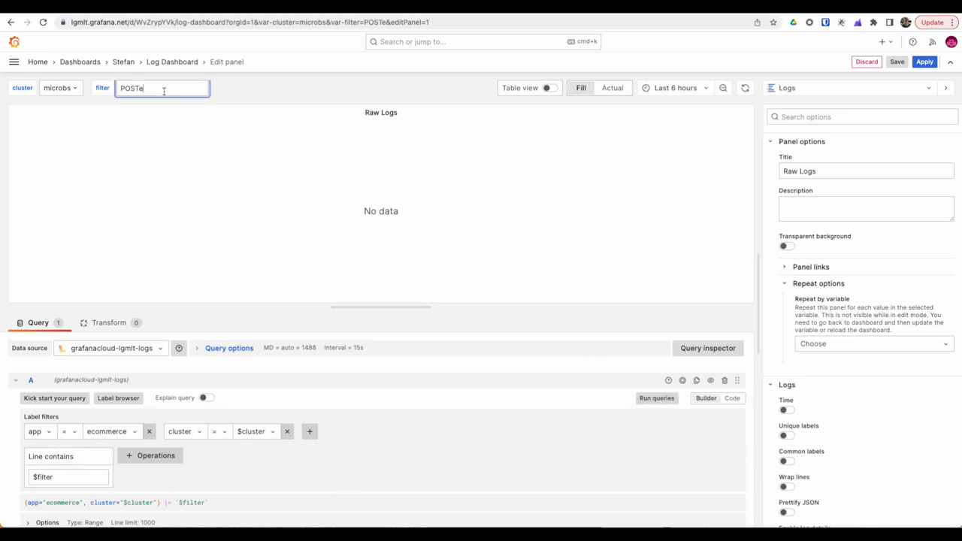
pyautogui.press('Backspace')
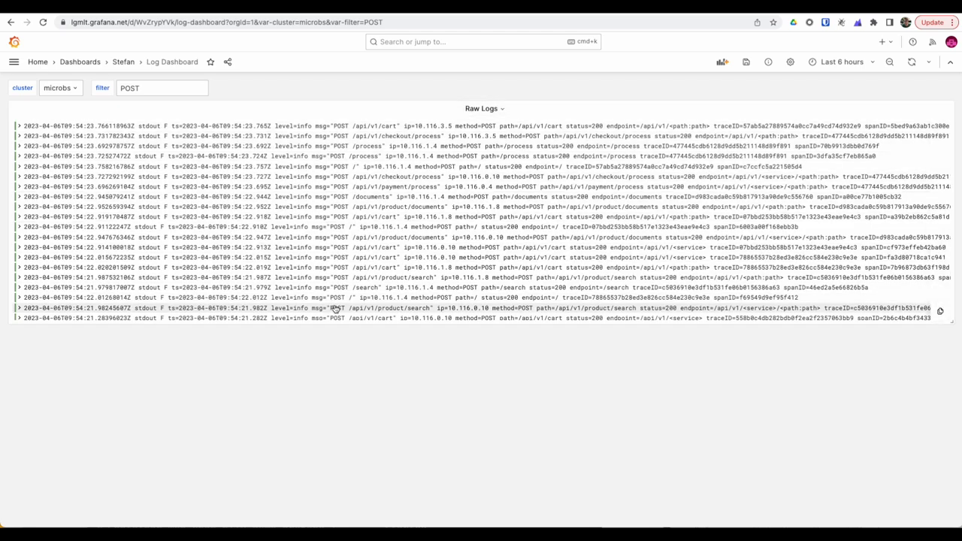
pyautogui.click(161, 88)
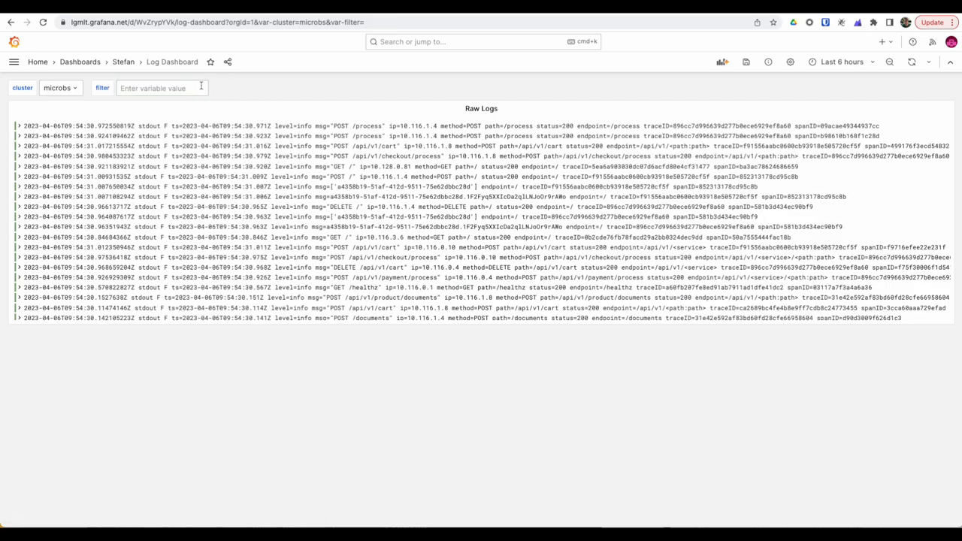
pyautogui.moveTo(228, 91)
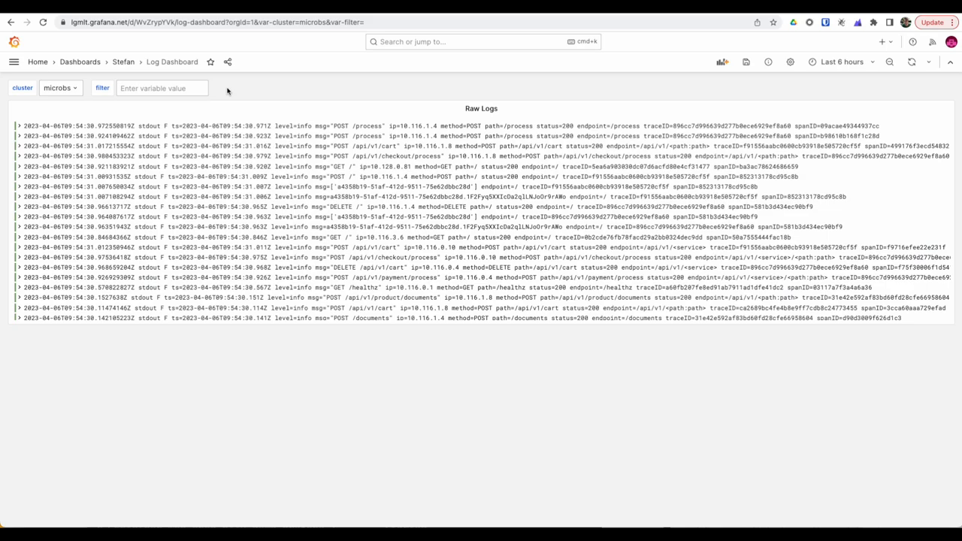
pyautogui.moveTo(528, 94)
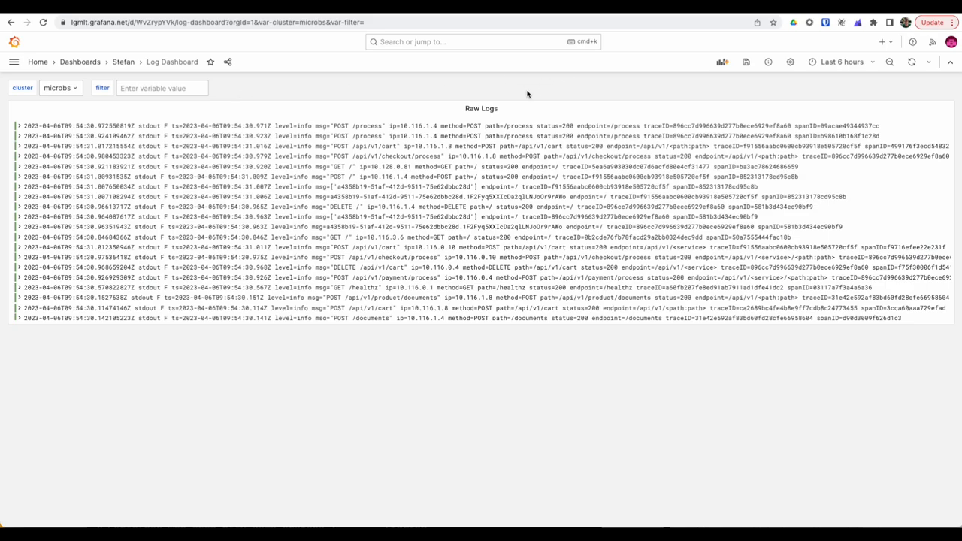
pyautogui.moveTo(495, 88)
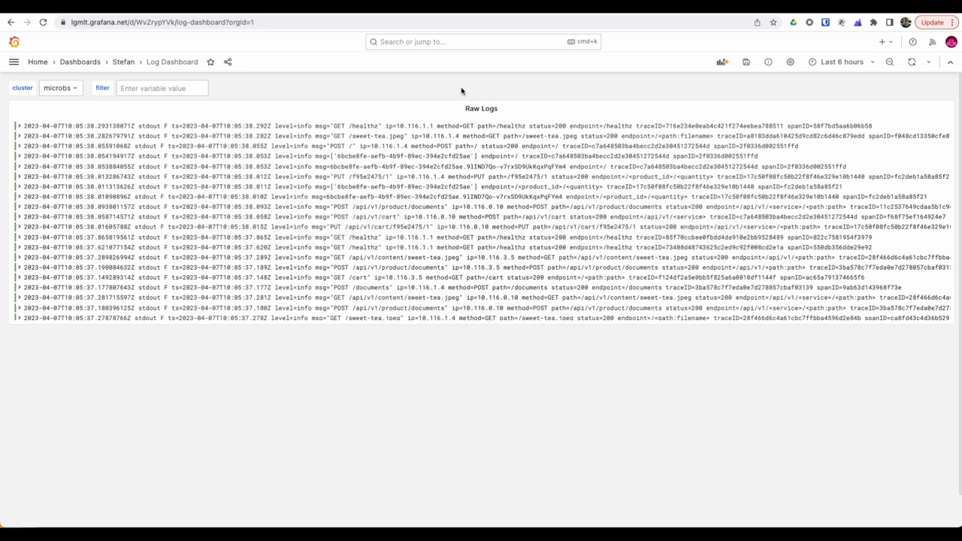
pyautogui.click(161, 88)
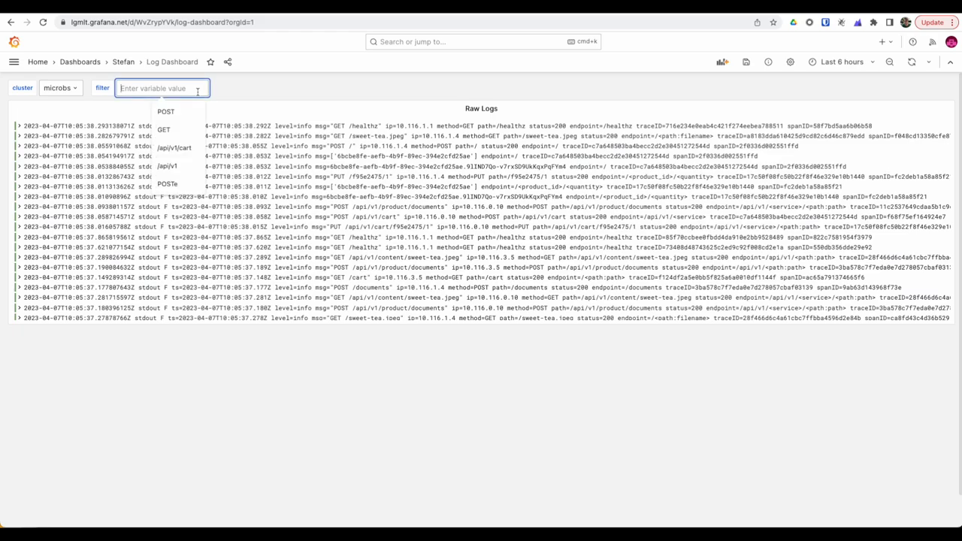
pyautogui.click(75, 88)
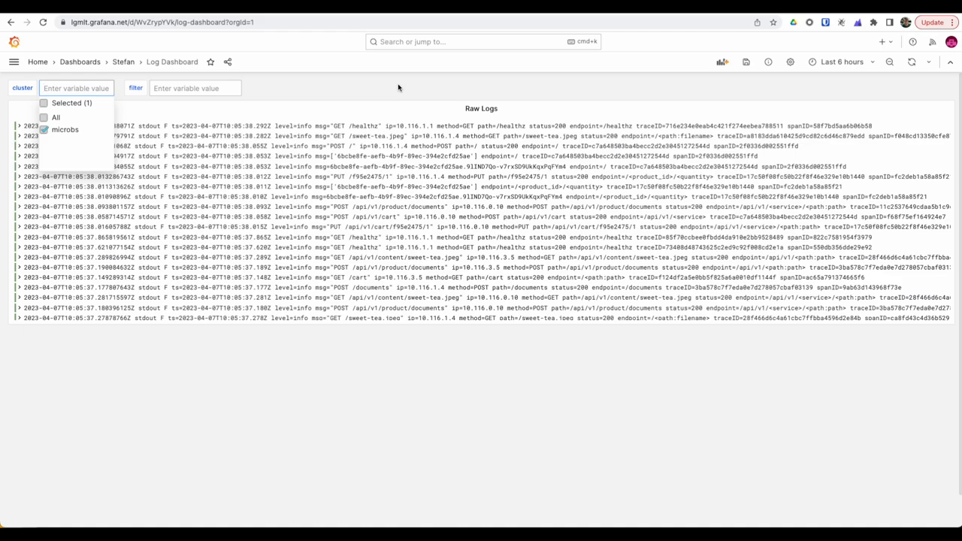
pyautogui.click(64, 129)
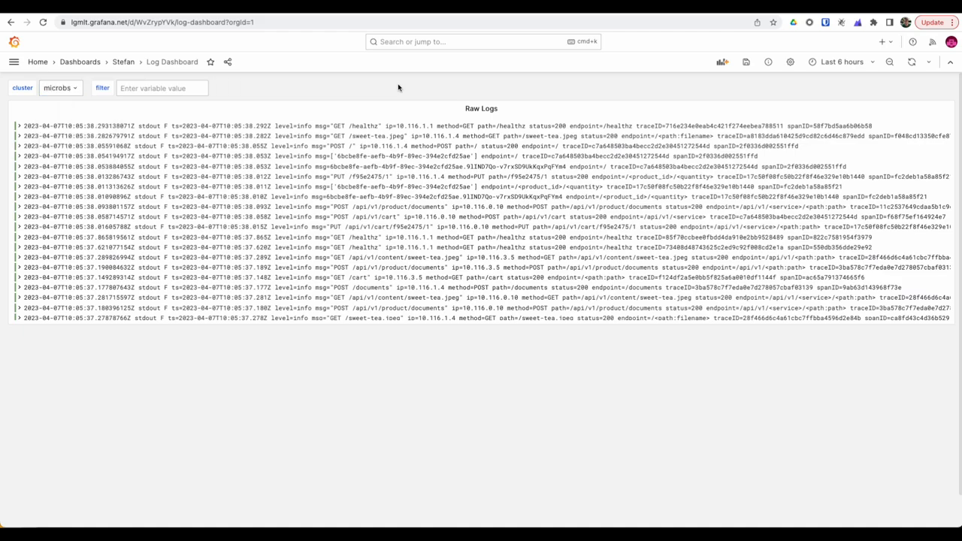
pyautogui.moveTo(481, 108)
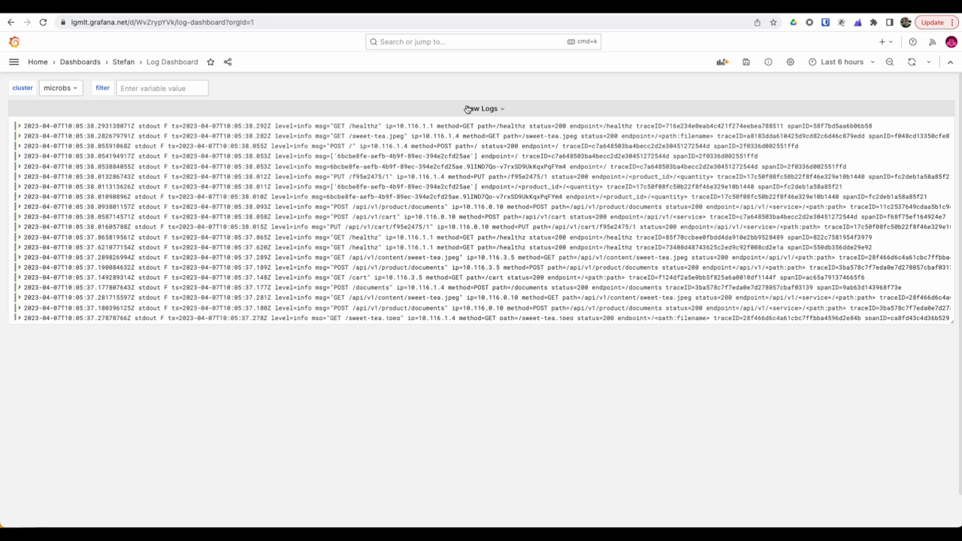
# Add a '| logfmt' parser to the Raw Logs panel query and return to the dashboard.
pyautogui.click(482, 109)
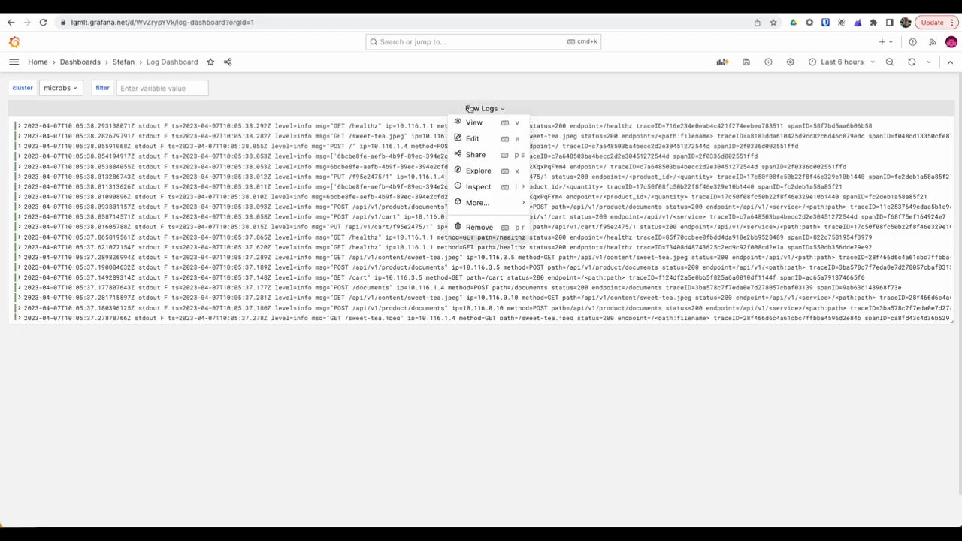
pyautogui.moveTo(473, 138)
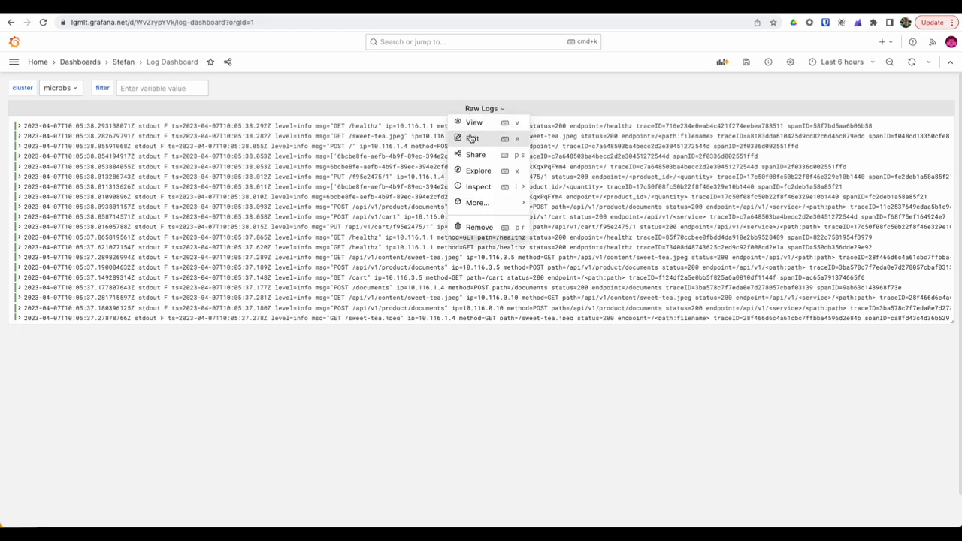
pyautogui.click(473, 138)
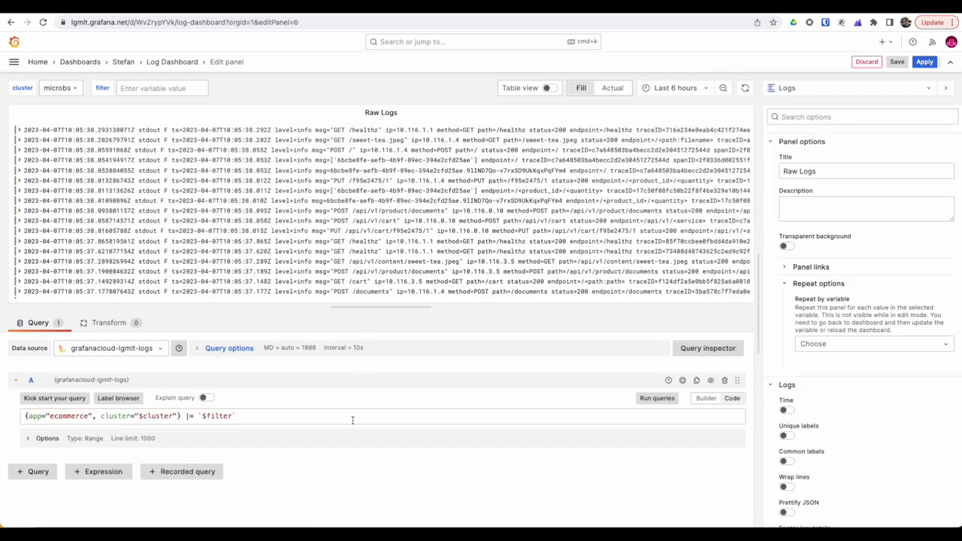
pyautogui.moveTo(295, 255)
pyautogui.write(' | l')
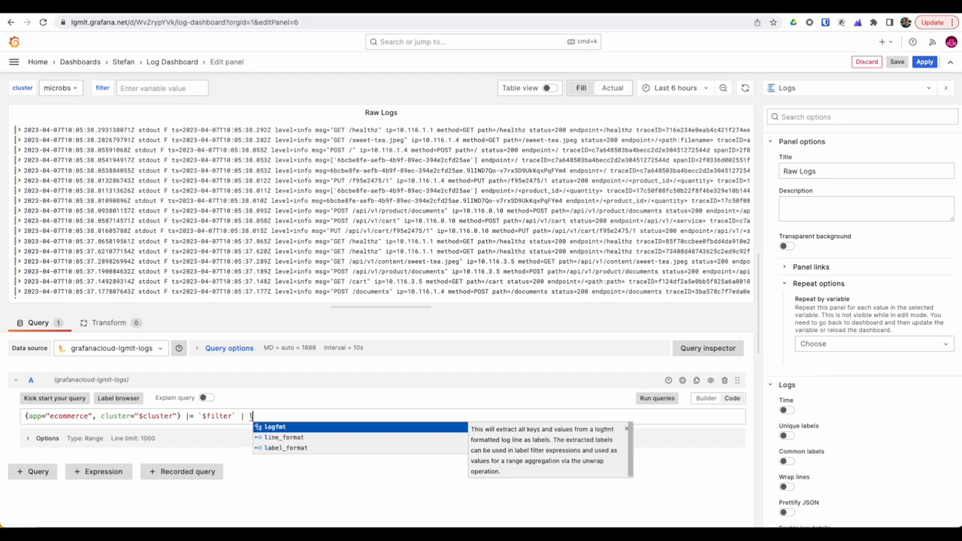
pyautogui.click(278, 427)
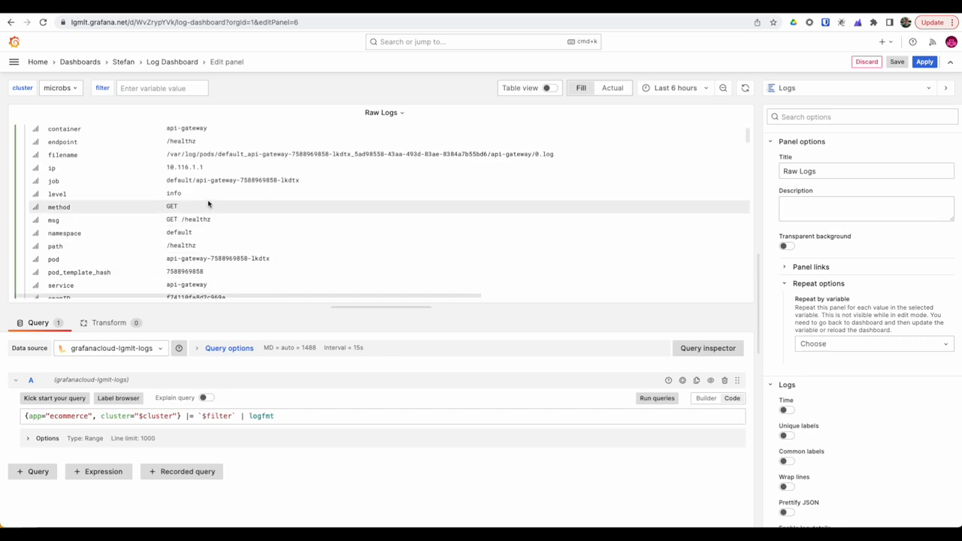
pyautogui.click(22, 146)
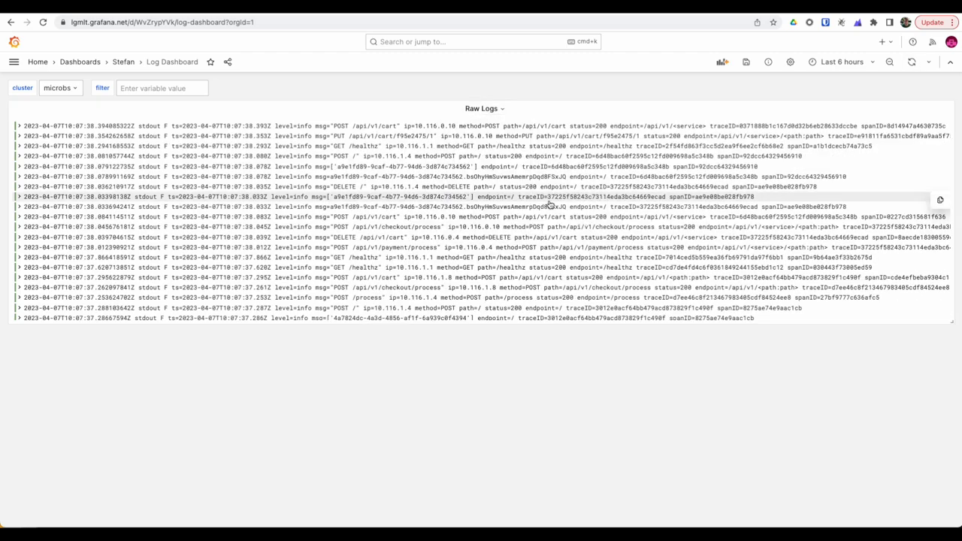
# Rebuild the Raw Logs query as sum by method of count over $__range, as an instant query.
pyautogui.click(482, 108)
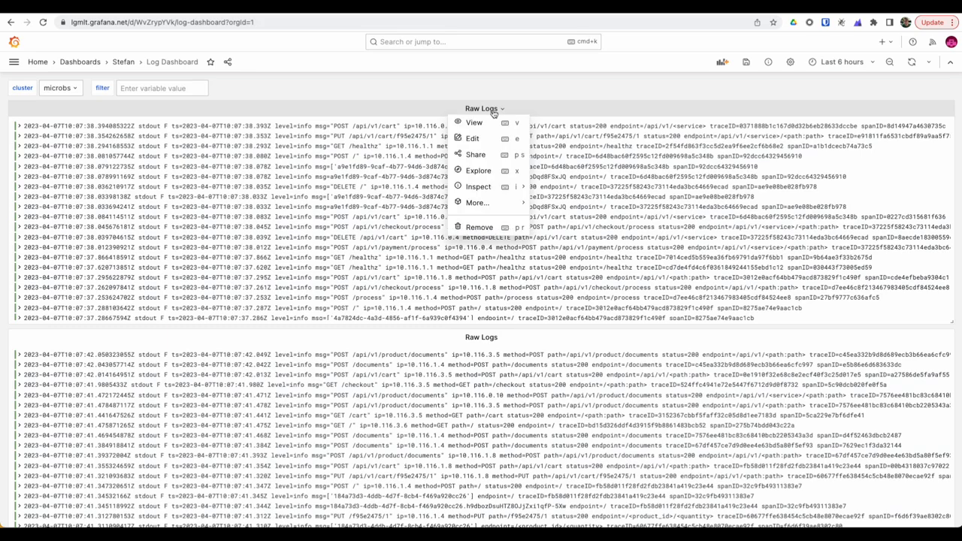
pyautogui.click(472, 138)
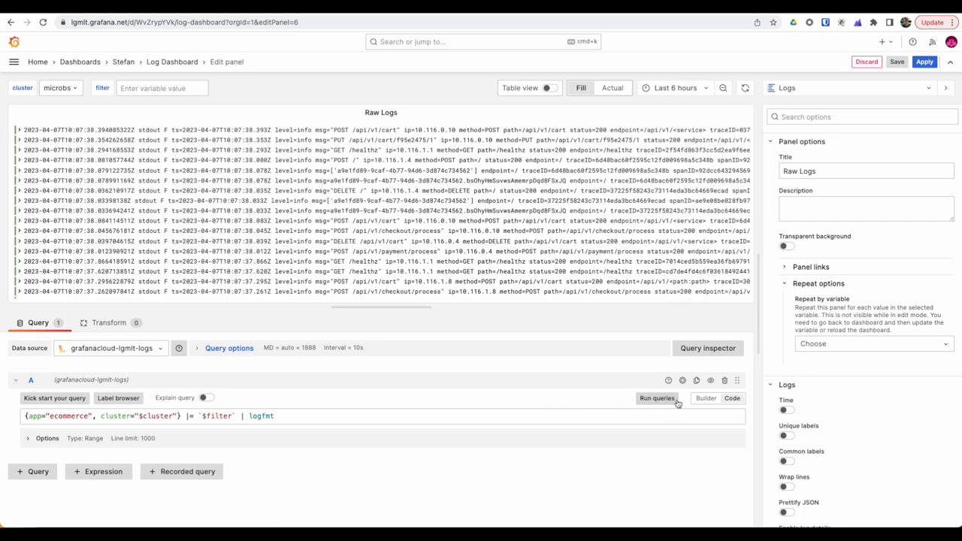
pyautogui.click(705, 399)
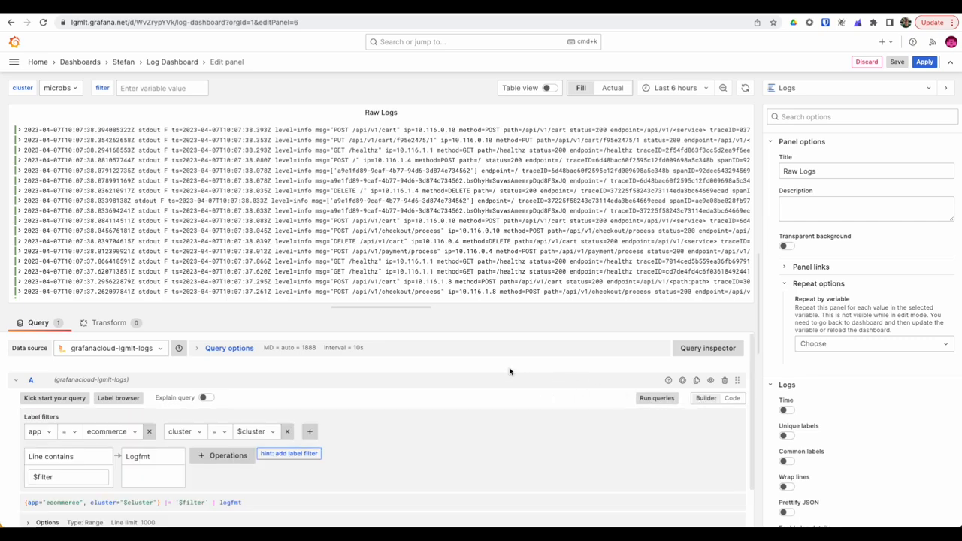
pyautogui.click(222, 456)
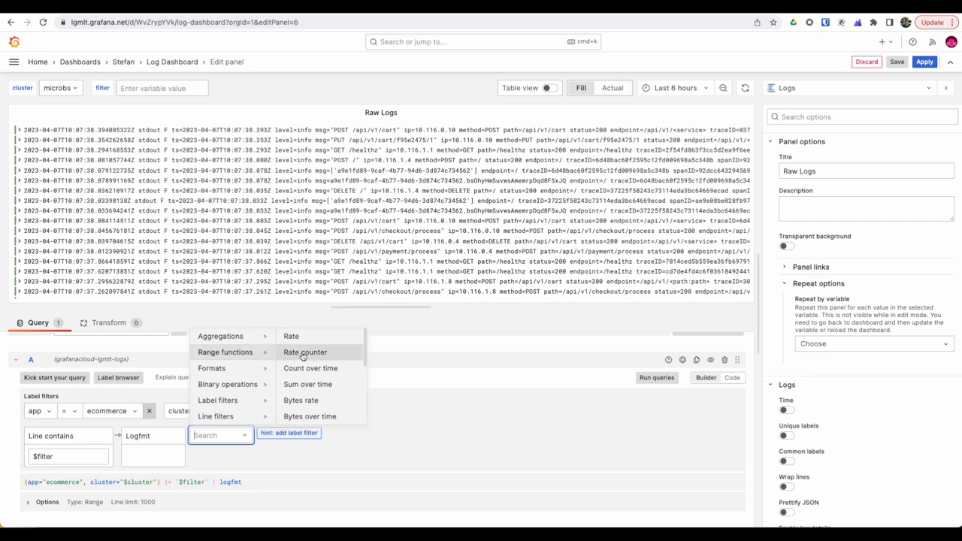
pyautogui.click(310, 368)
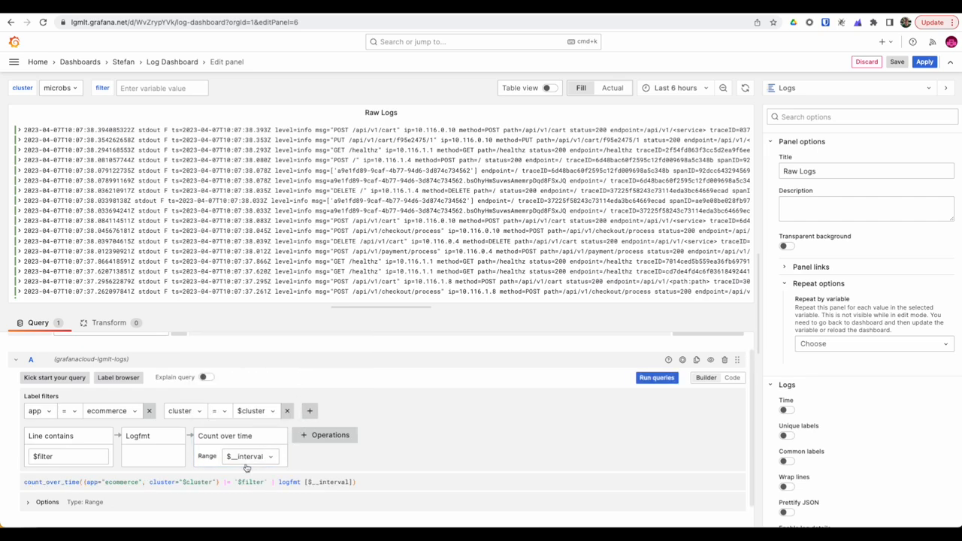
pyautogui.click(249, 456)
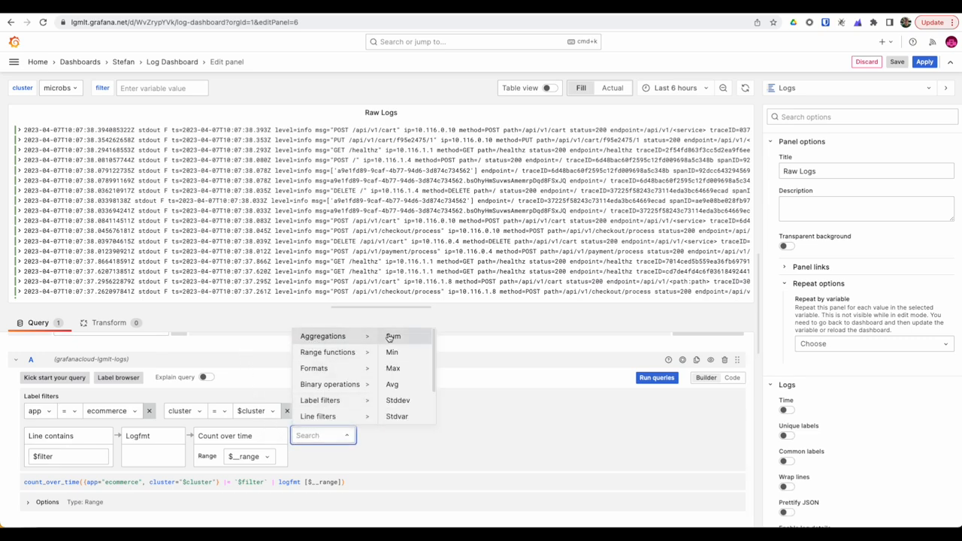
pyautogui.click(392, 336)
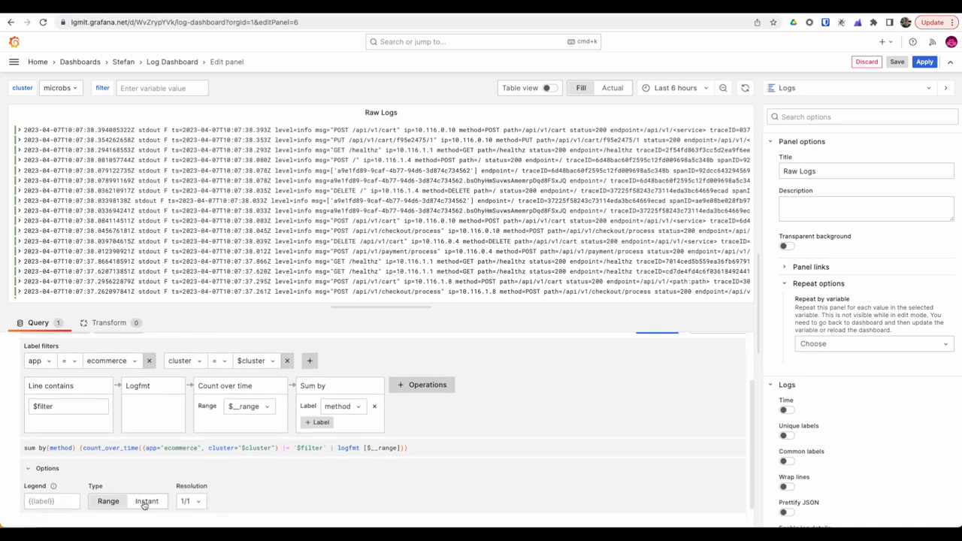
pyautogui.click(146, 502)
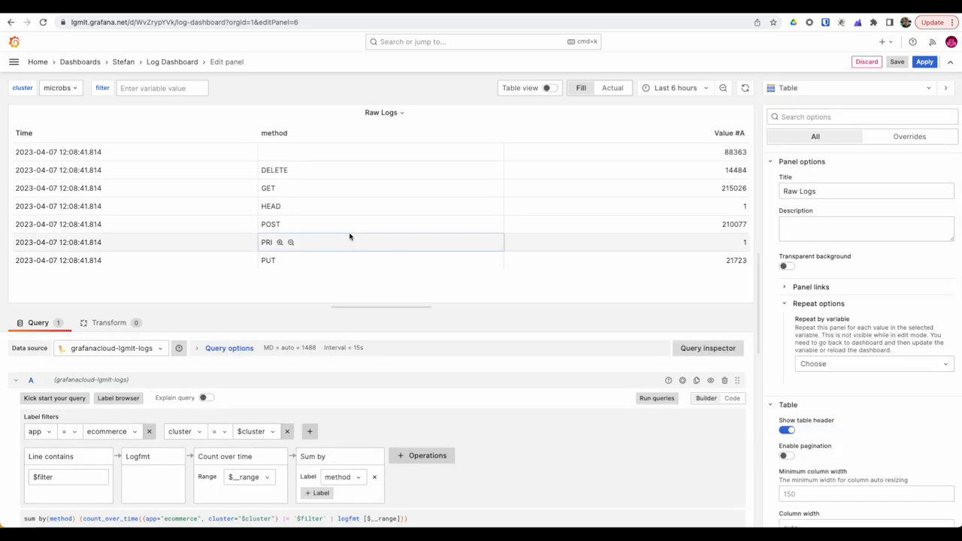
pyautogui.moveTo(81, 145)
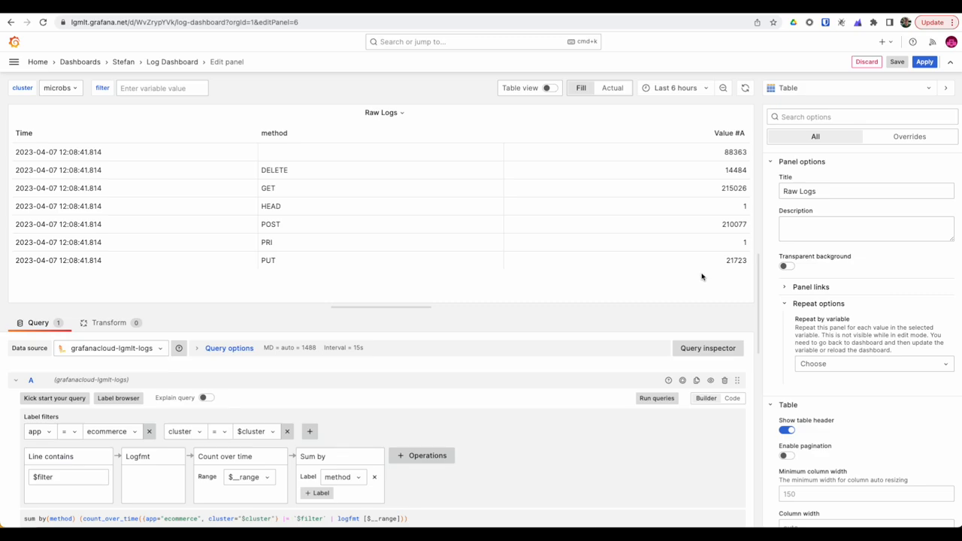
# Add an Organize fields transformation that hides Time and renames method to 'Method'.
pyautogui.click(108, 323)
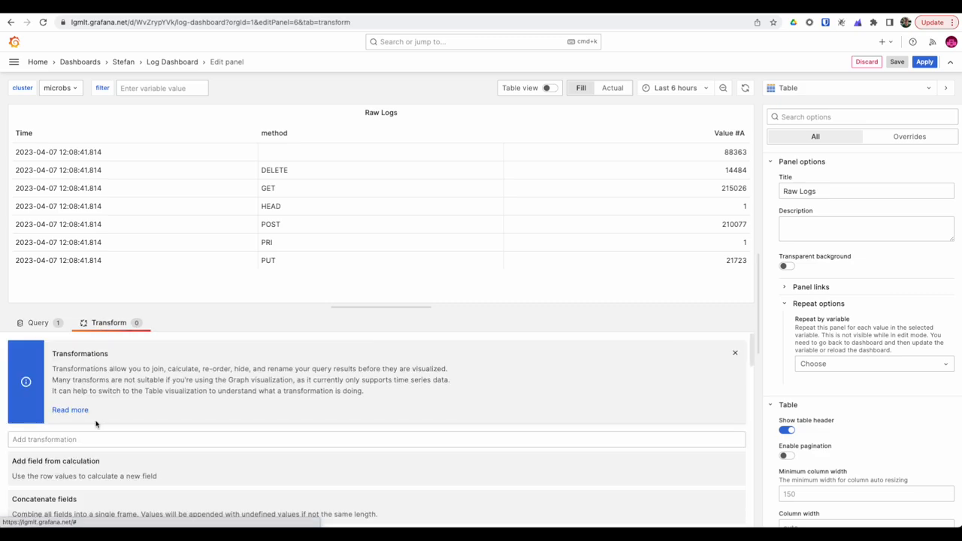
pyautogui.click(75, 439)
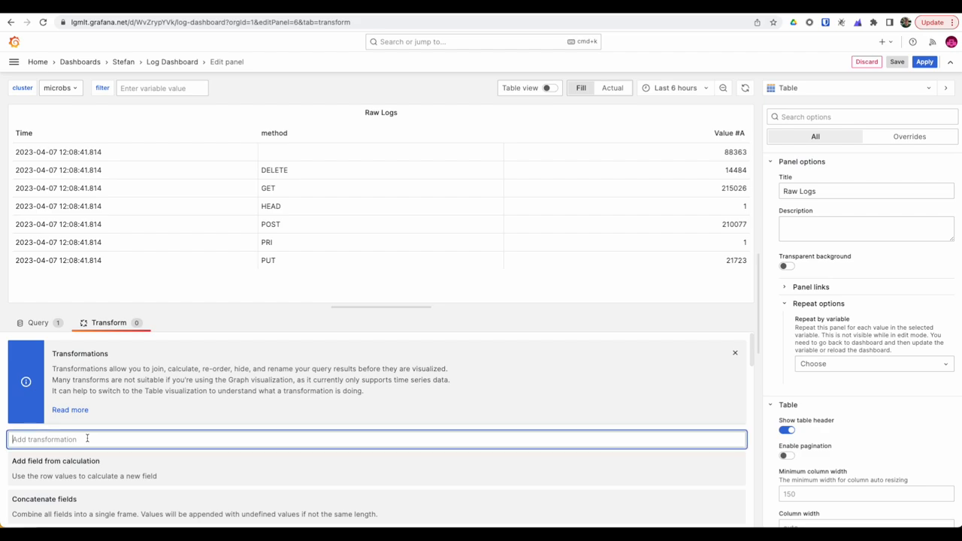
pyautogui.write('organ')
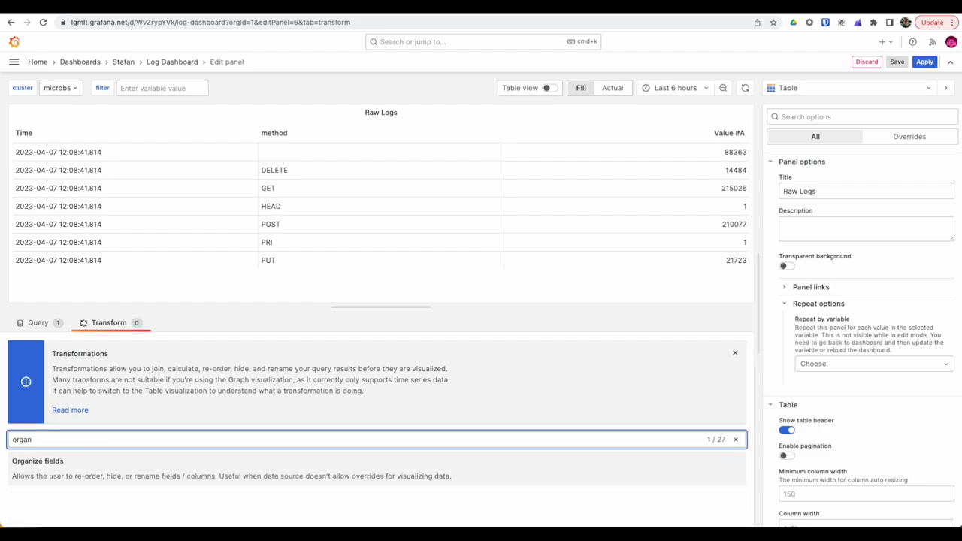
pyautogui.click(41, 464)
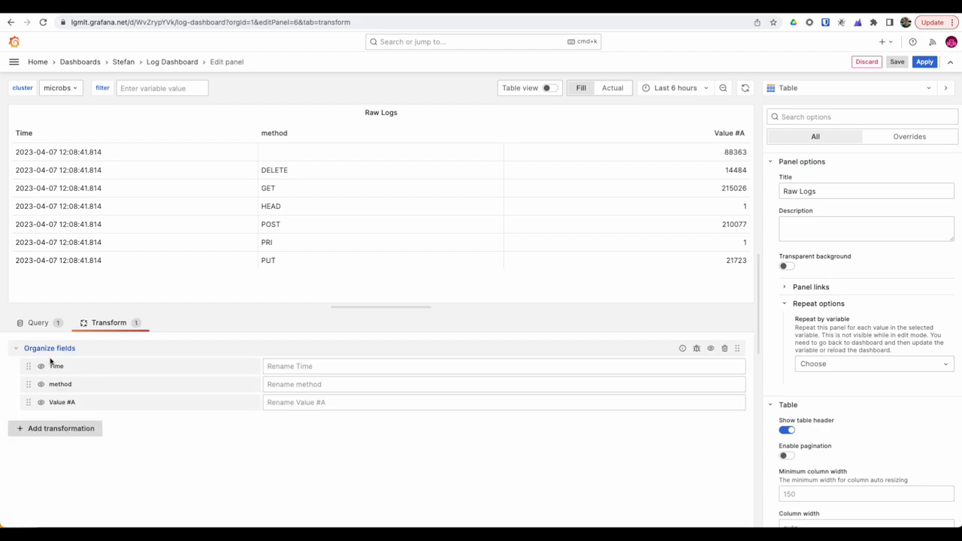
pyautogui.click(40, 366)
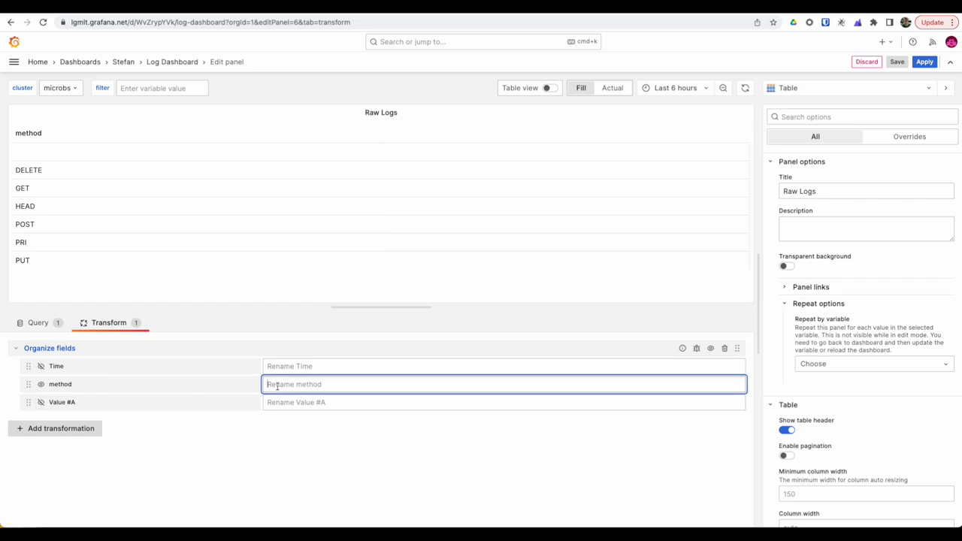
pyautogui.write('Method')
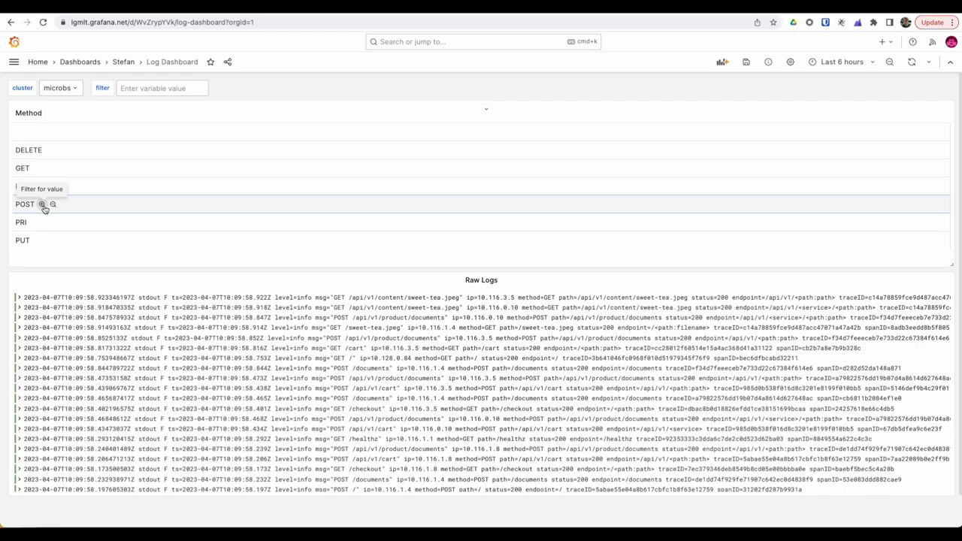
# Filter the dashboard by POST, then by GET, clearing each method filter afterward.
pyautogui.click(45, 207)
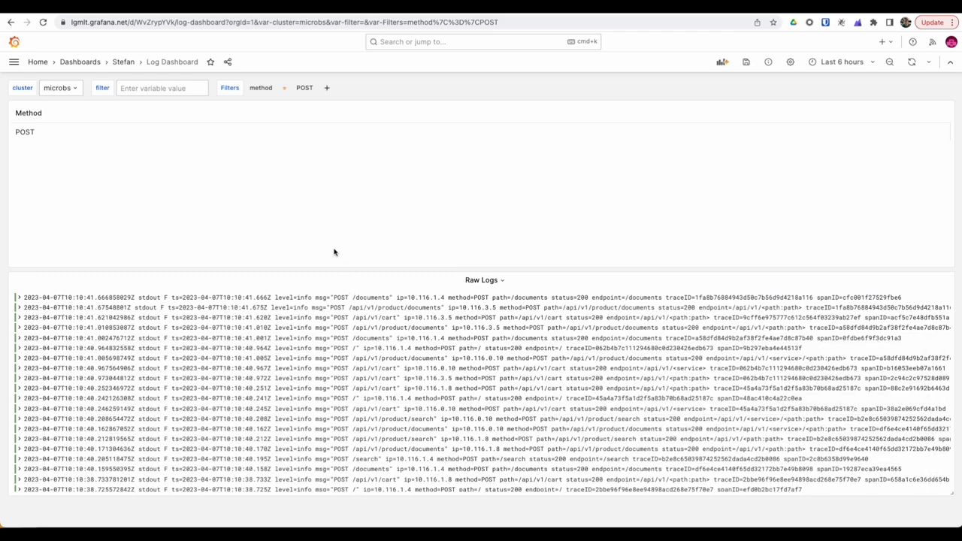
pyautogui.click(261, 87)
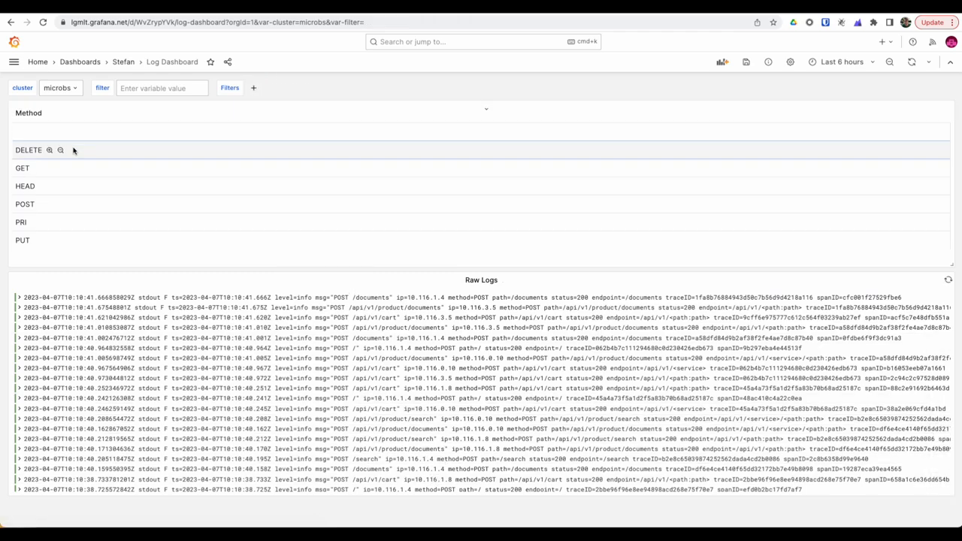
pyautogui.click(37, 168)
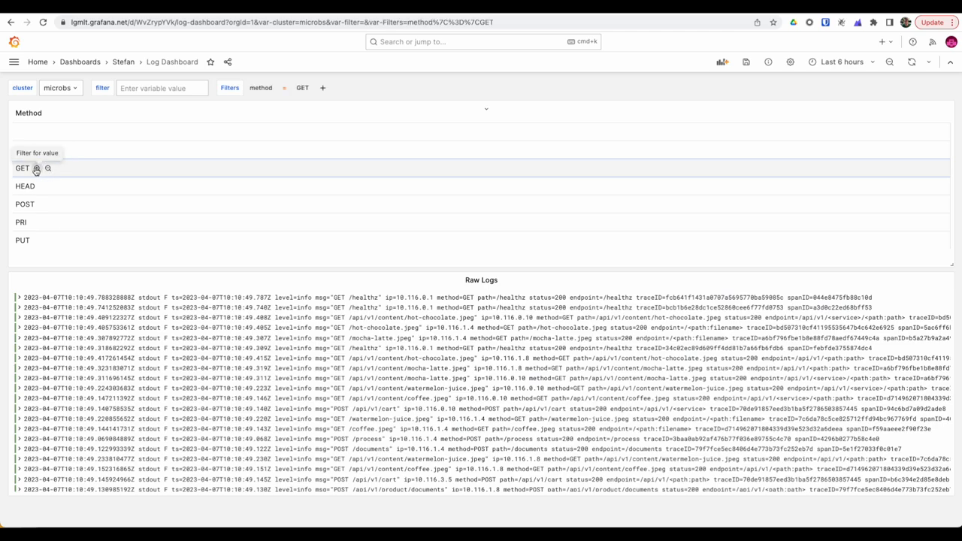
pyautogui.click(281, 87)
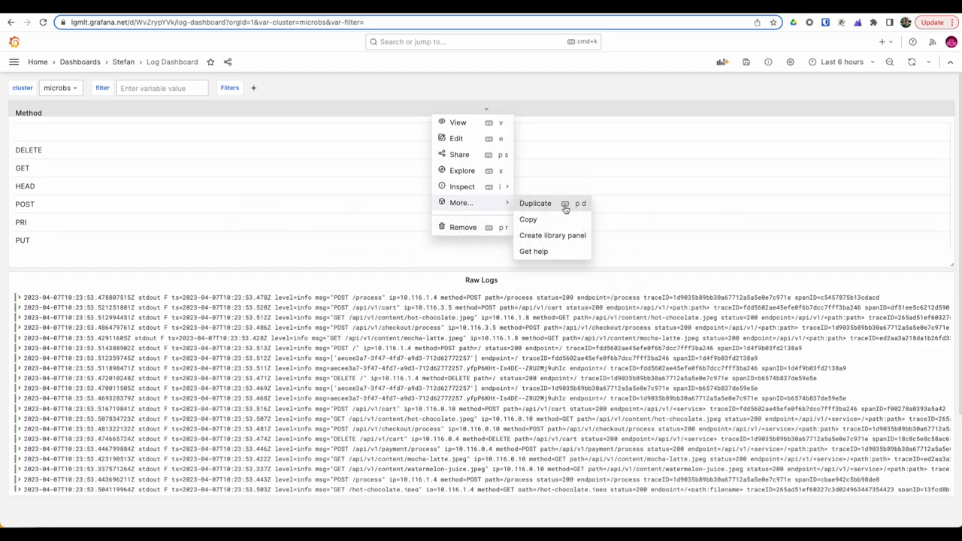
# Duplicate the Method table panel and open the copy for editing.
pyautogui.click(535, 203)
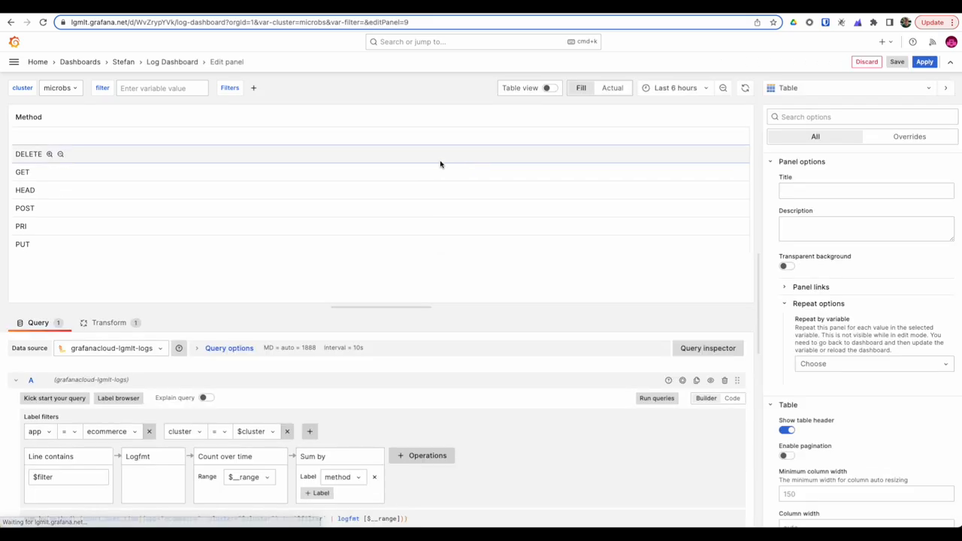
pyautogui.click(108, 322)
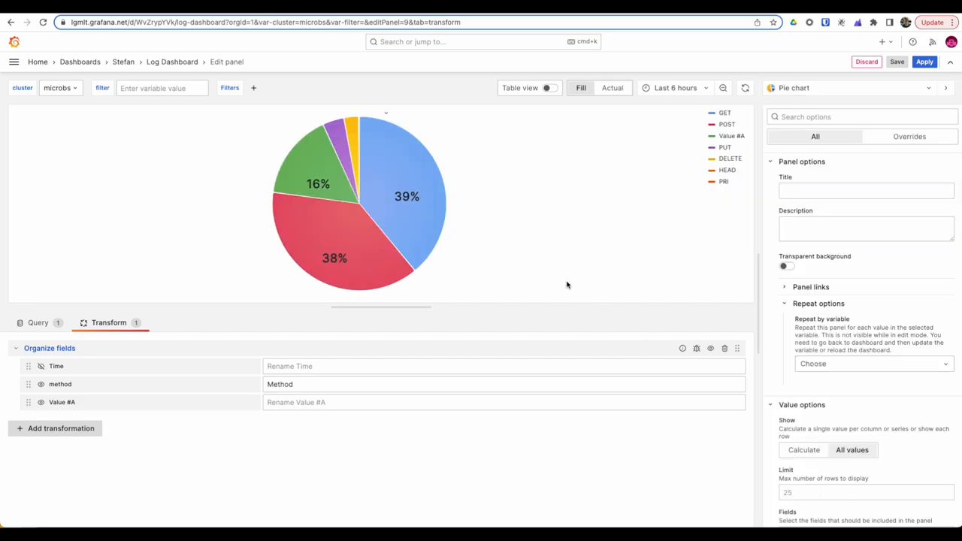
pyautogui.moveTo(691, 197)
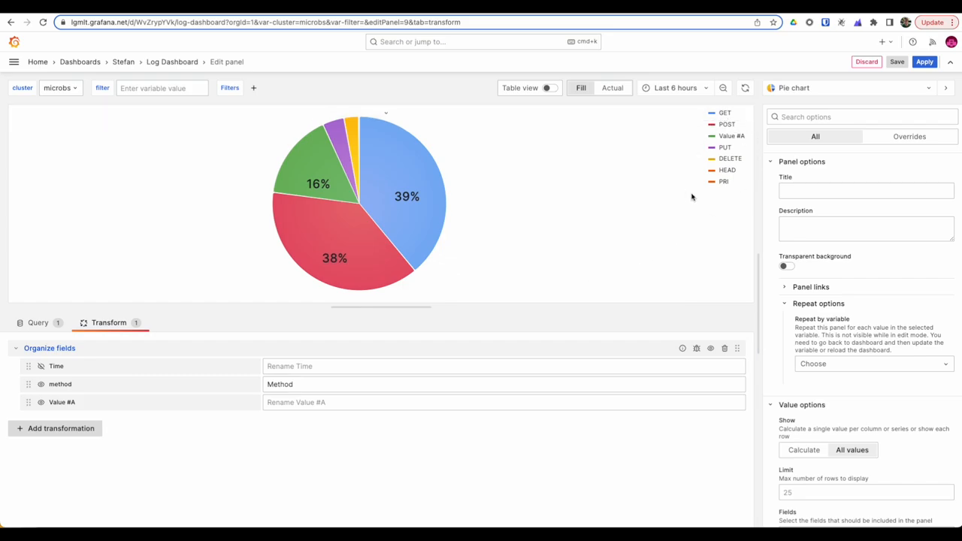
pyautogui.moveTo(666, 207)
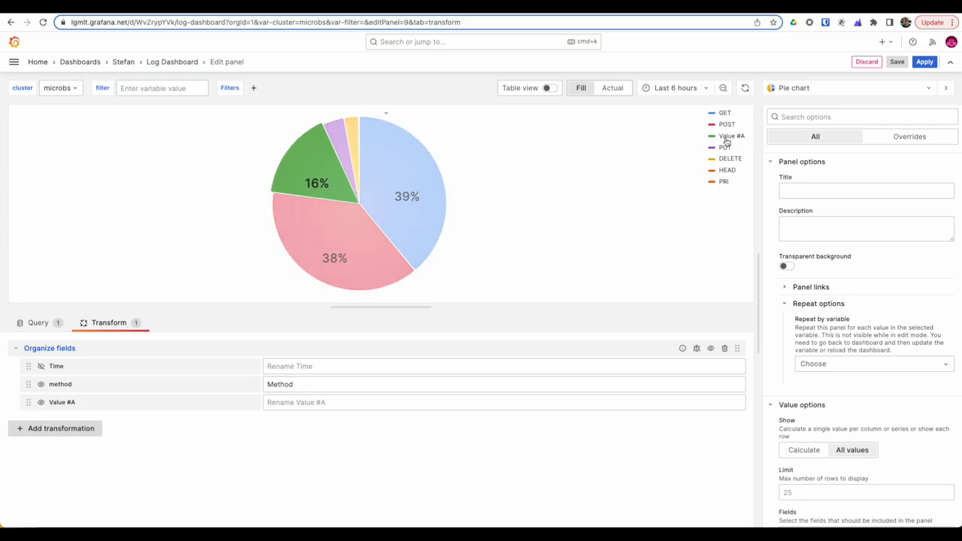
pyautogui.moveTo(737, 141)
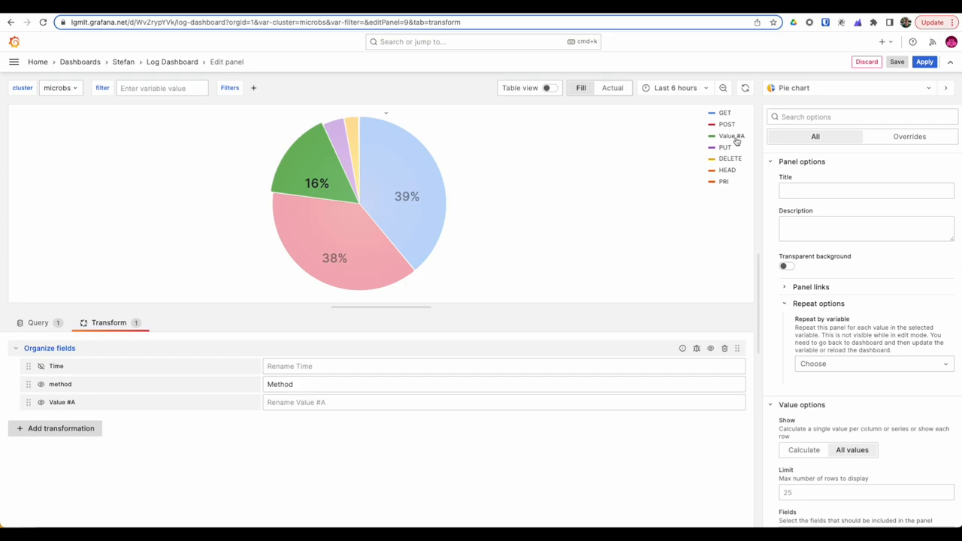
# Add the label filter method =~ .+ to the pie chart query and apply the panel.
pyautogui.click(38, 323)
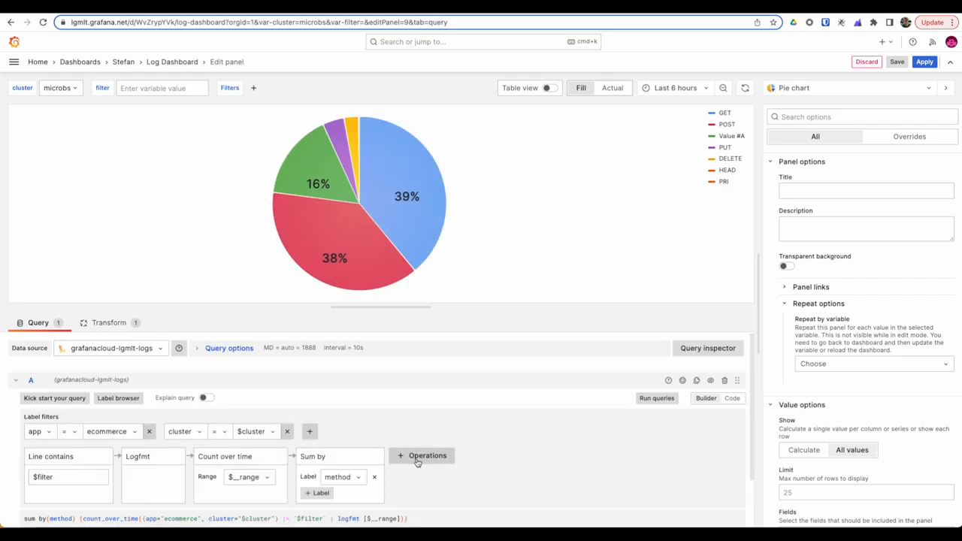
pyautogui.click(422, 455)
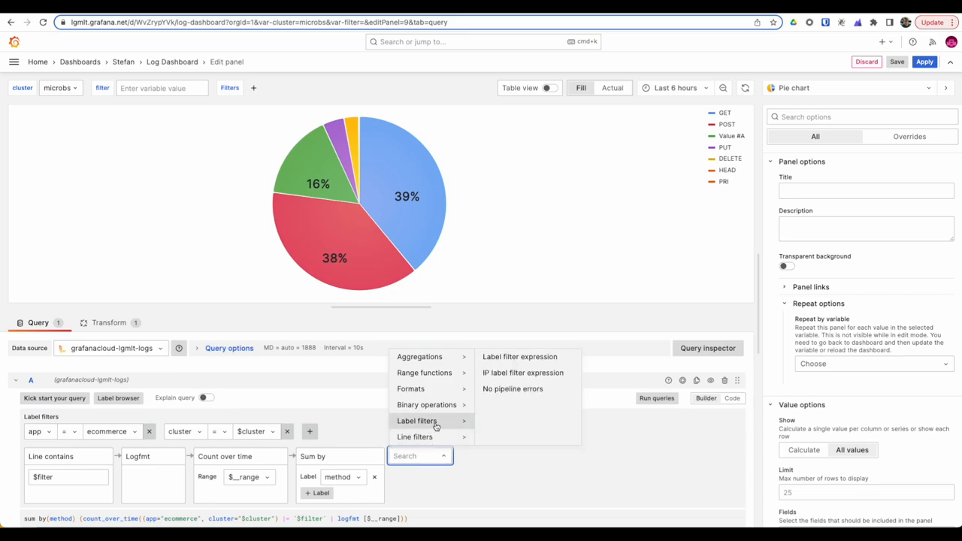
pyautogui.click(519, 357)
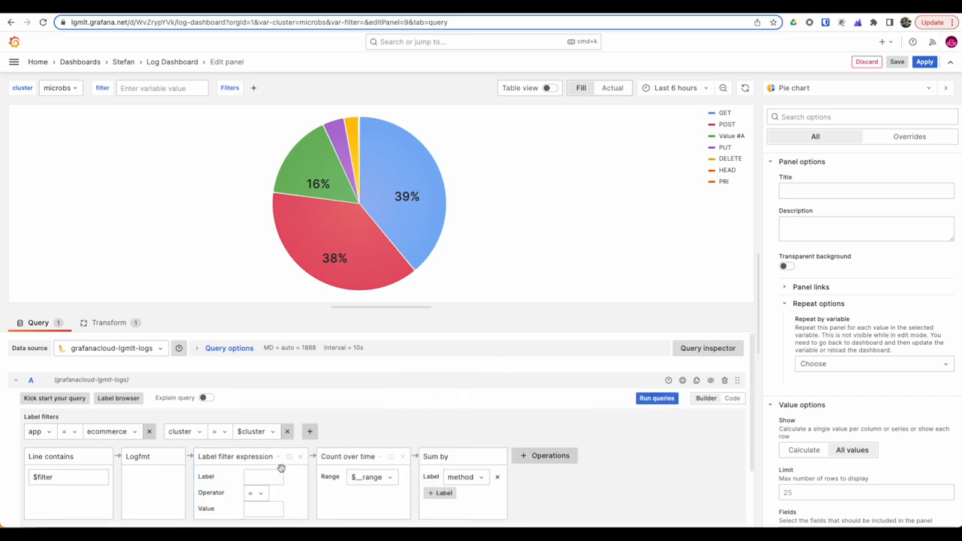
pyautogui.write('method')
pyautogui.write('.+')
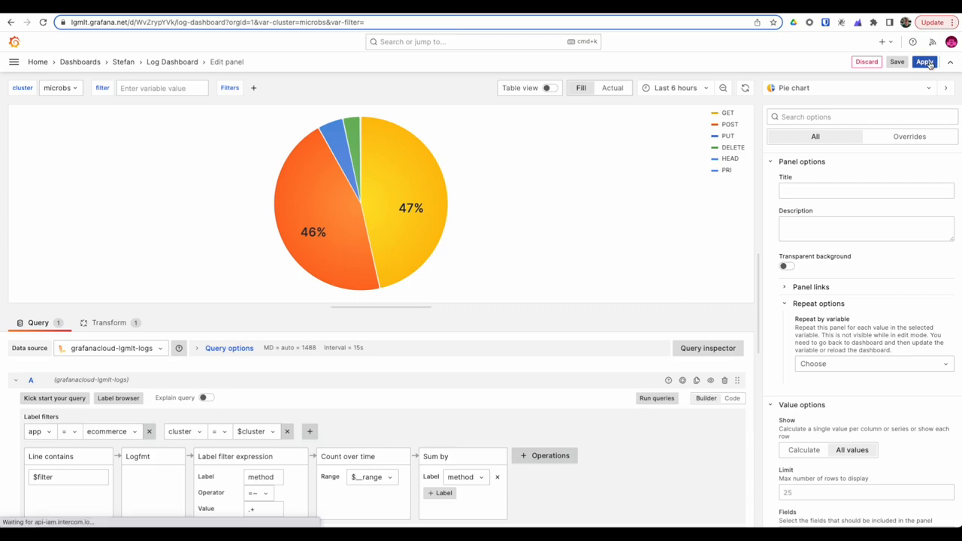
pyautogui.click(925, 62)
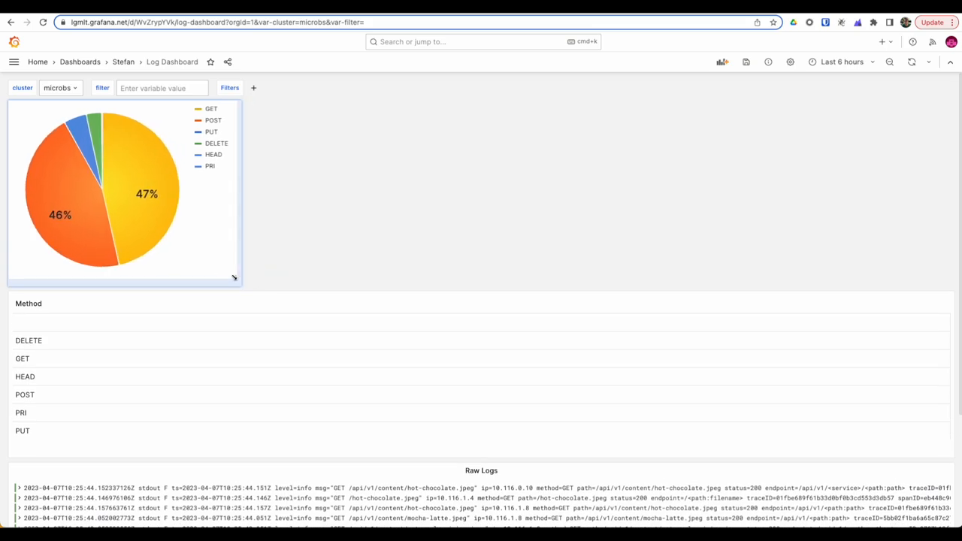
# Title the pie chart 'Method Distribution', apply it, and duplicate the panel.
pyautogui.click(123, 112)
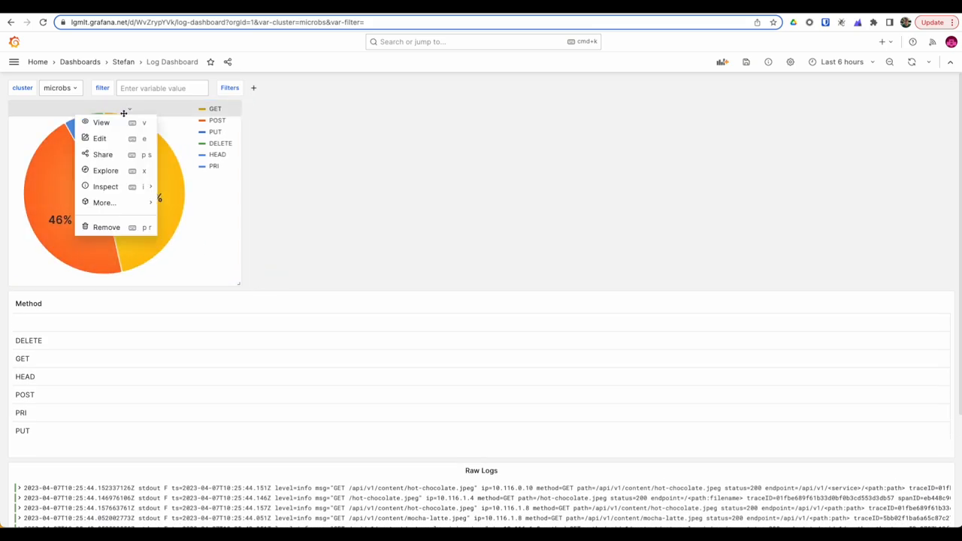
pyautogui.click(99, 139)
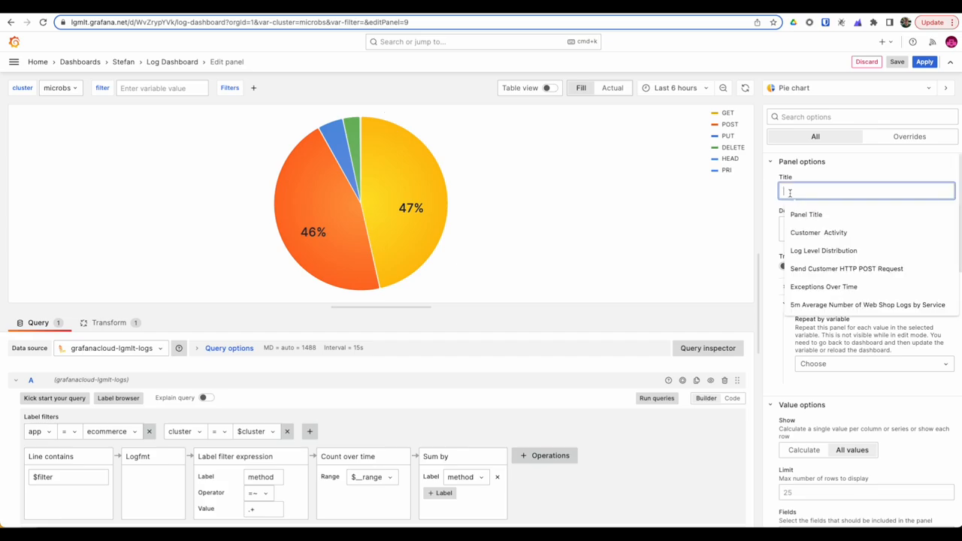
pyautogui.write('Method Distribution')
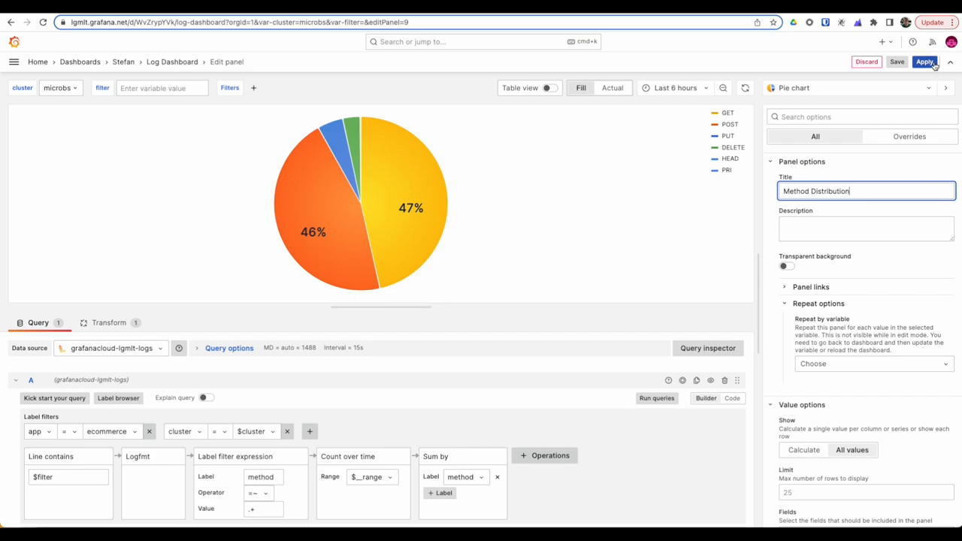
pyautogui.click(925, 62)
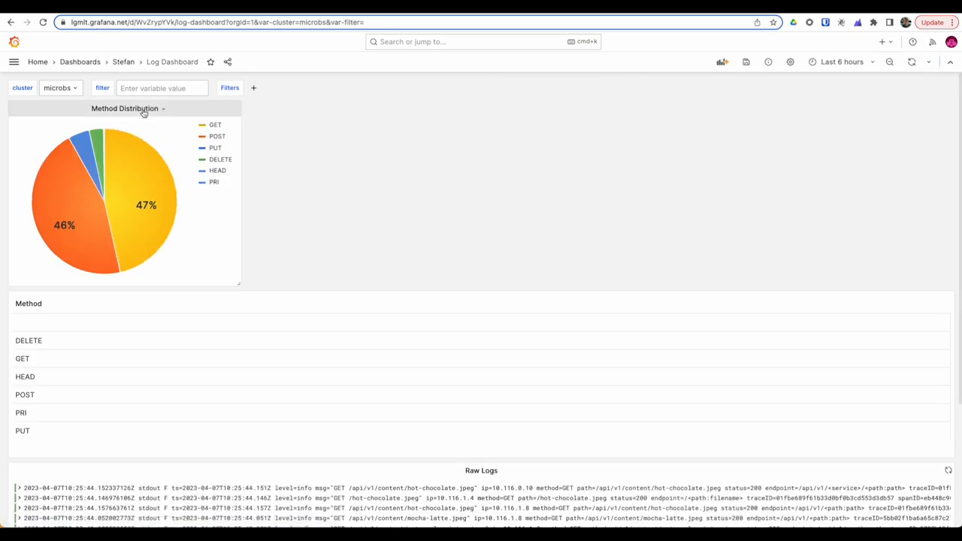
pyautogui.click(129, 108)
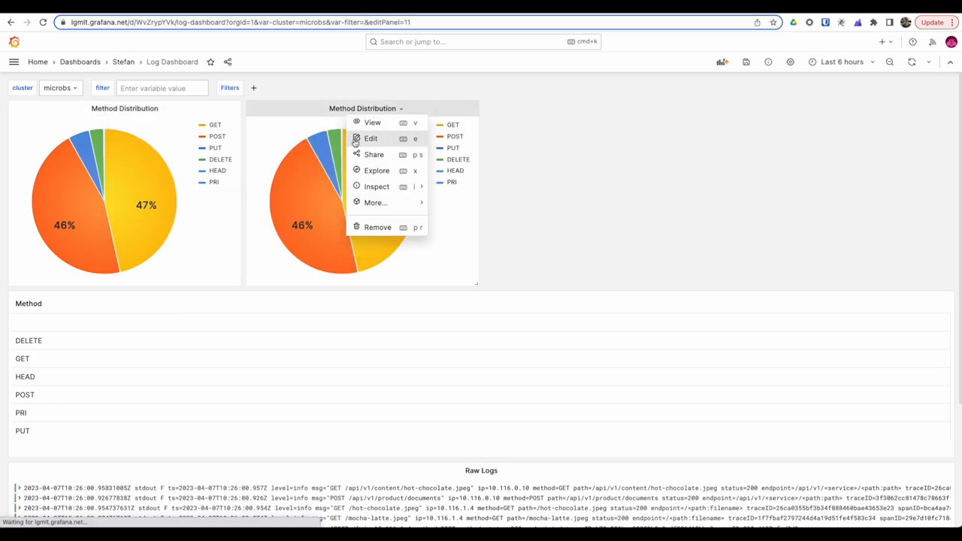
# Set the copied pie chart's Sum by label and label filter to level.
pyautogui.click(371, 138)
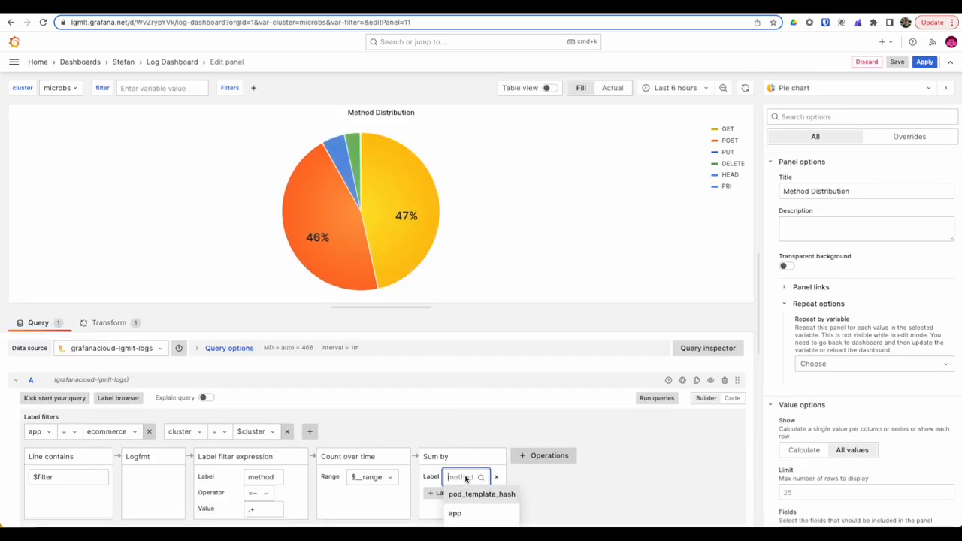
pyautogui.write('level')
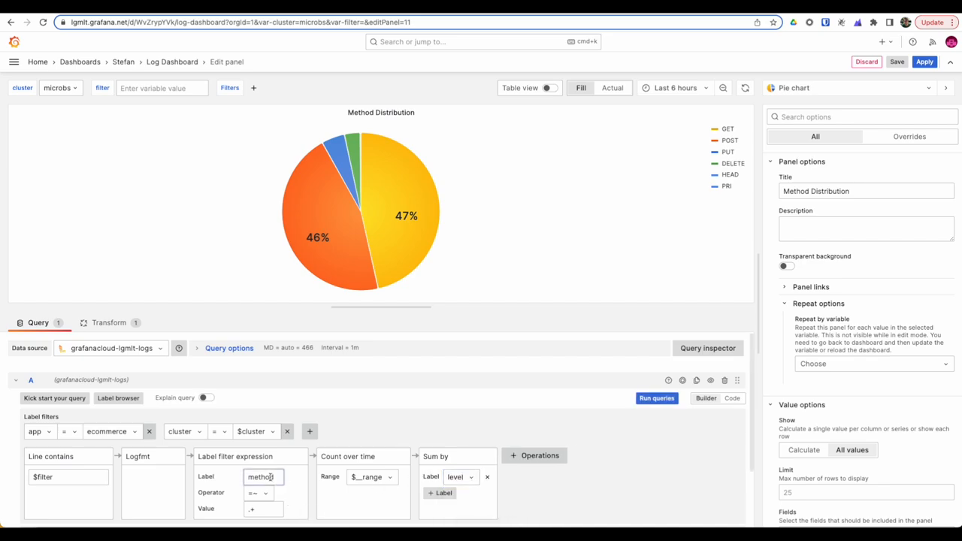
pyautogui.write('level')
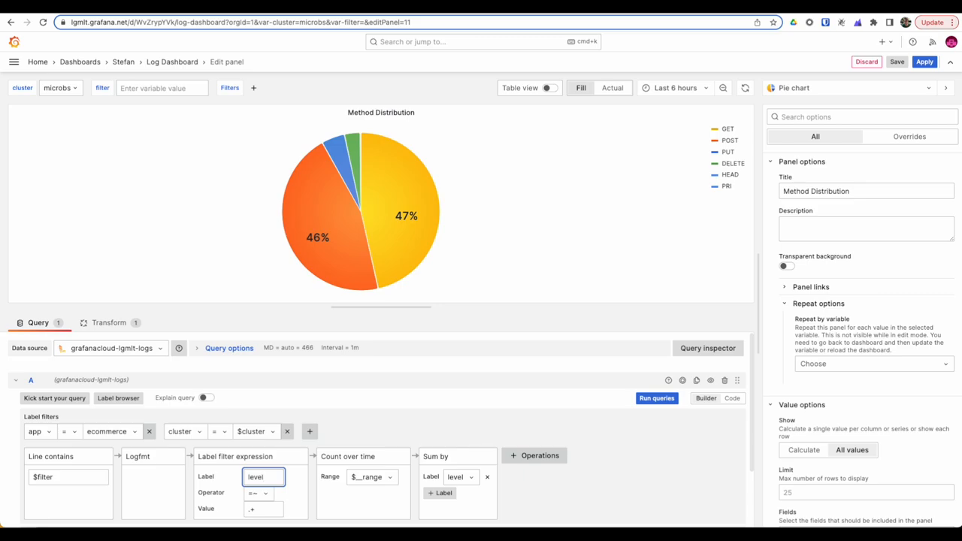
pyautogui.click(657, 398)
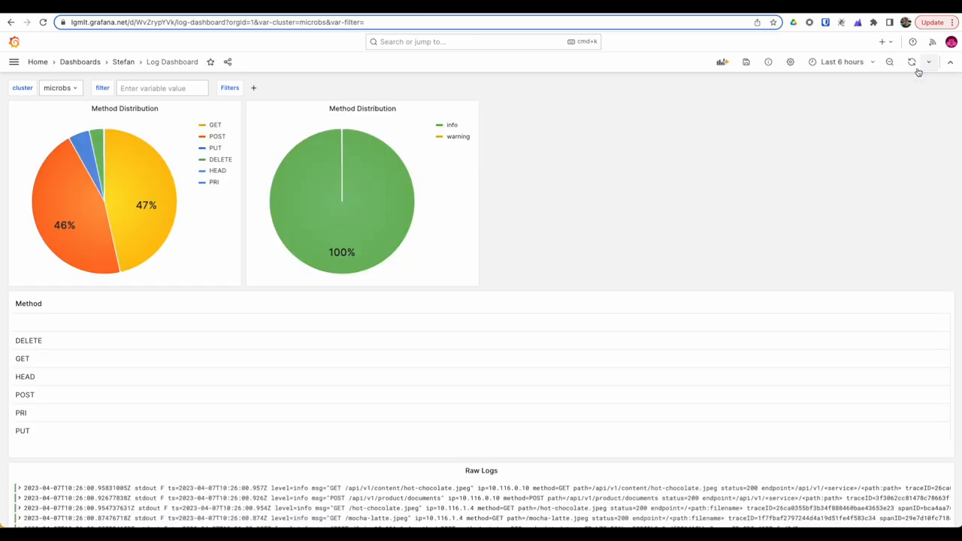
# Retitle the chart 'Log Level Distribution' and begin editing a copy of it.
pyautogui.click(400, 108)
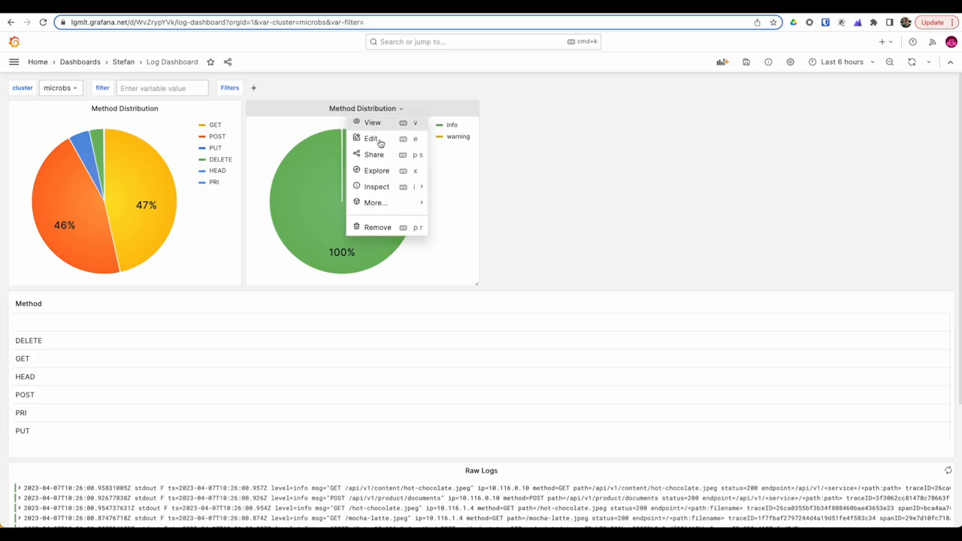
pyautogui.click(370, 138)
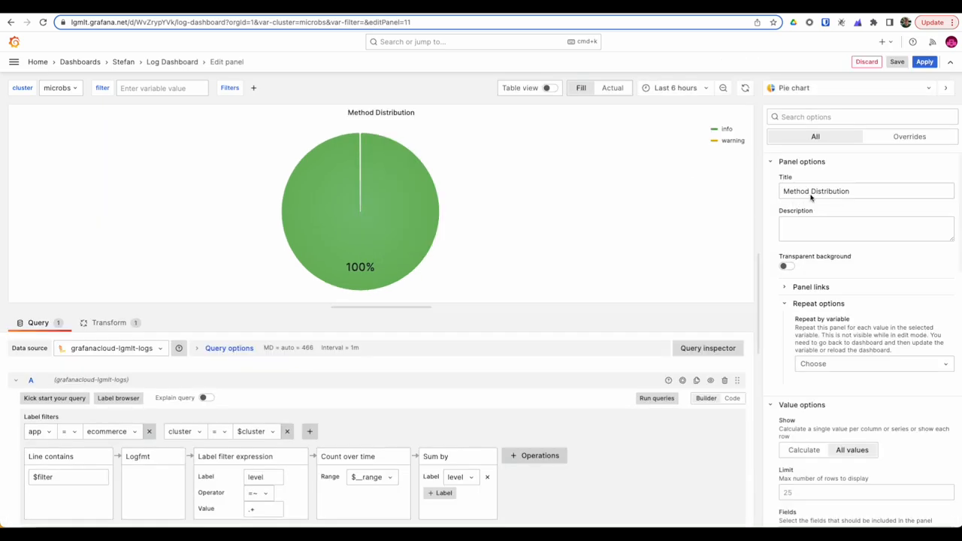
pyautogui.write('Log Distribution')
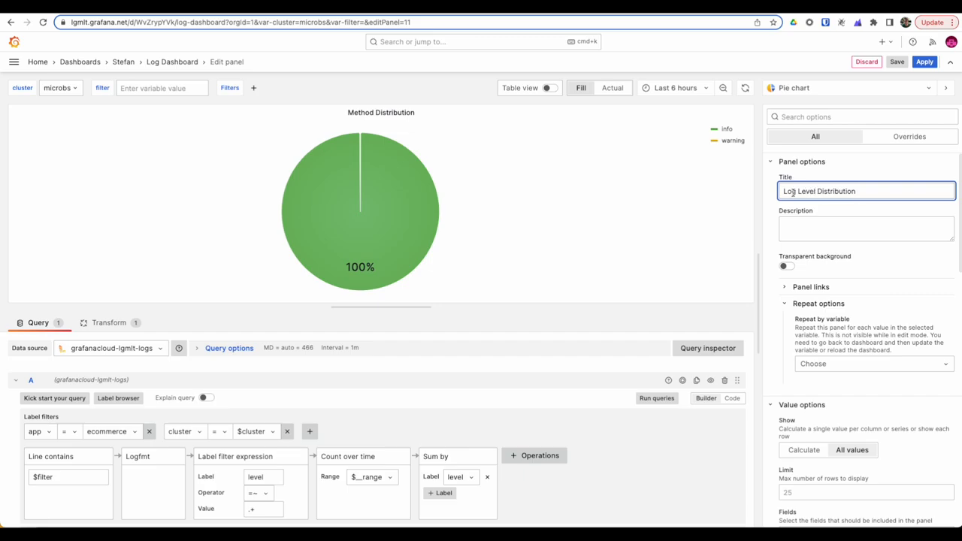
pyautogui.click(864, 62)
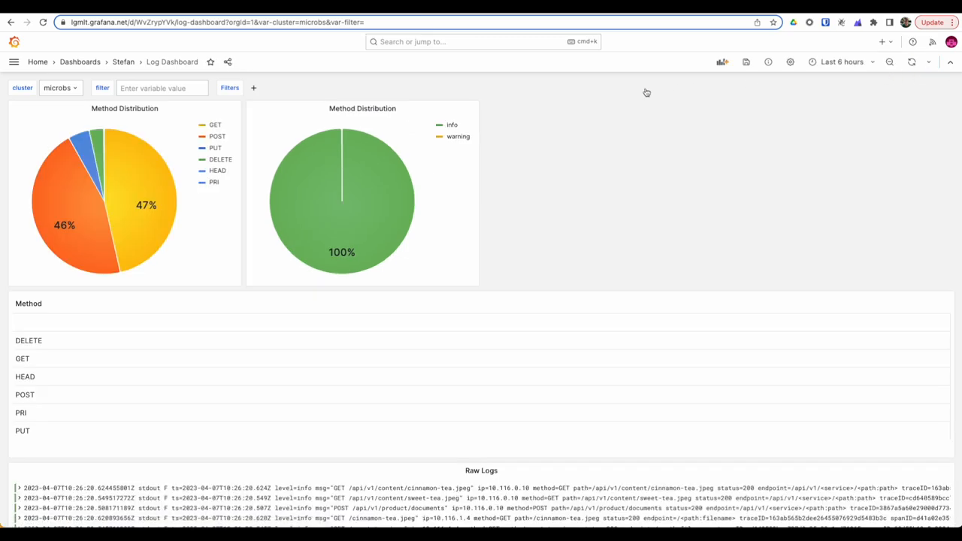
pyautogui.click(403, 108)
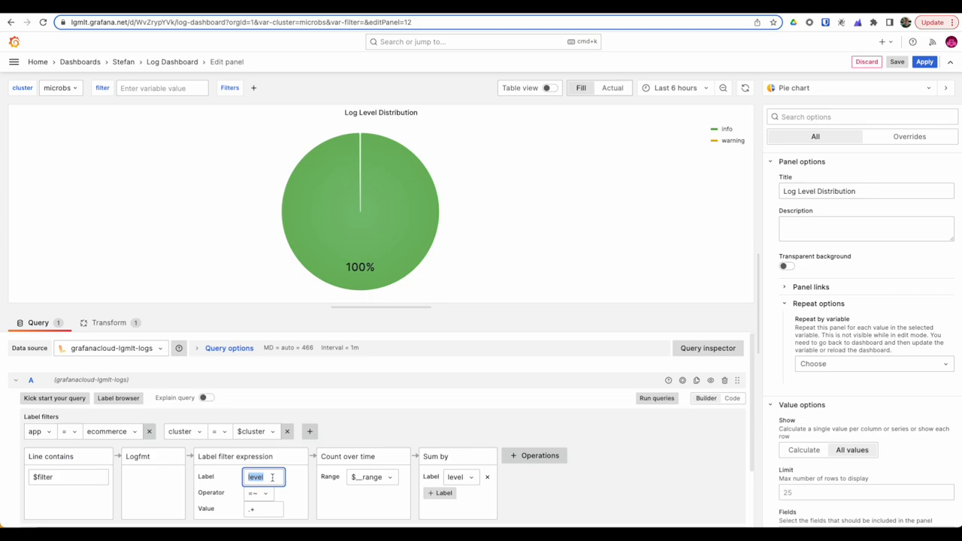
# Group the pie chart counts by path, filter to entries with a path, and rerun.
pyautogui.write('path')
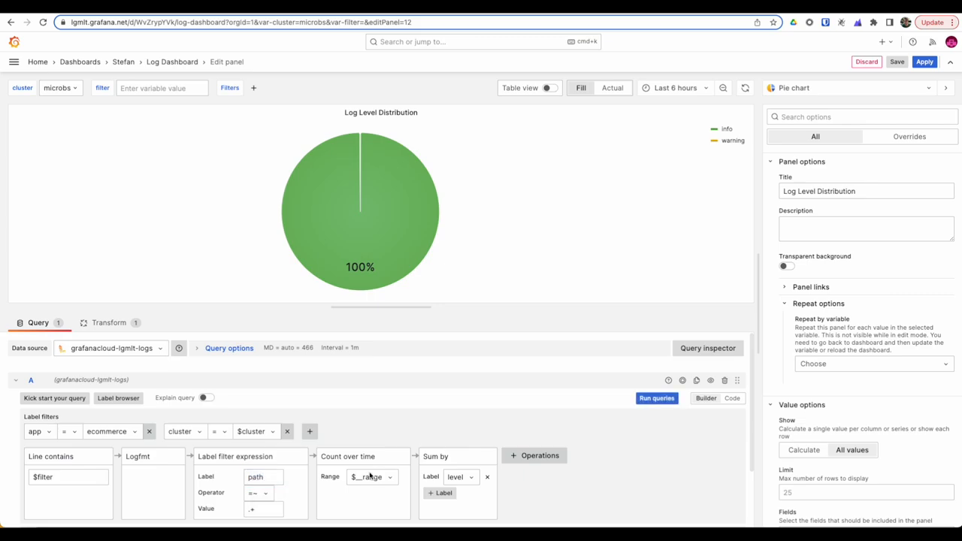
pyautogui.click(462, 477)
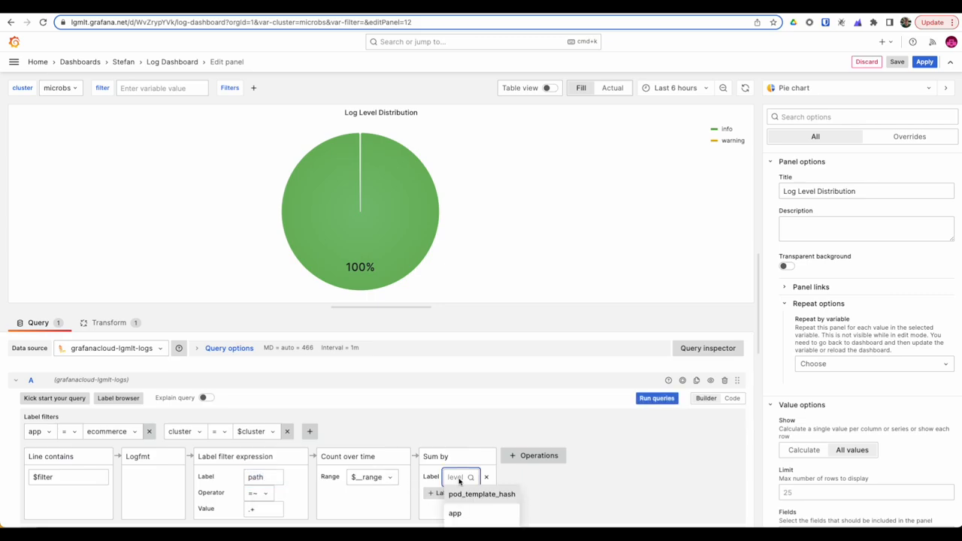
pyautogui.click(463, 477)
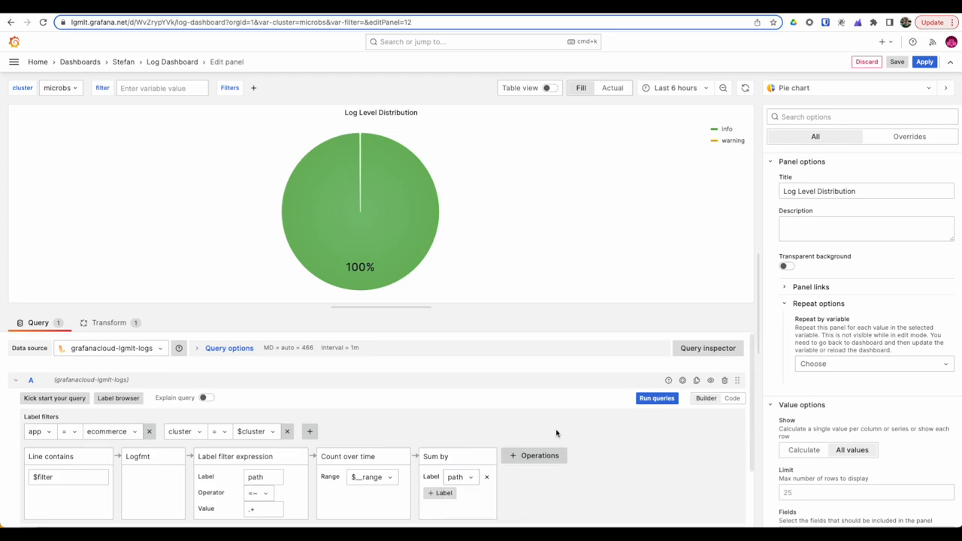
pyautogui.click(657, 397)
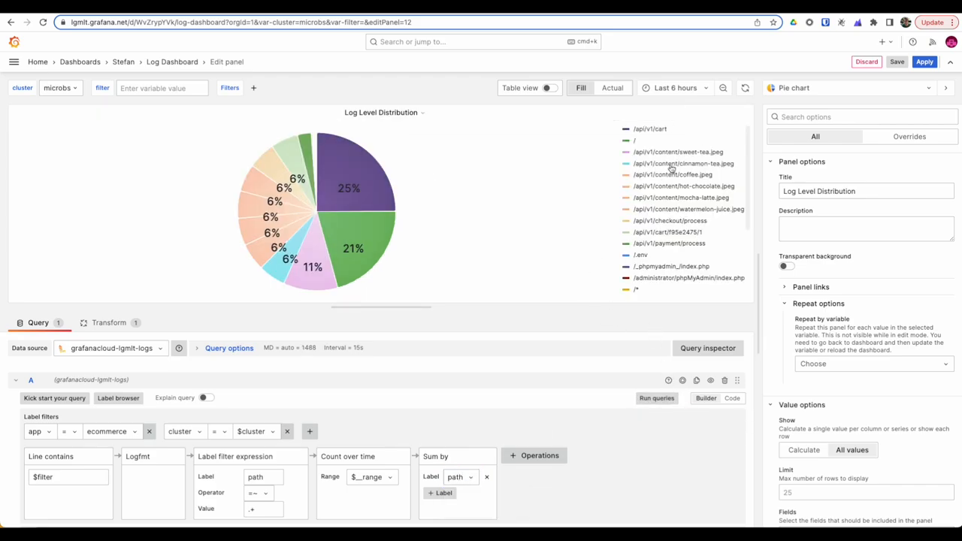
pyautogui.scroll(-3)
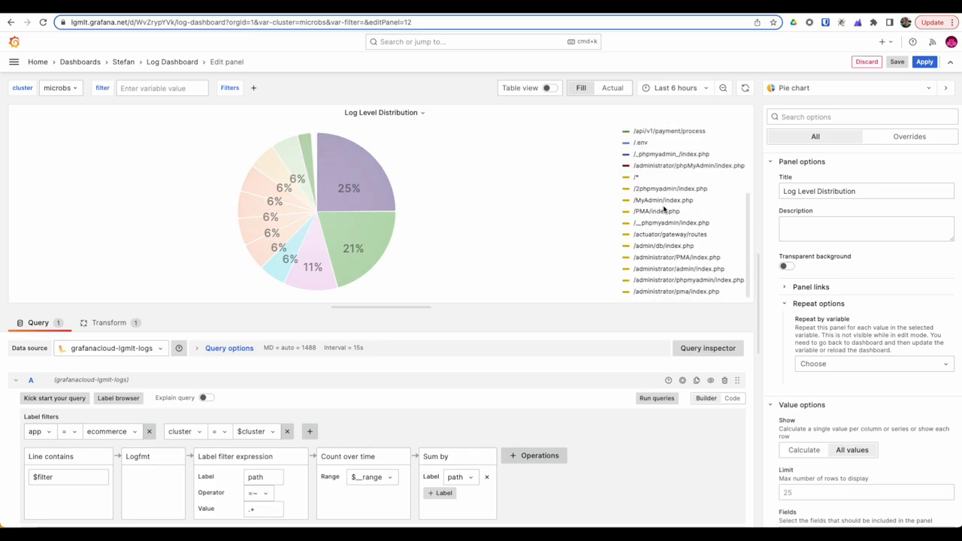
pyautogui.moveTo(669, 203)
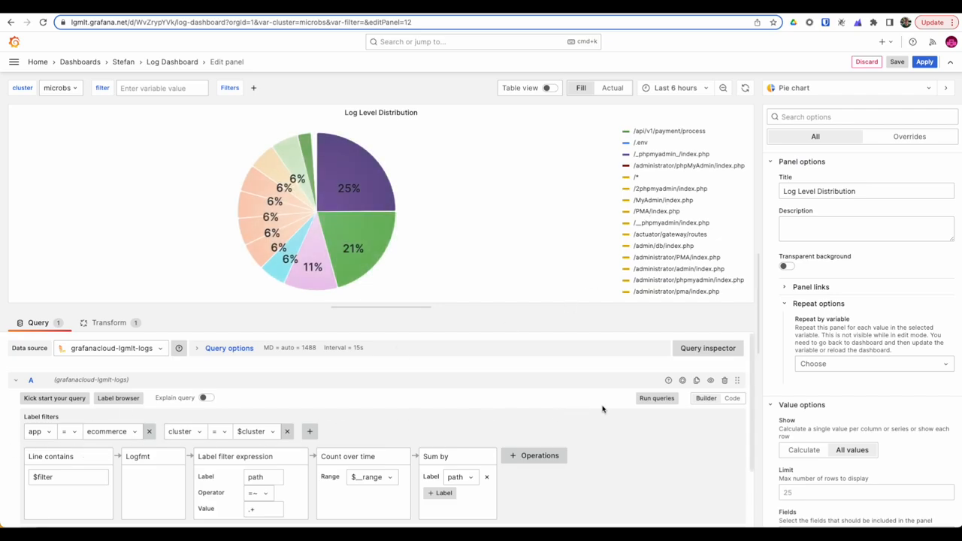
# Wrap the path query in topk(10, ...) in Code mode and run it.
pyautogui.click(732, 399)
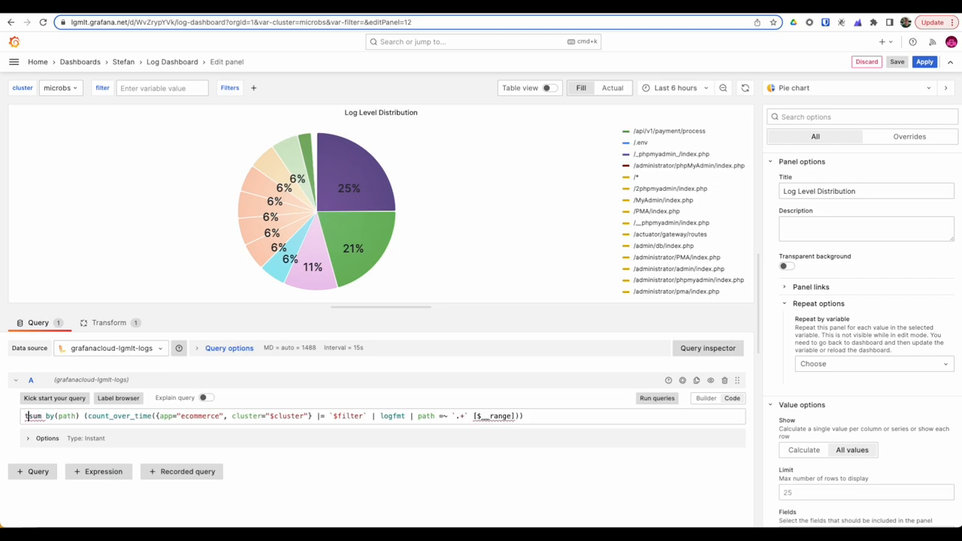
pyautogui.write('topk(')
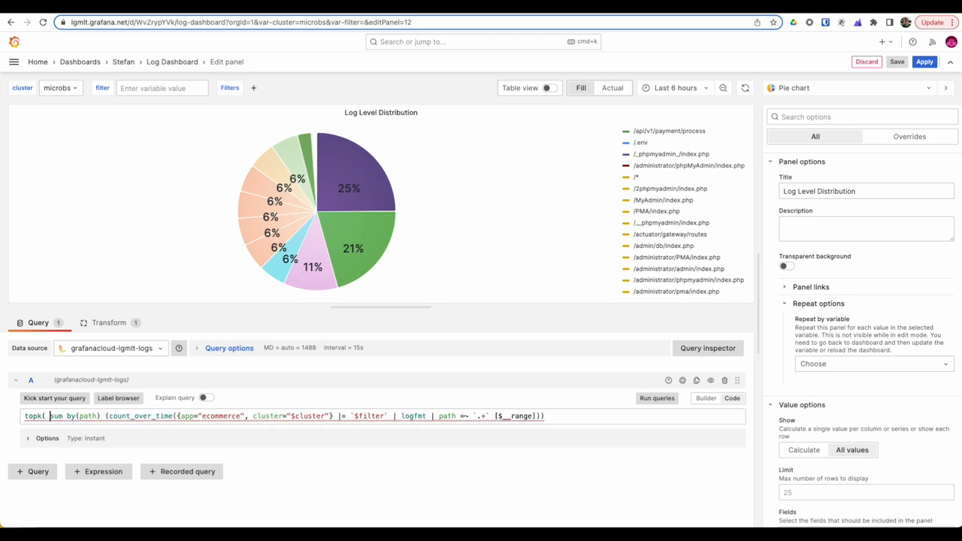
pyautogui.write('10,')
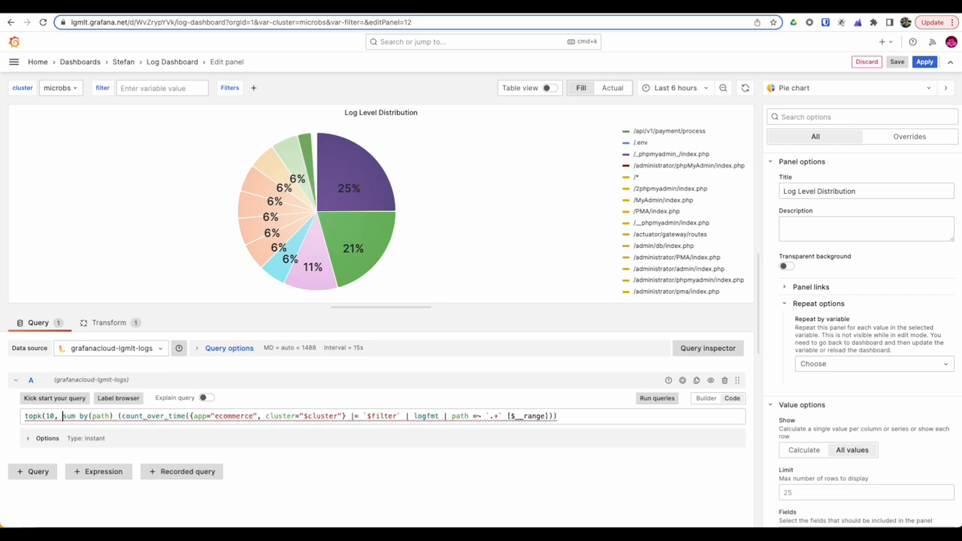
pyautogui.click(569, 415)
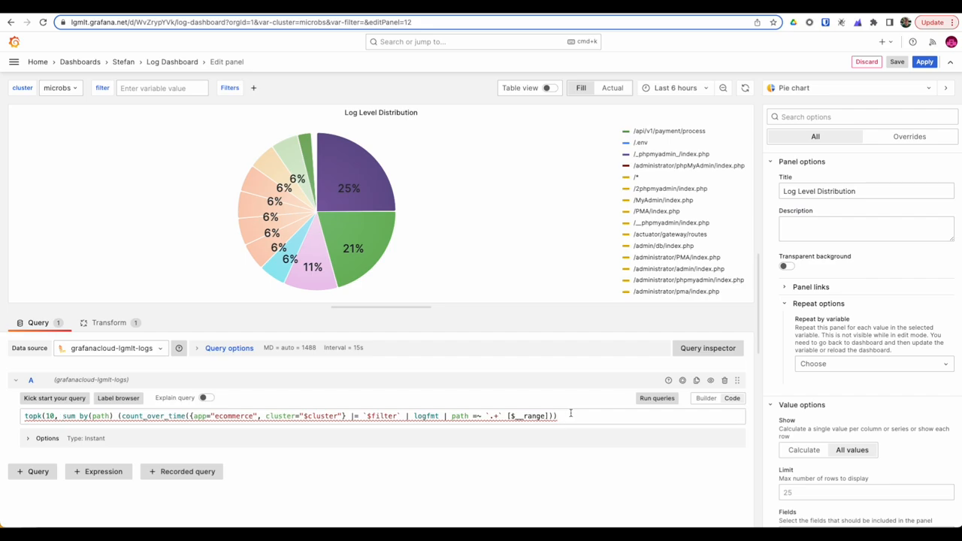
pyautogui.write('))')
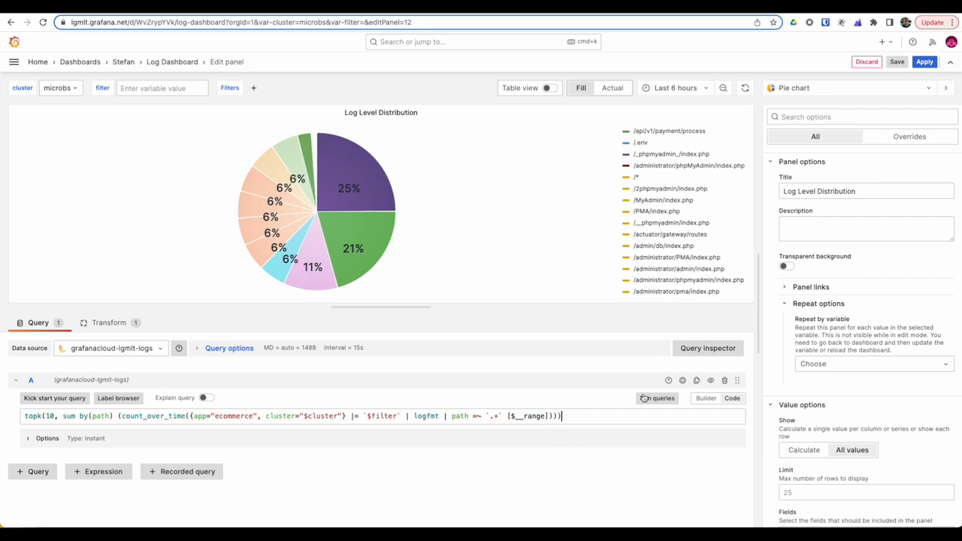
pyautogui.click(657, 397)
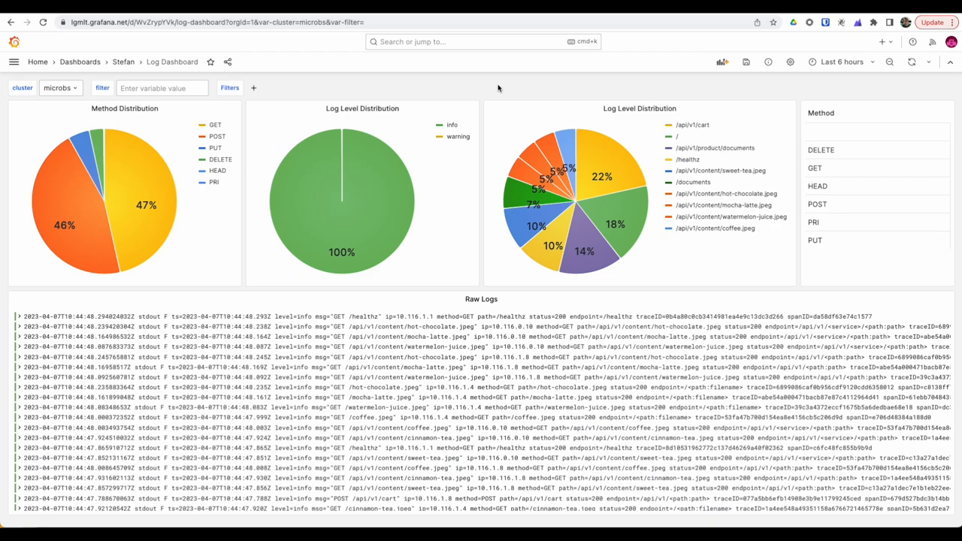
pyautogui.moveTo(327, 31)
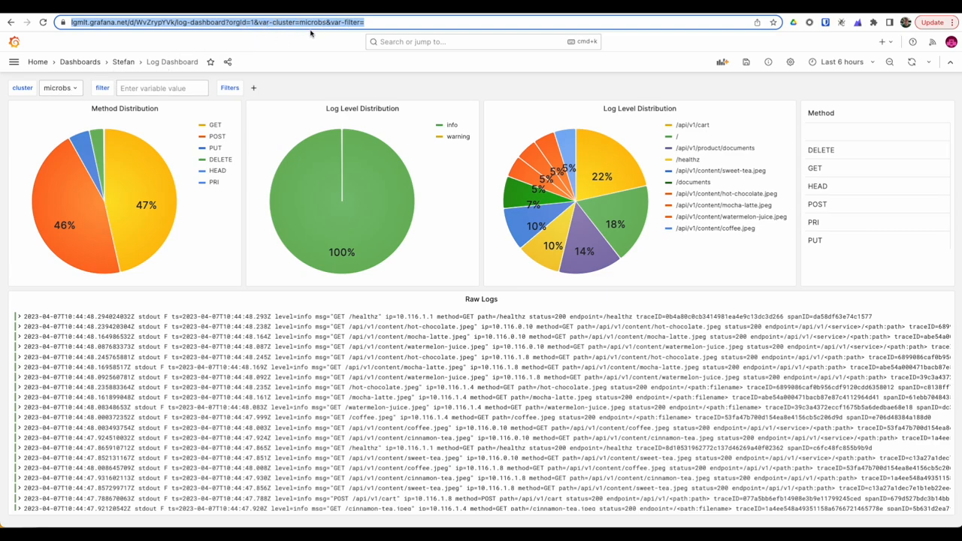
pyautogui.moveTo(632, 114)
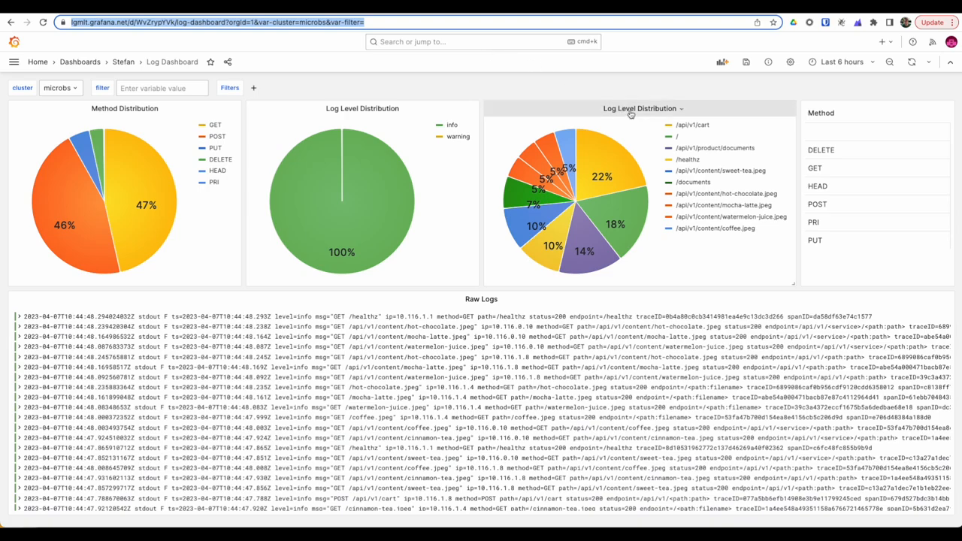
# Open the top-10 path pie chart, still titled Log Level Distribution, in the panel editor.
pyautogui.click(633, 108)
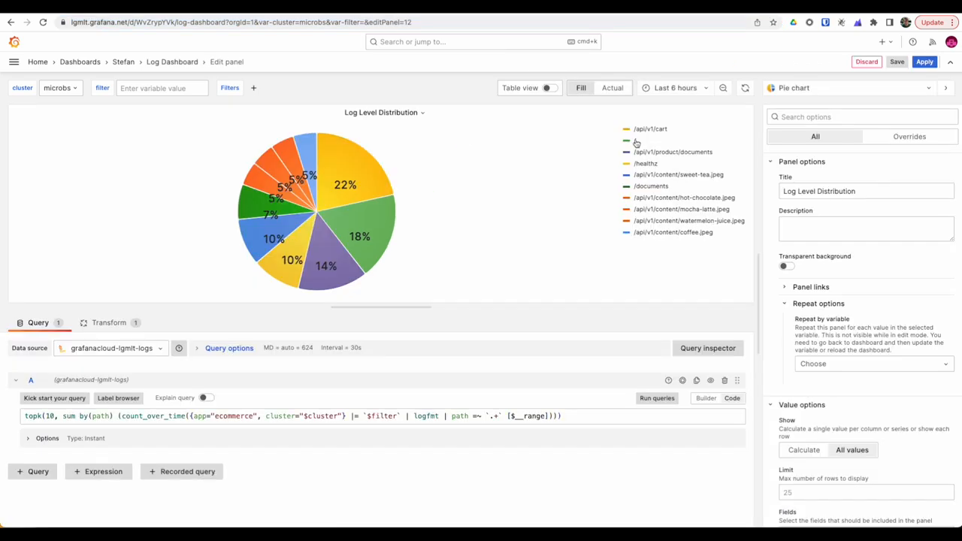
# Add a data link to the Log Dashboard URL with var-filter=${__field.path}.
pyautogui.click(862, 117)
pyautogui.write('data')
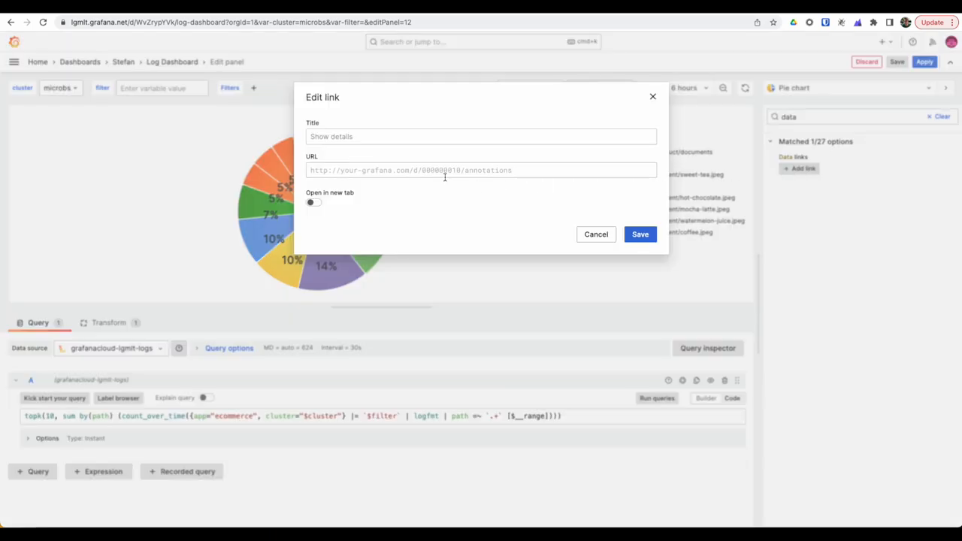
pyautogui.write('https://lgmlt.grafana.net/d/WvZrypYVk/log-dashboard?orgId=1&var-cluster=microbs&var-filter=')
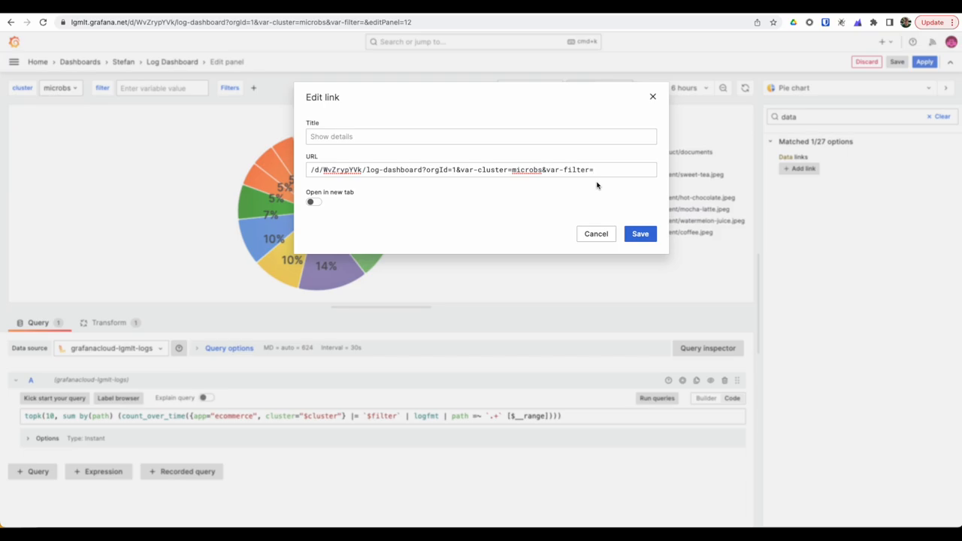
pyautogui.write('$')
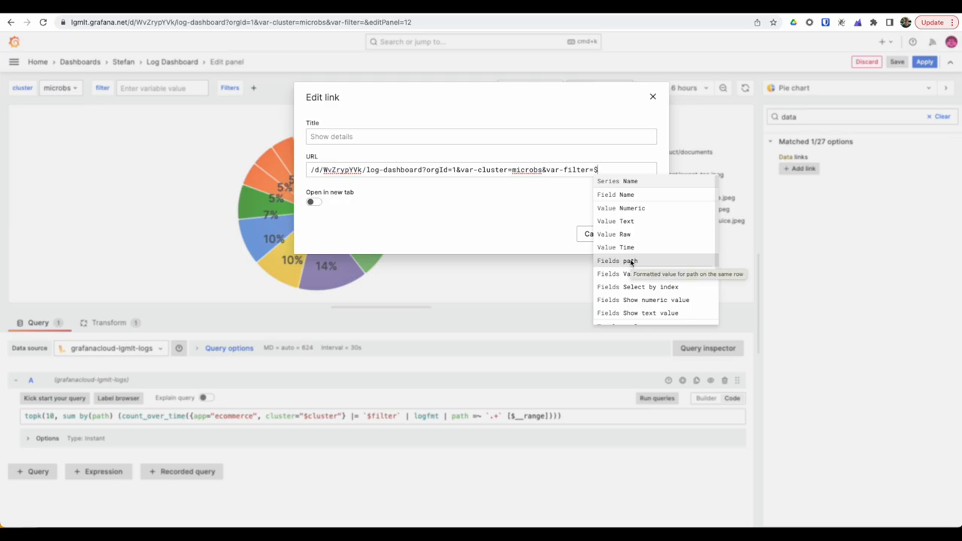
pyautogui.click(619, 261)
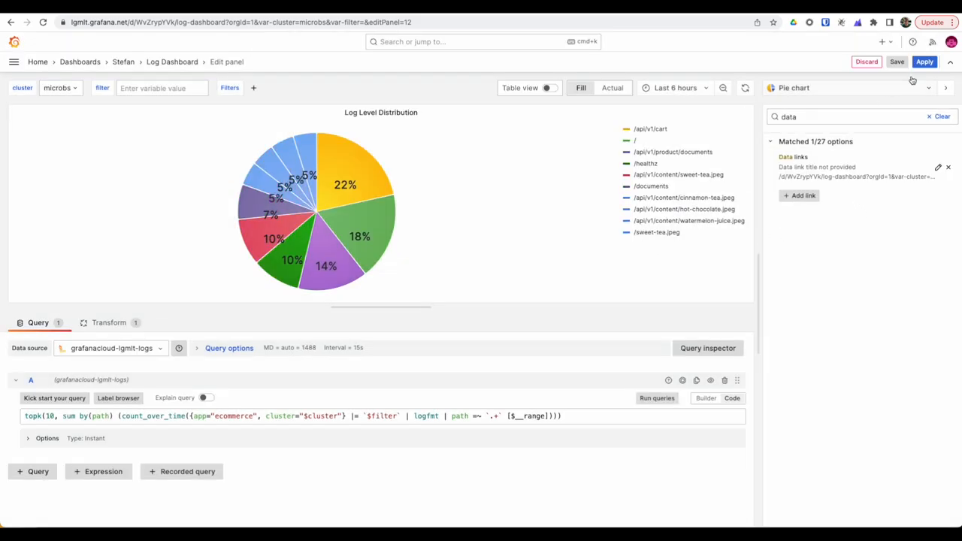
# Apply the panel and filter the dashboard to /api/v1/cart through the slice link.
pyautogui.click(894, 62)
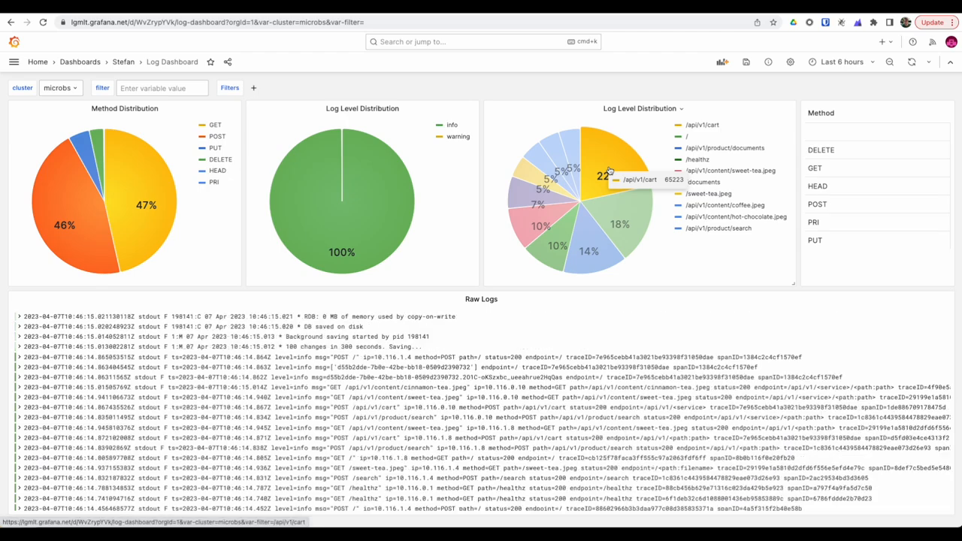
pyautogui.click(607, 171)
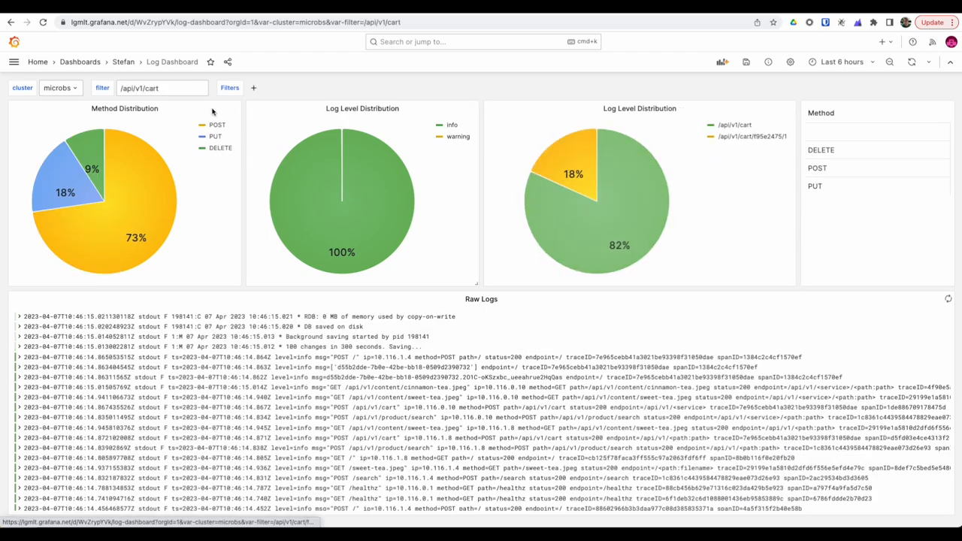
pyautogui.click(161, 88)
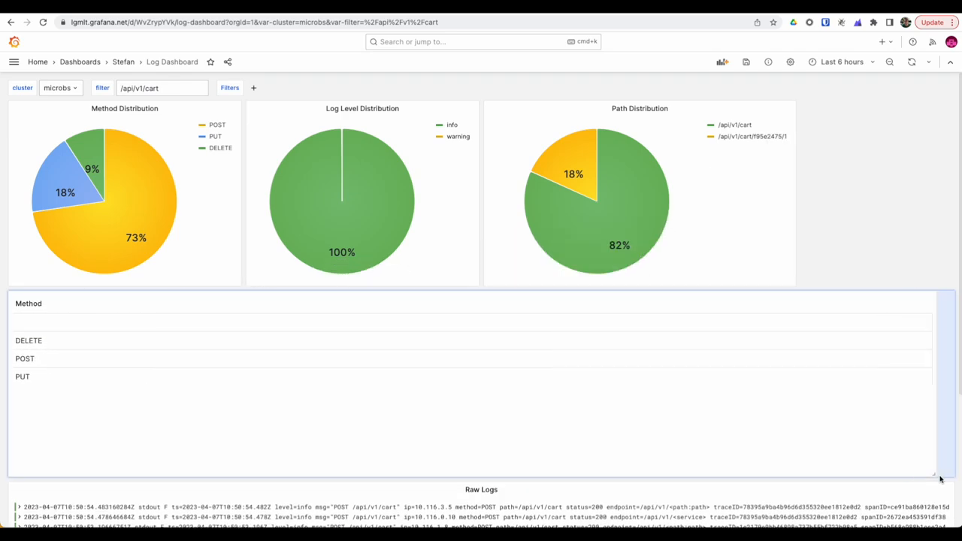
pyautogui.moveTo(591, 115)
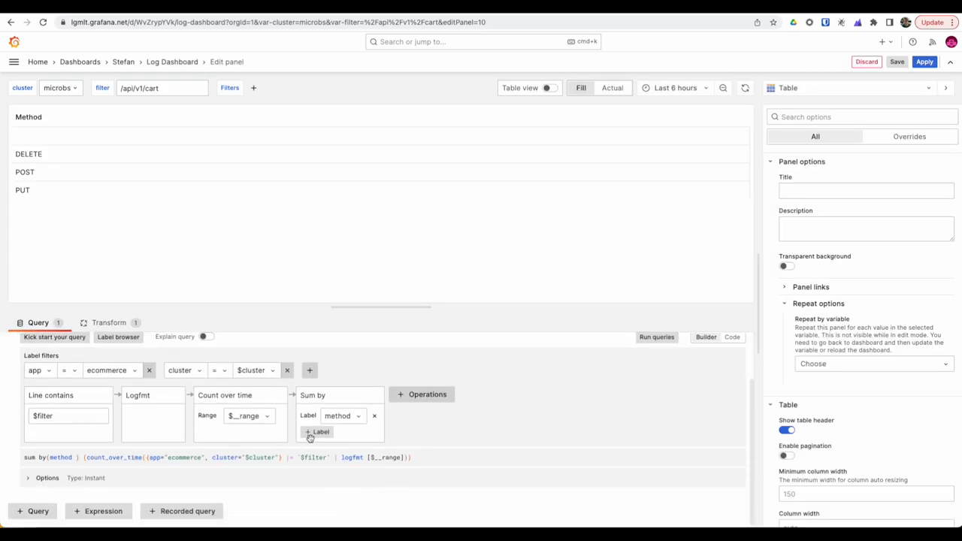
# Add level and path to the Method table's Sum by labels and rerun the query.
pyautogui.click(317, 432)
pyautogui.write('p')
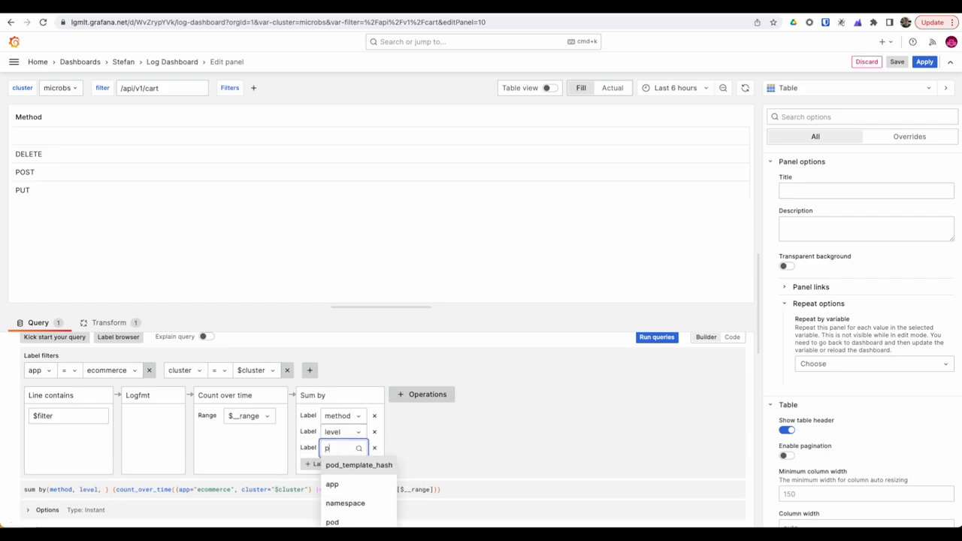
pyautogui.click(342, 523)
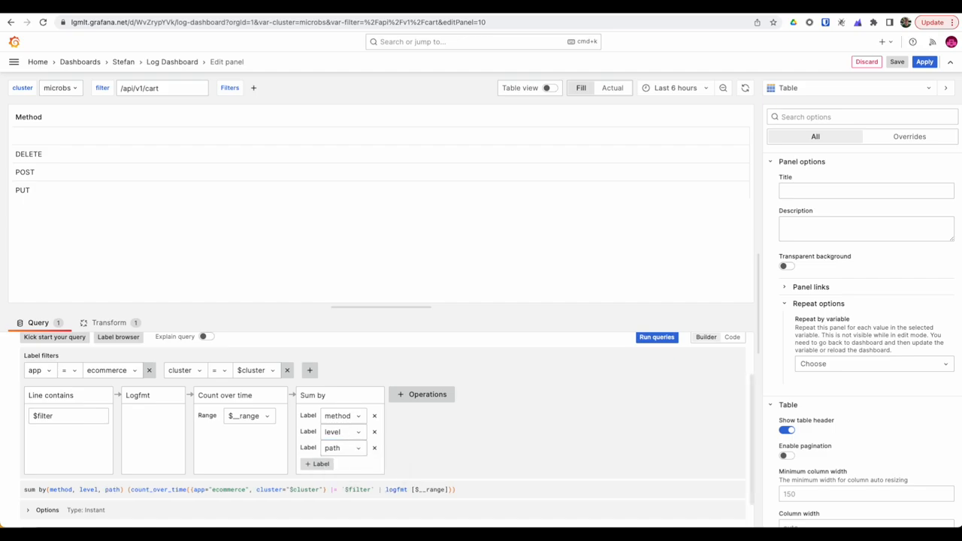
pyautogui.moveTo(450, 454)
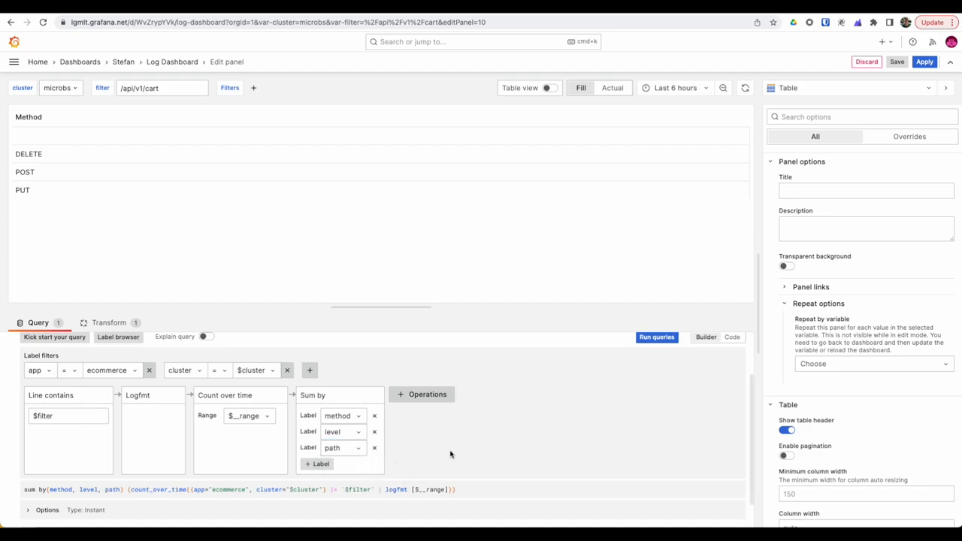
pyautogui.click(656, 337)
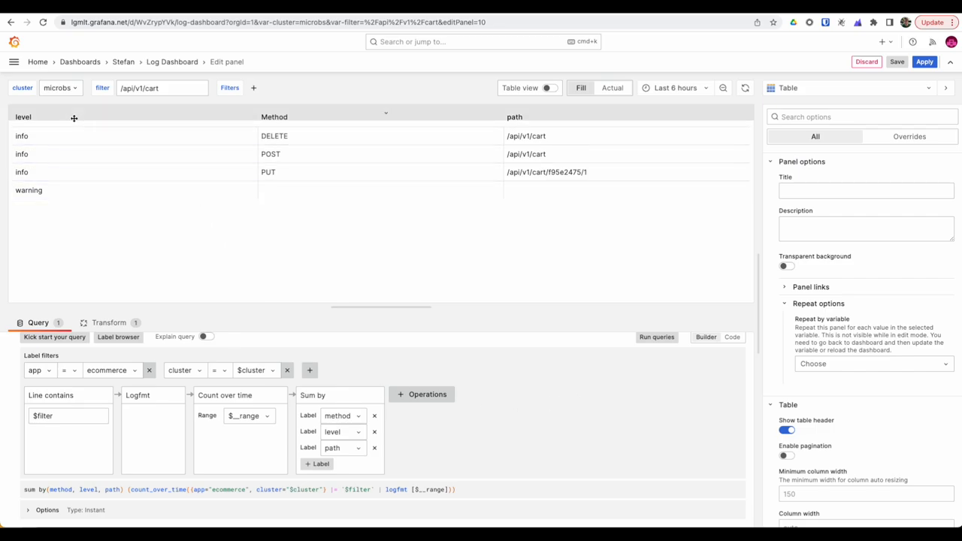
pyautogui.moveTo(192, 355)
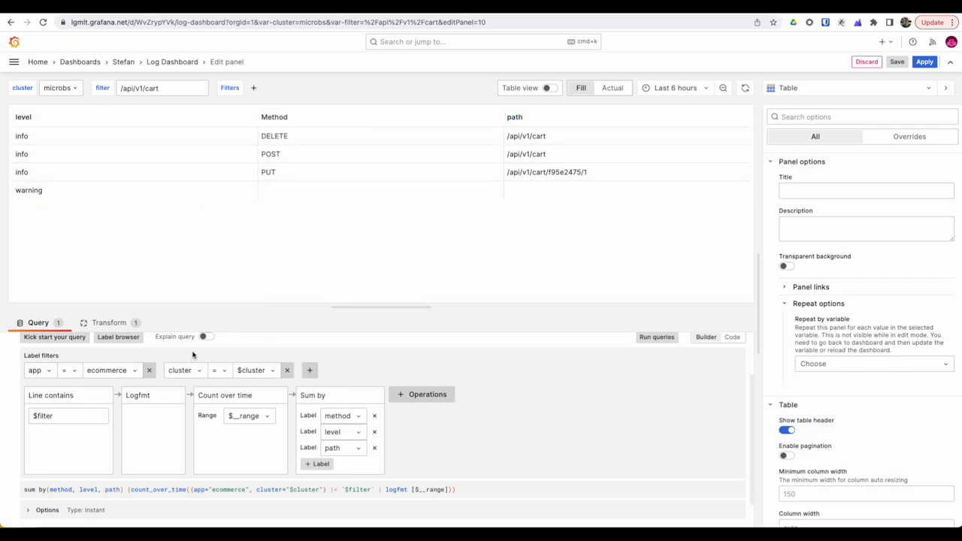
pyautogui.click(108, 323)
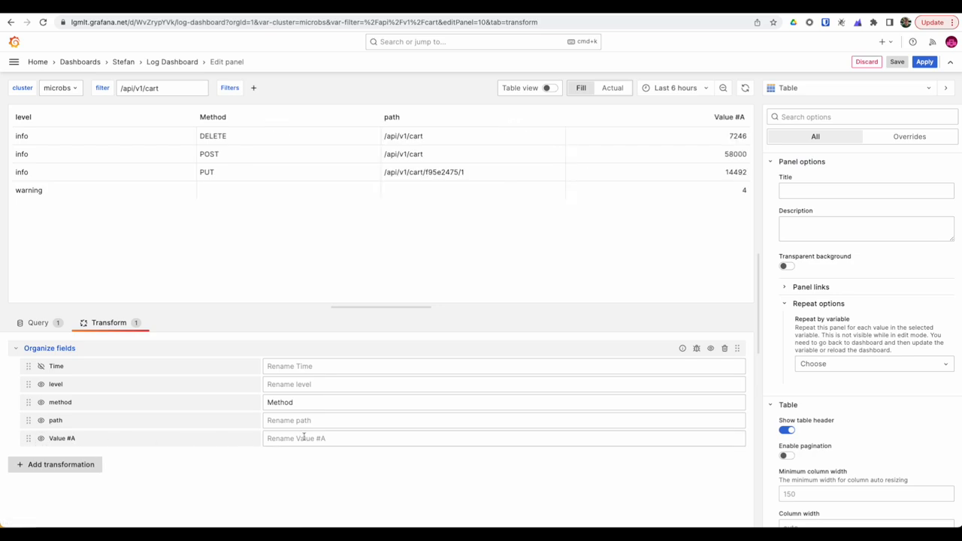
# Rename the Value #A field to Amount in Organize fields.
pyautogui.write('A')
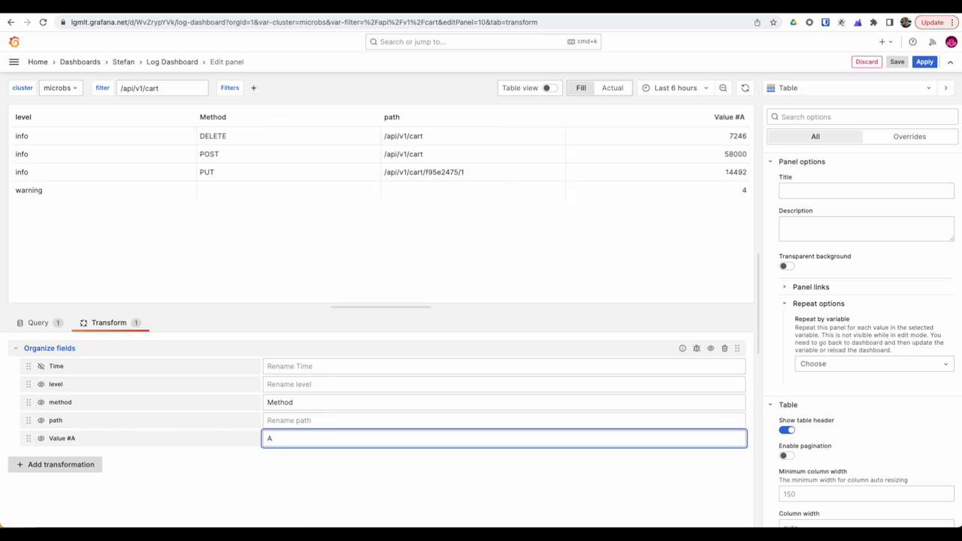
pyautogui.write('Amount')
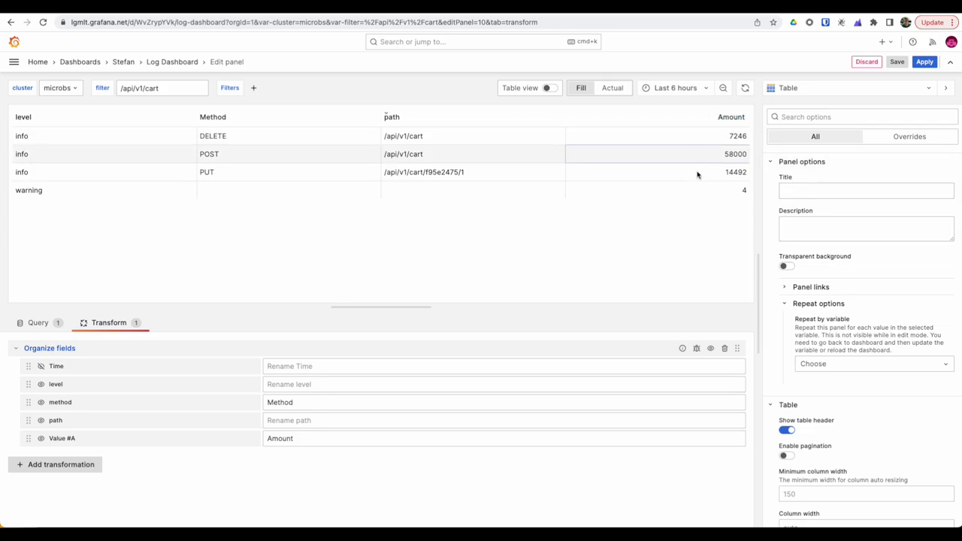
pyautogui.moveTo(446, 154)
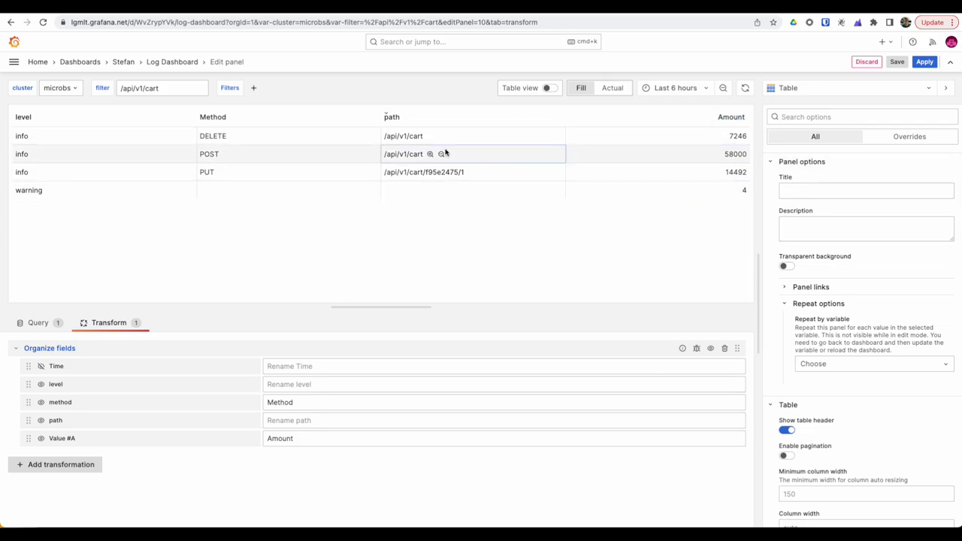
pyautogui.moveTo(47, 136)
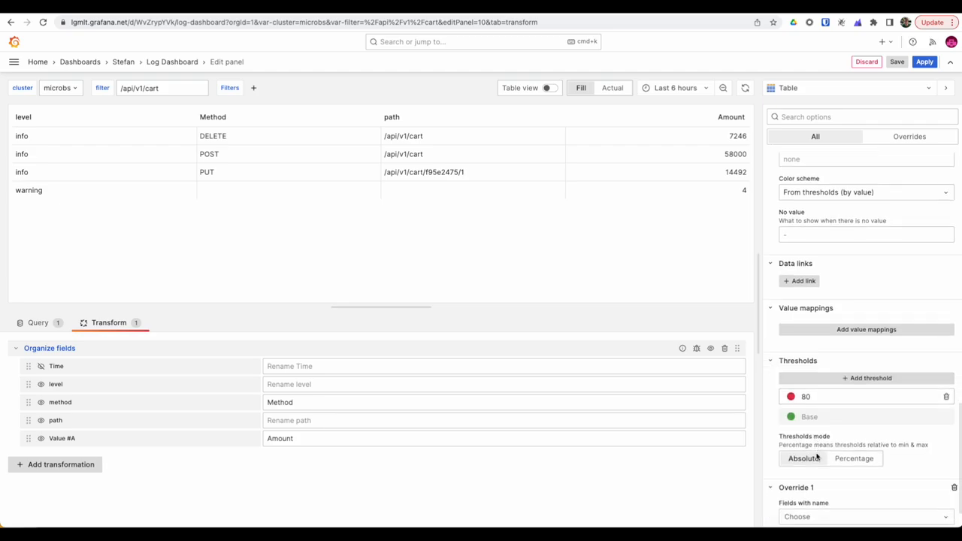
# Add an override on the Amount field that sets its cell type to gauge.
pyautogui.click(864, 517)
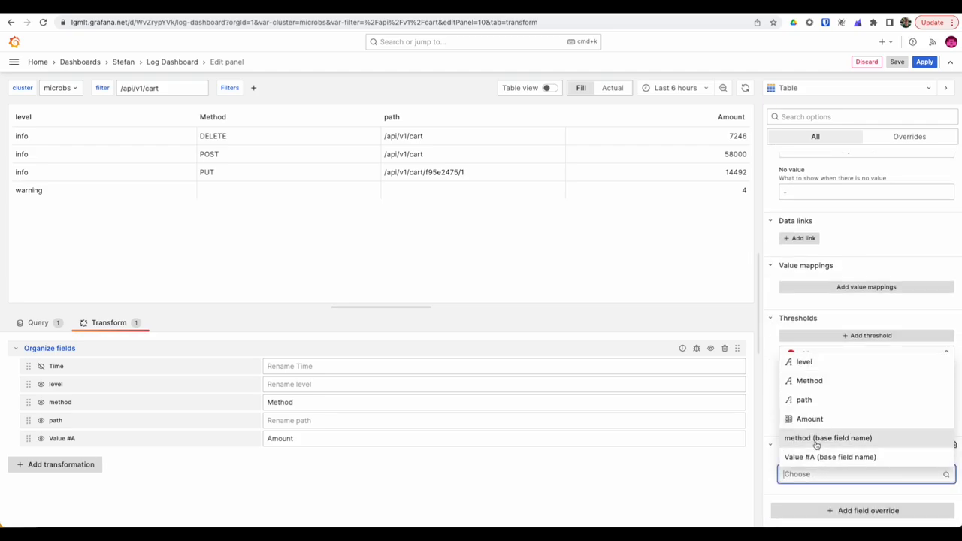
pyautogui.click(829, 457)
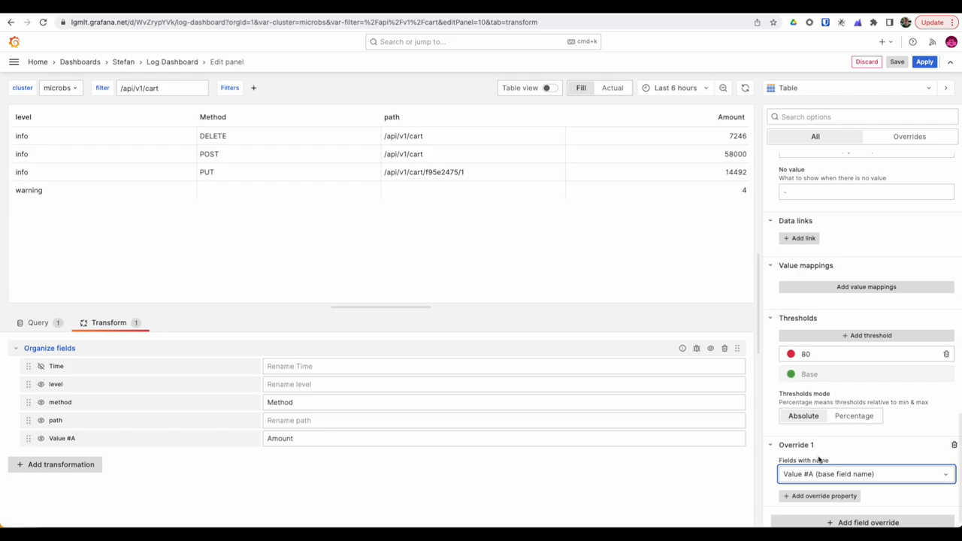
pyautogui.click(821, 496)
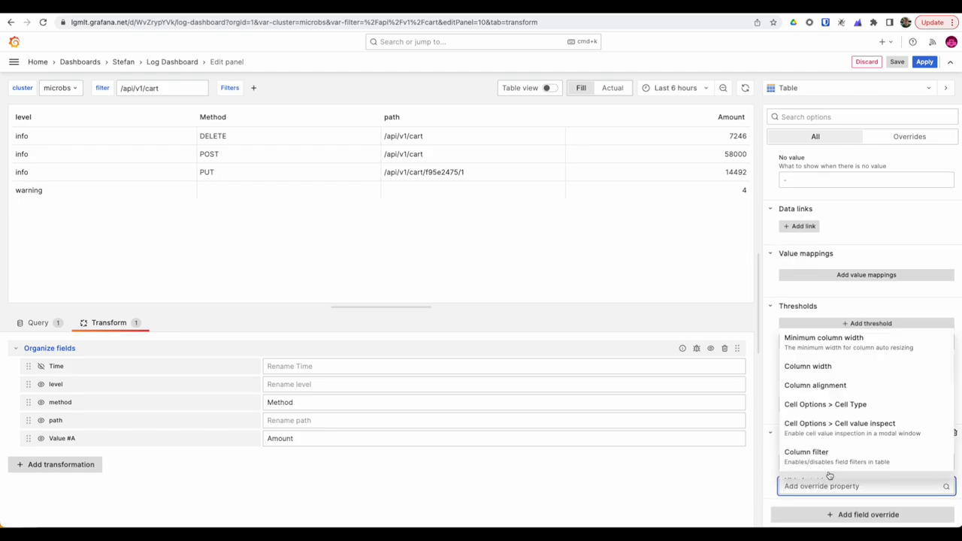
pyautogui.click(823, 405)
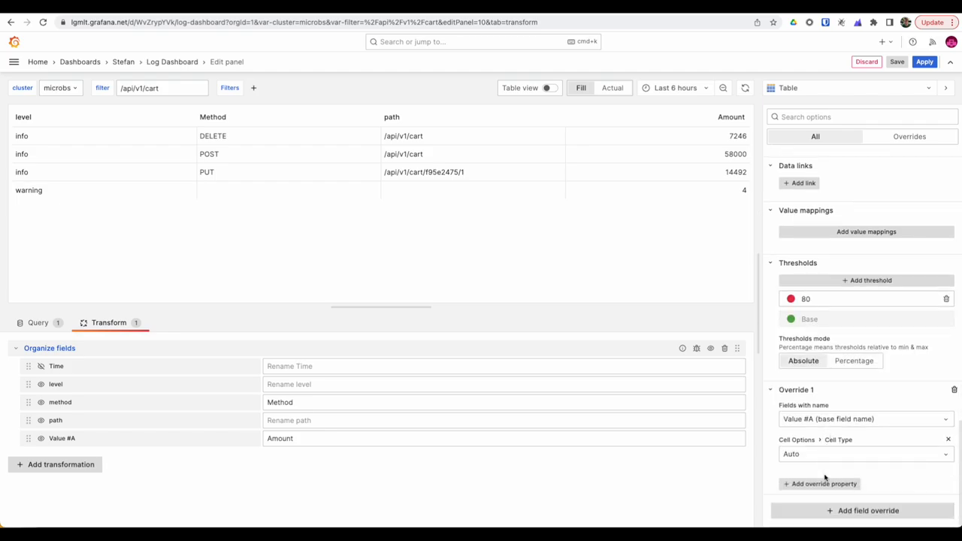
pyautogui.click(866, 454)
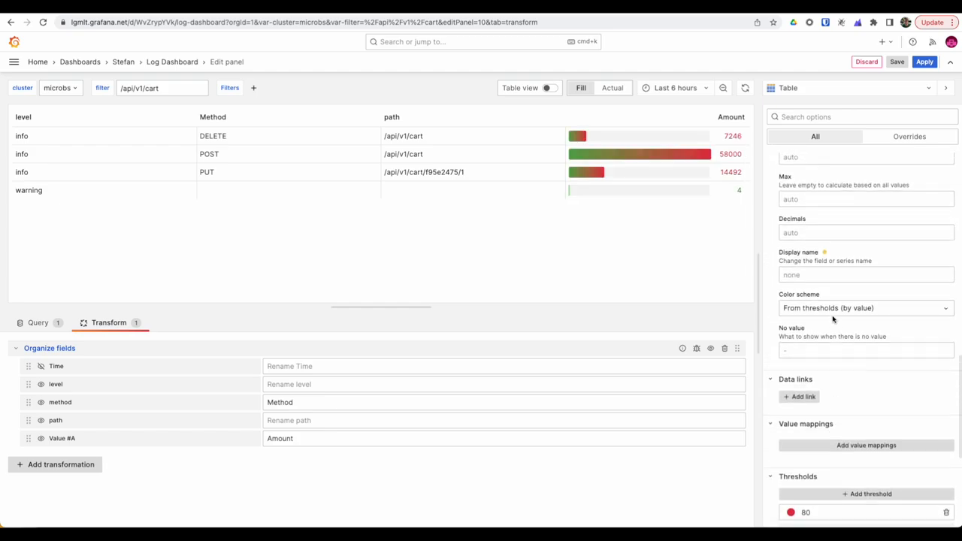
# Colour the gauges Blue-Purple by value and sort the table by Amount descending.
pyautogui.click(866, 308)
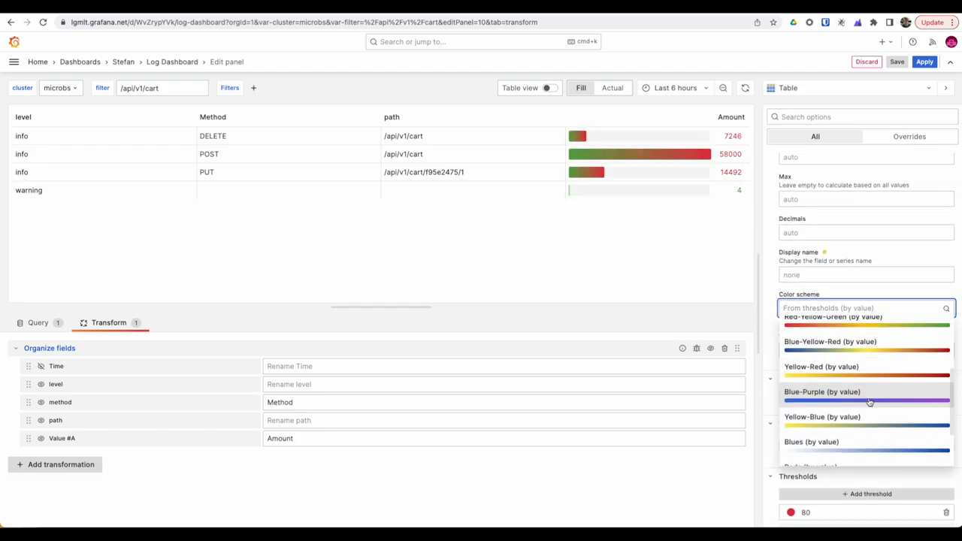
pyautogui.click(819, 391)
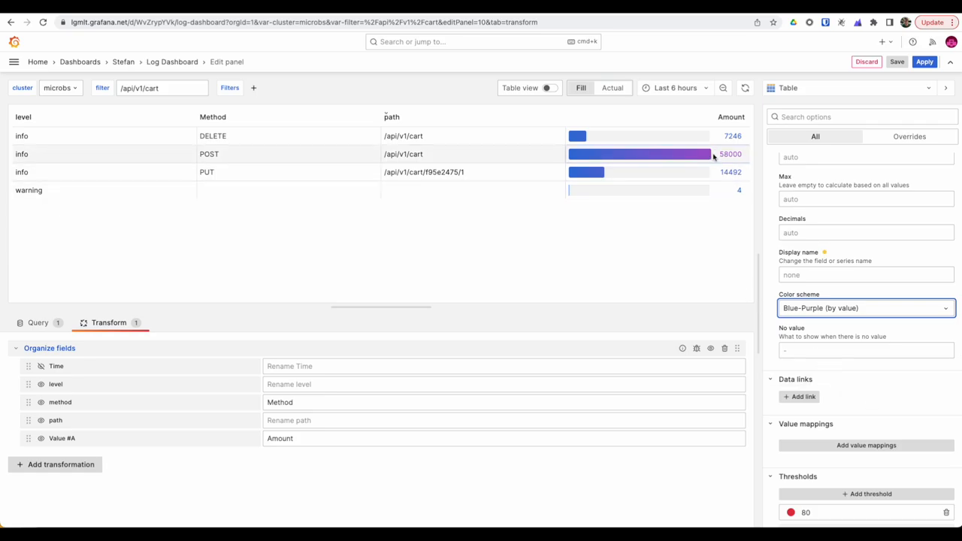
pyautogui.click(719, 117)
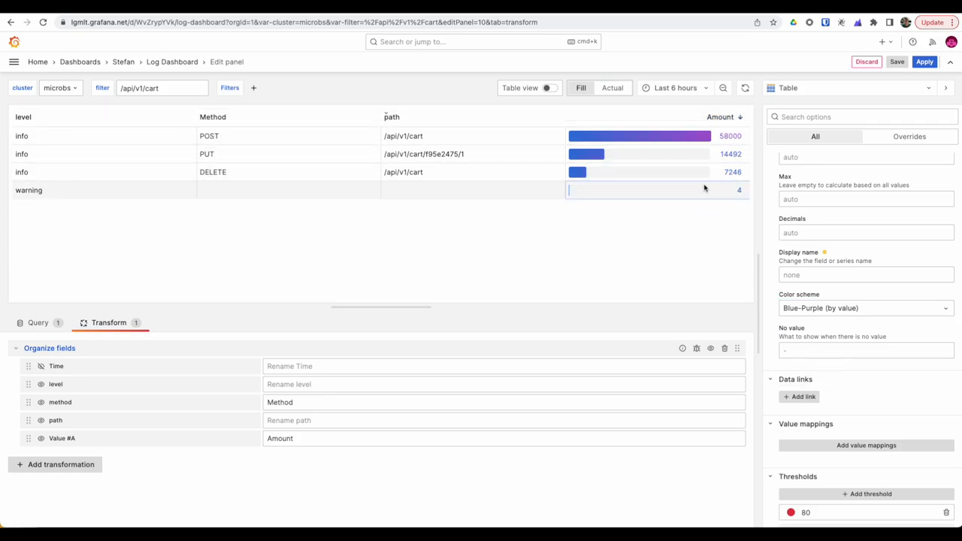
pyautogui.click(38, 323)
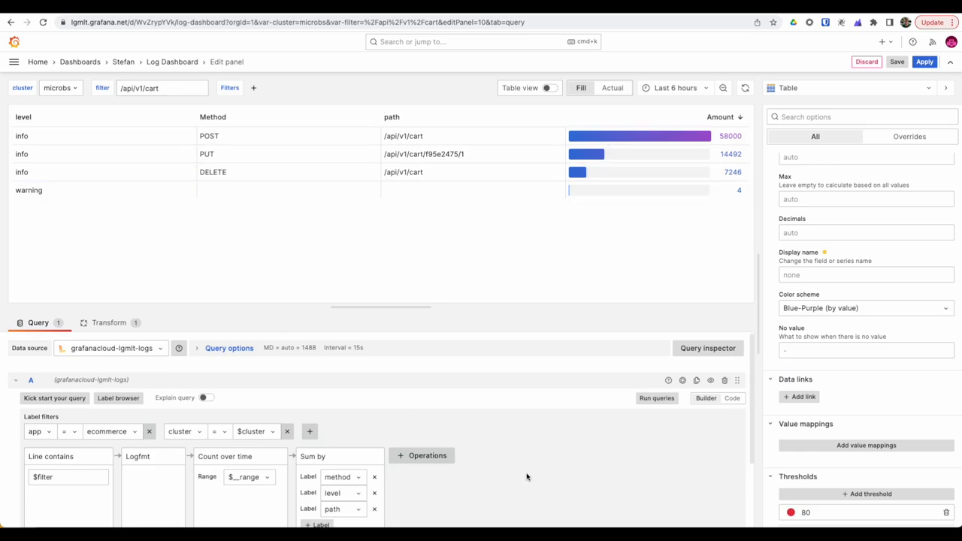
# Check the topk query in Code view and apply the table to the dashboard.
pyautogui.click(732, 398)
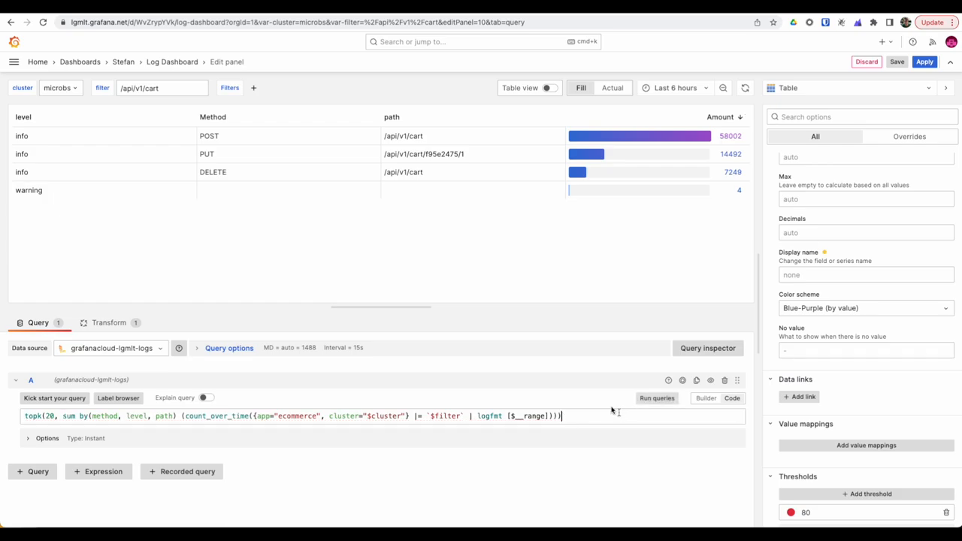
pyautogui.click(926, 62)
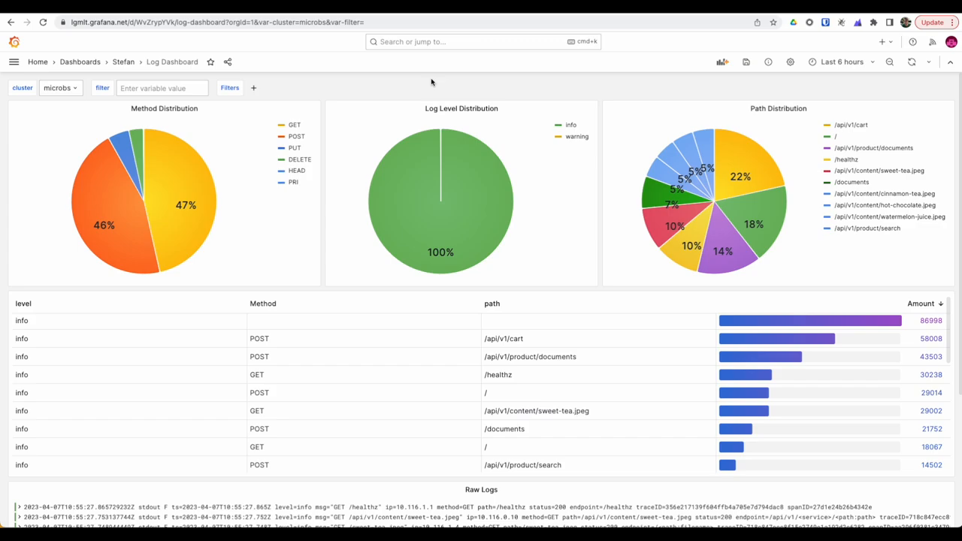
pyautogui.moveTo(708, 67)
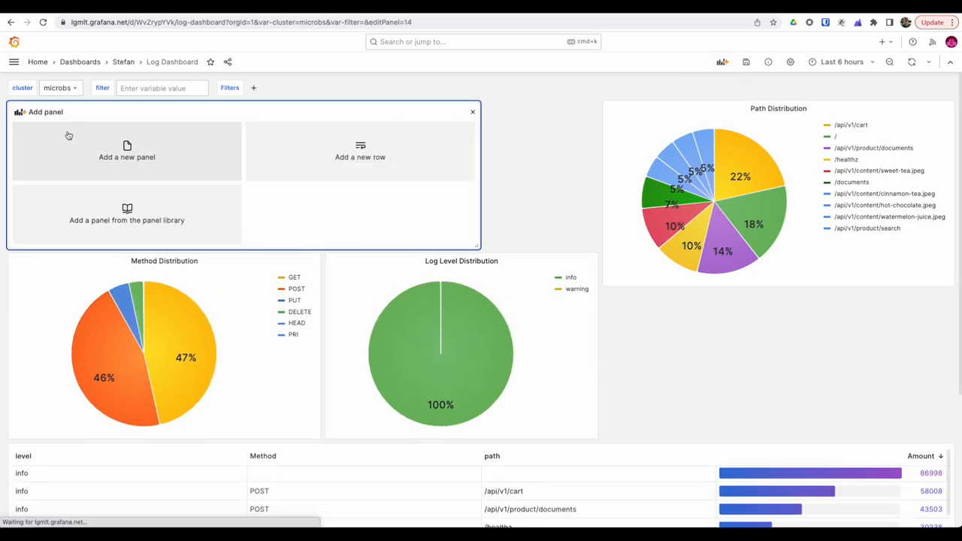
# Create a new Text panel titled 'Instructions'.
pyautogui.click(126, 151)
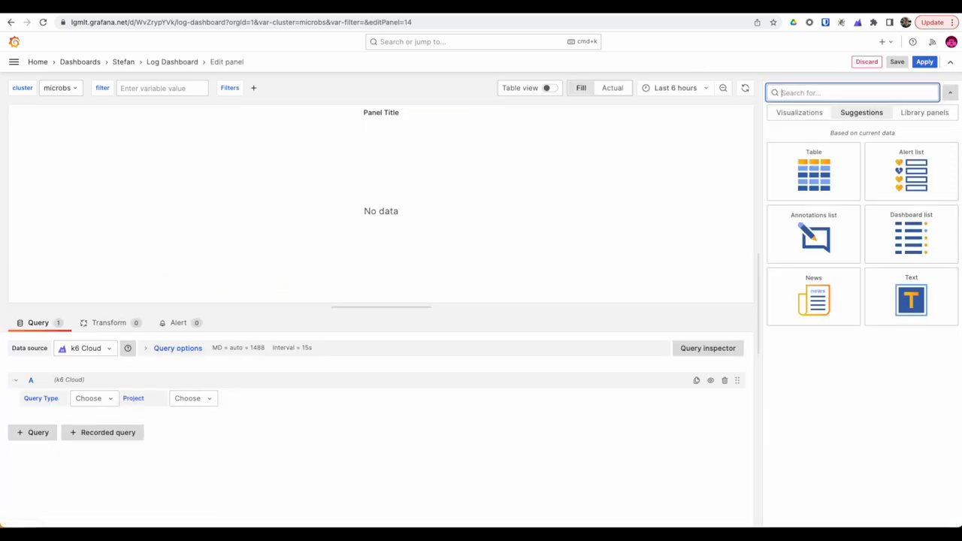
pyautogui.click(911, 297)
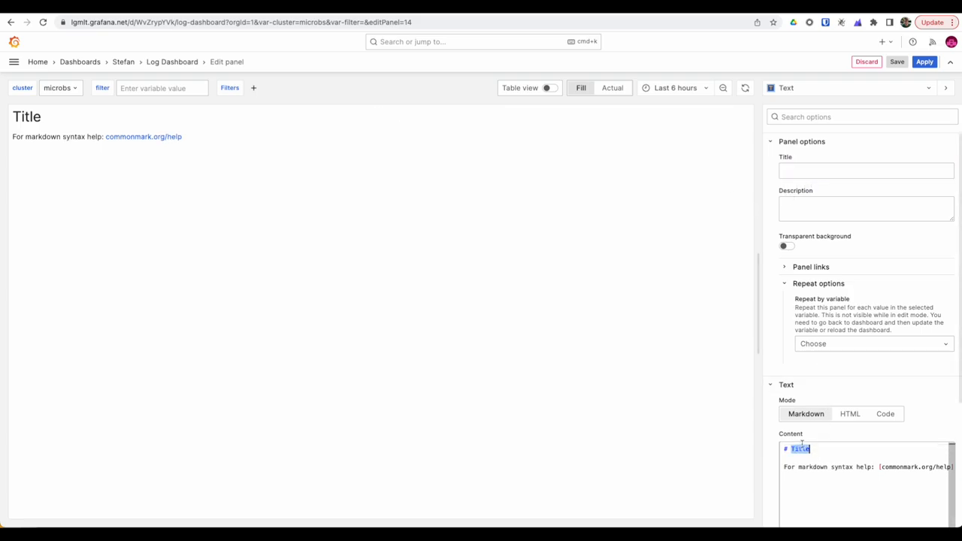
pyautogui.write('Instruct')
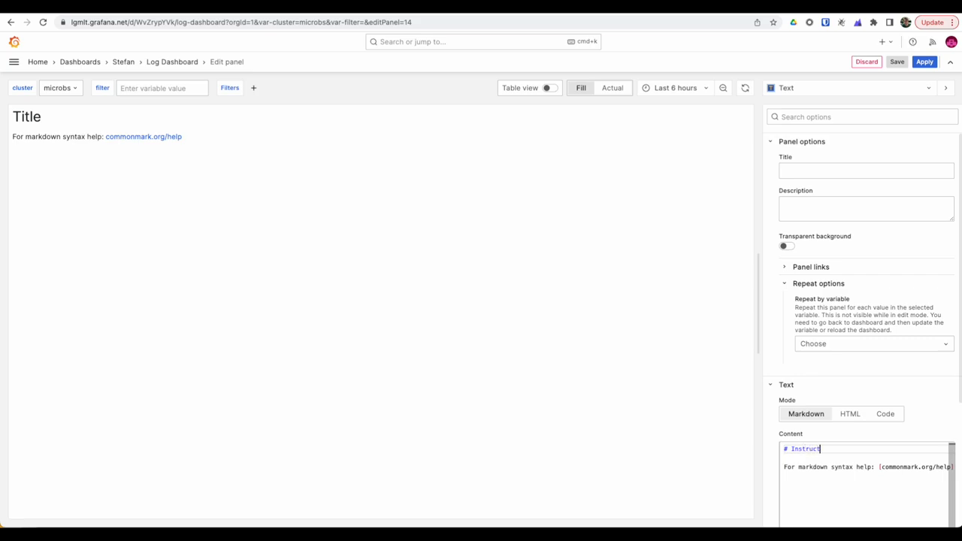
pyautogui.write('ions')
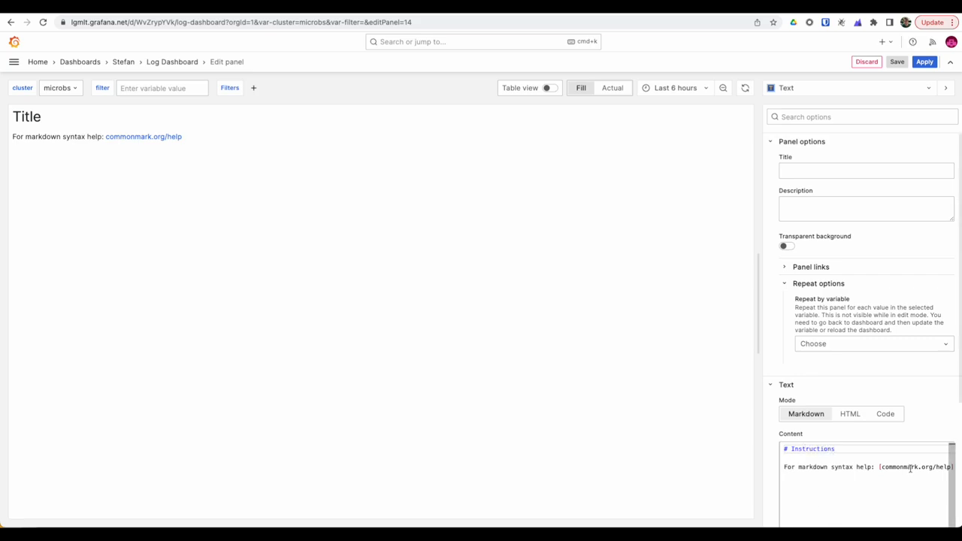
# Replace the markdown with instructions on using this dashboard and apply the panel.
pyautogui.press('cmd+a')
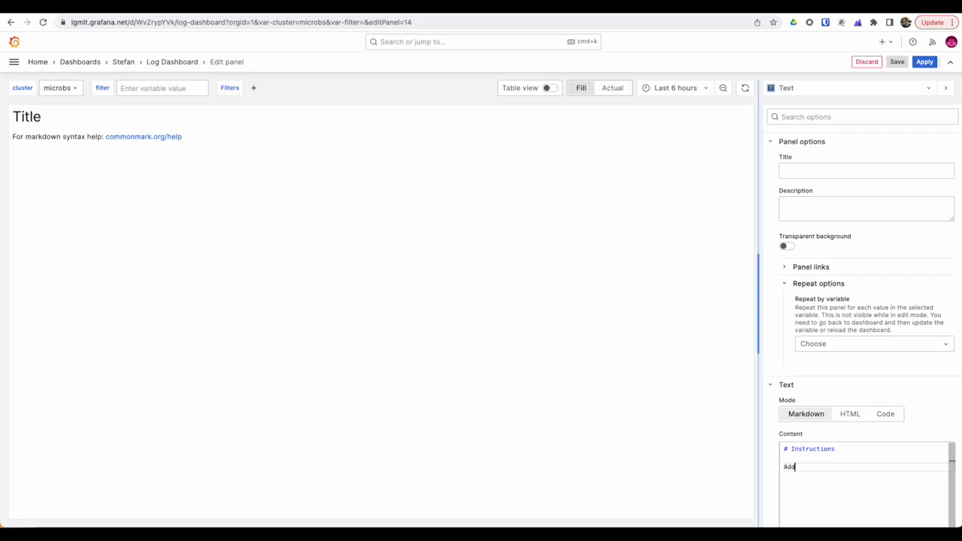
pyautogui.write('insructions to u')
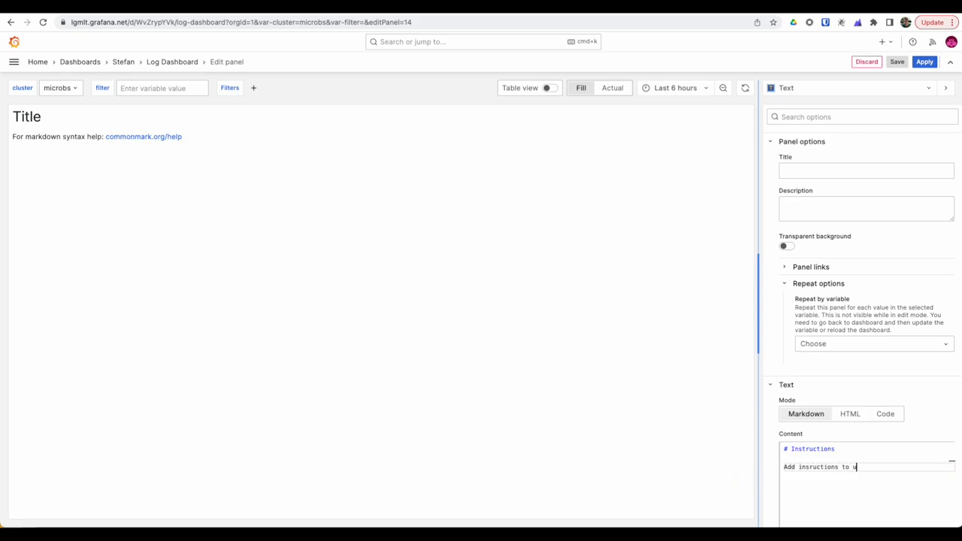
pyautogui.write('se this das')
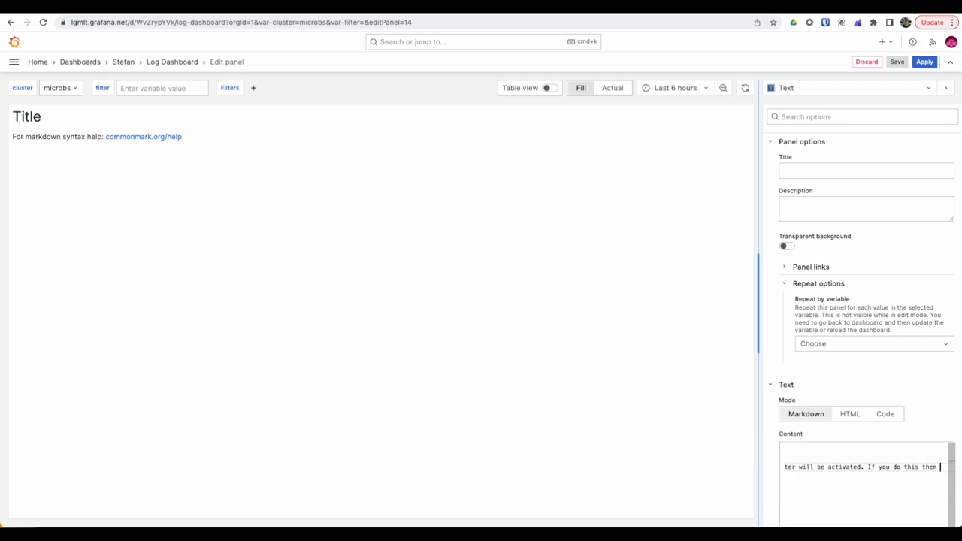
pyautogui.write('that.')
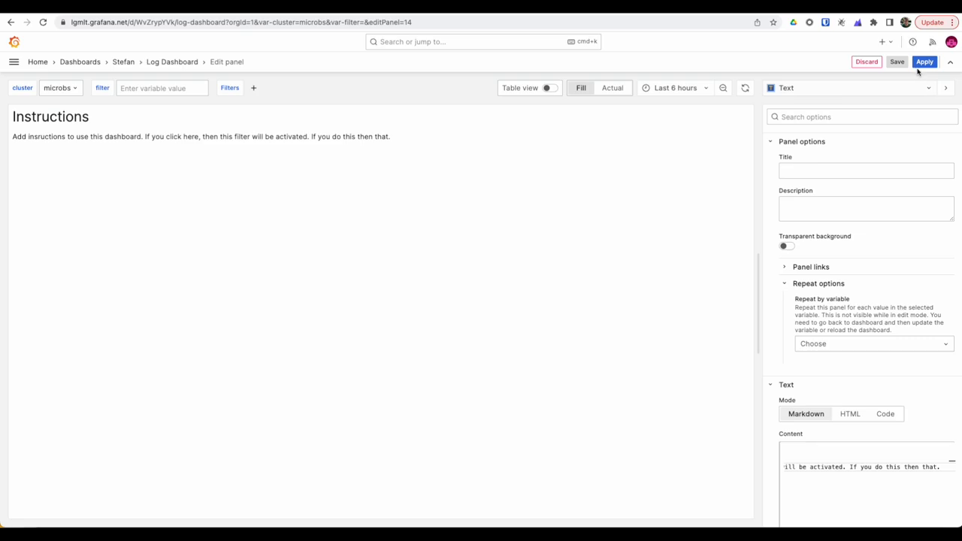
pyautogui.click(933, 62)
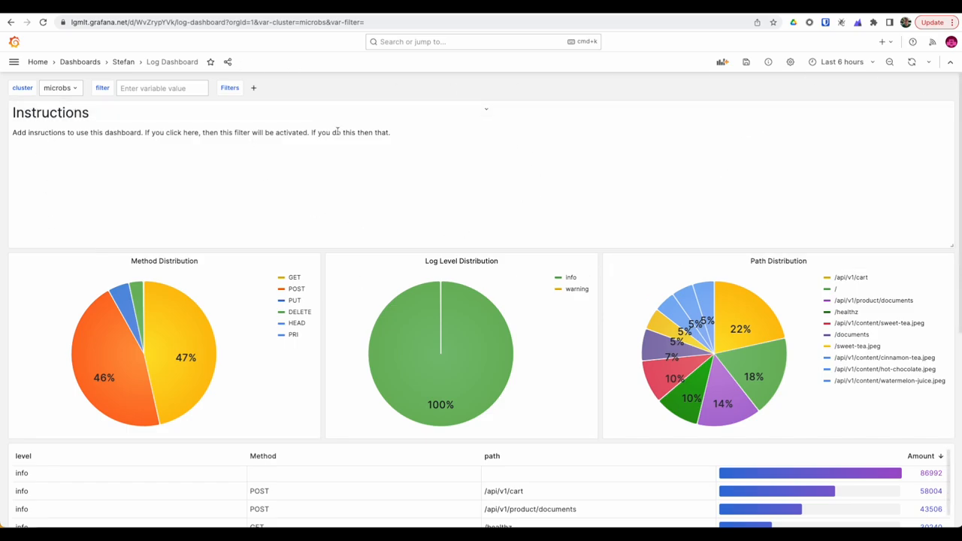
# Add a row titled 'Log Details' and collapse the Instructions row.
pyautogui.click(722, 62)
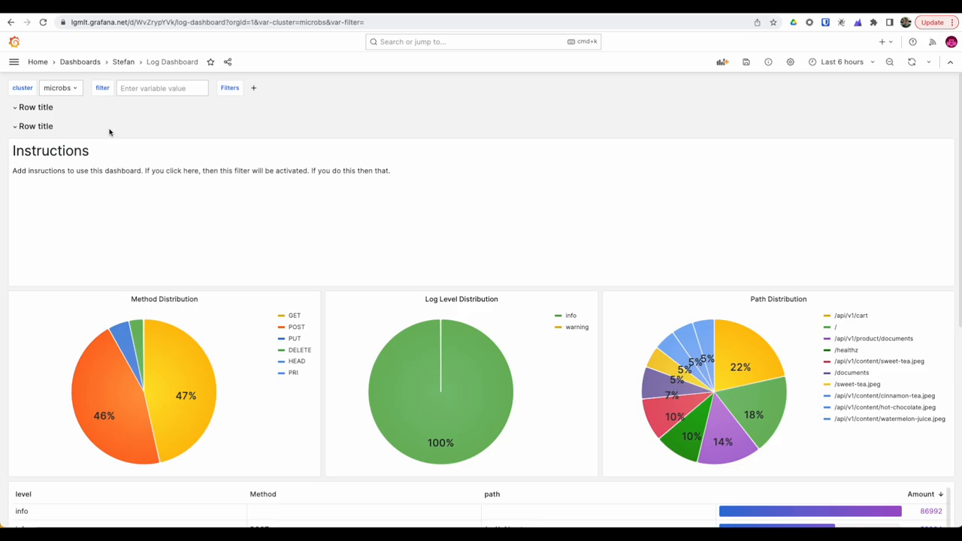
pyautogui.click(35, 127)
pyautogui.write('L')
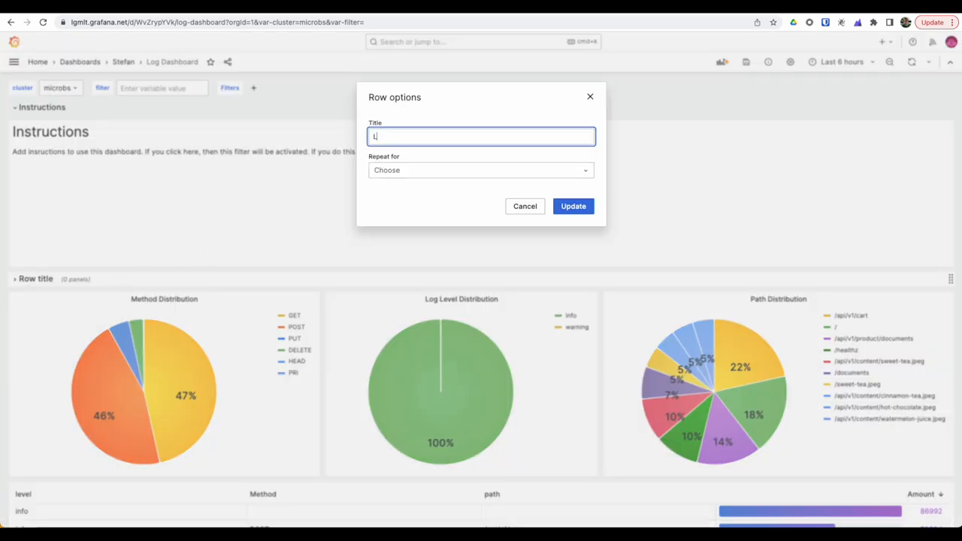
pyautogui.write('og Det')
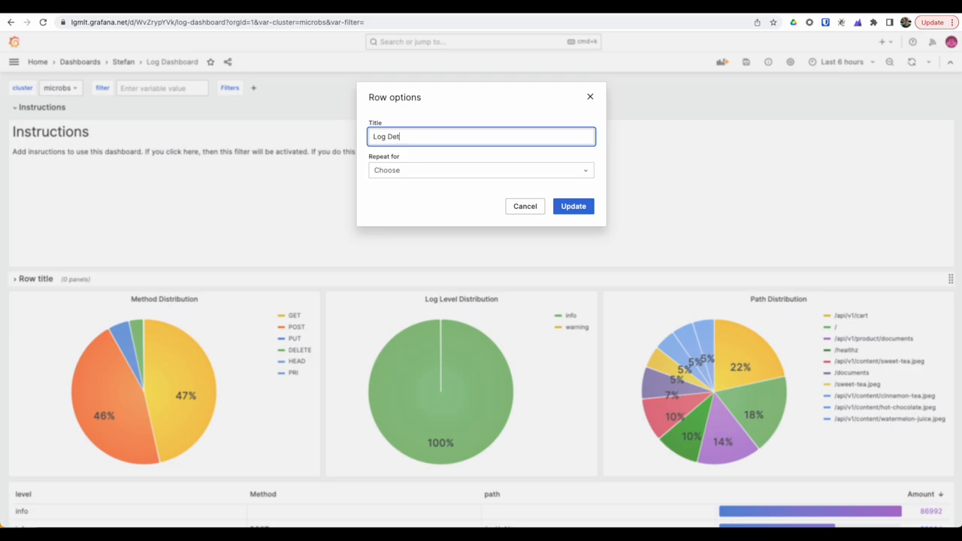
pyautogui.click(572, 206)
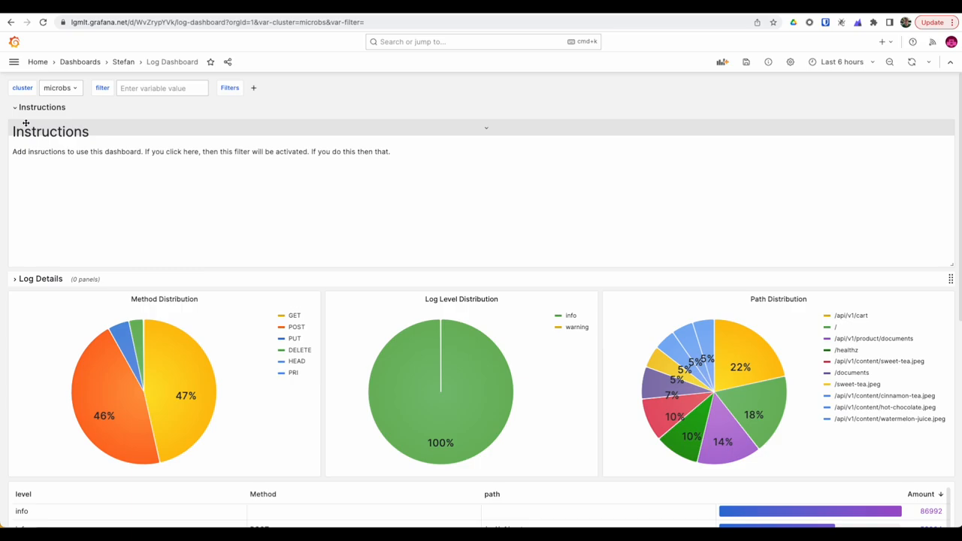
pyautogui.click(15, 106)
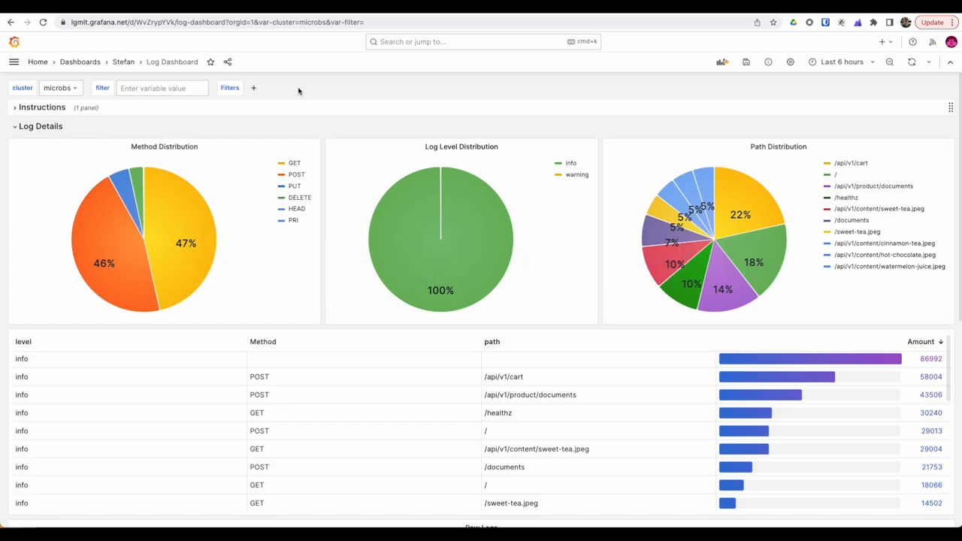
pyautogui.click(161, 88)
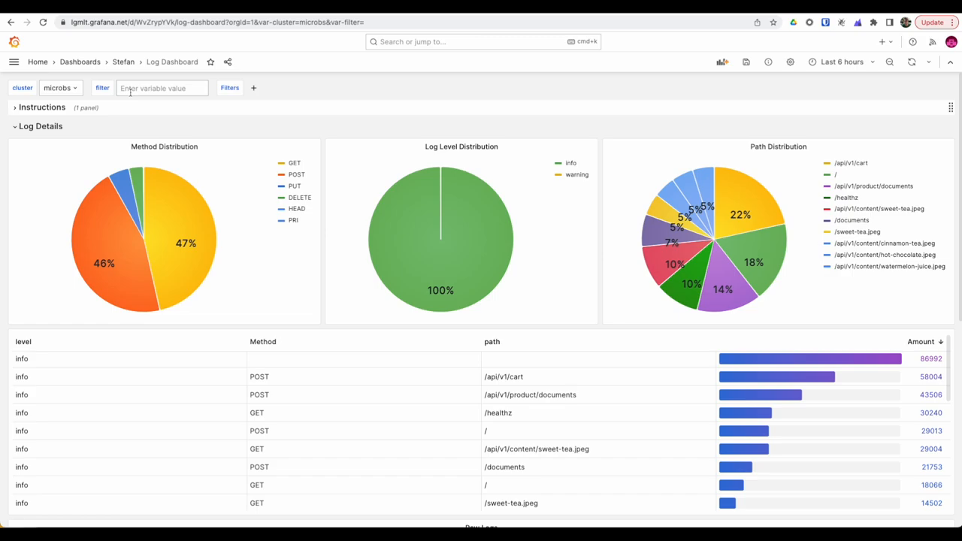
pyautogui.moveTo(486, 430)
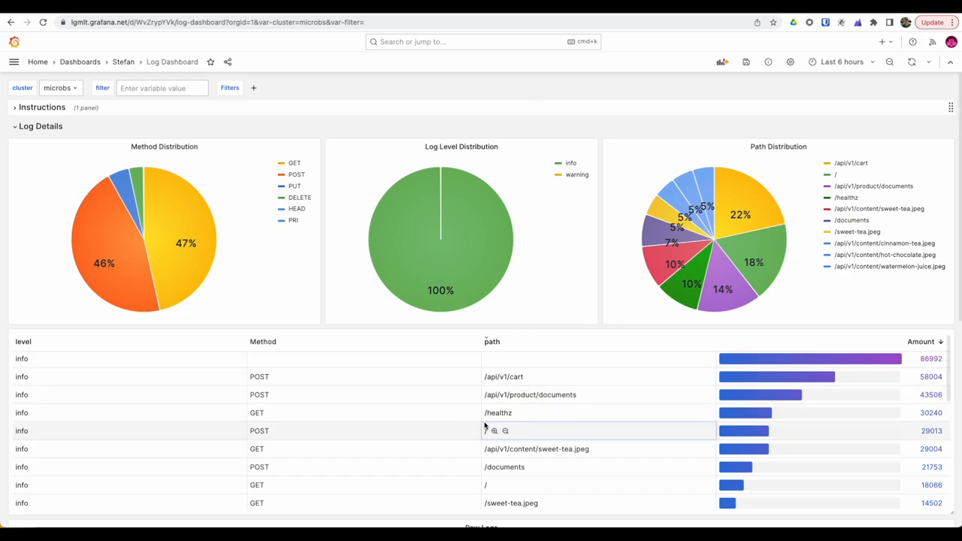
pyautogui.moveTo(451, 412)
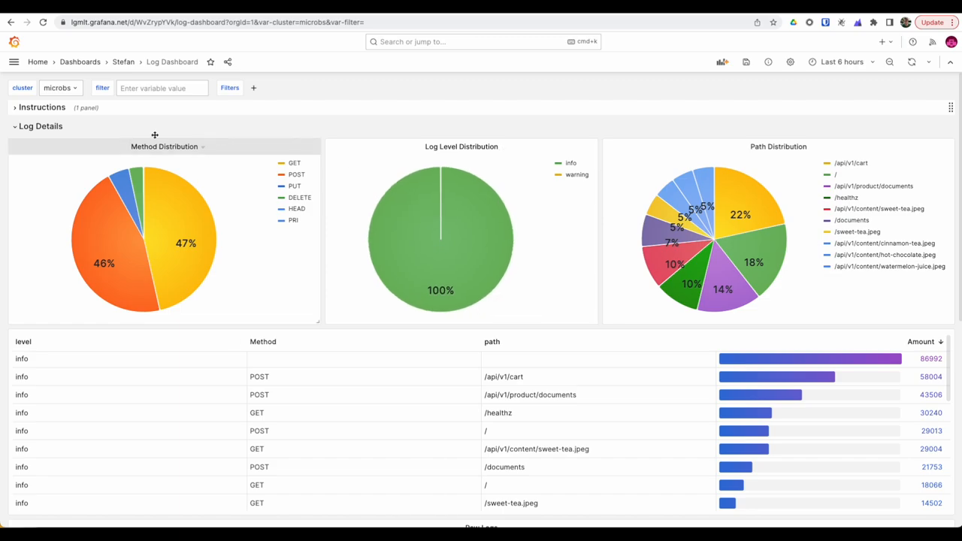
pyautogui.moveTo(97, 229)
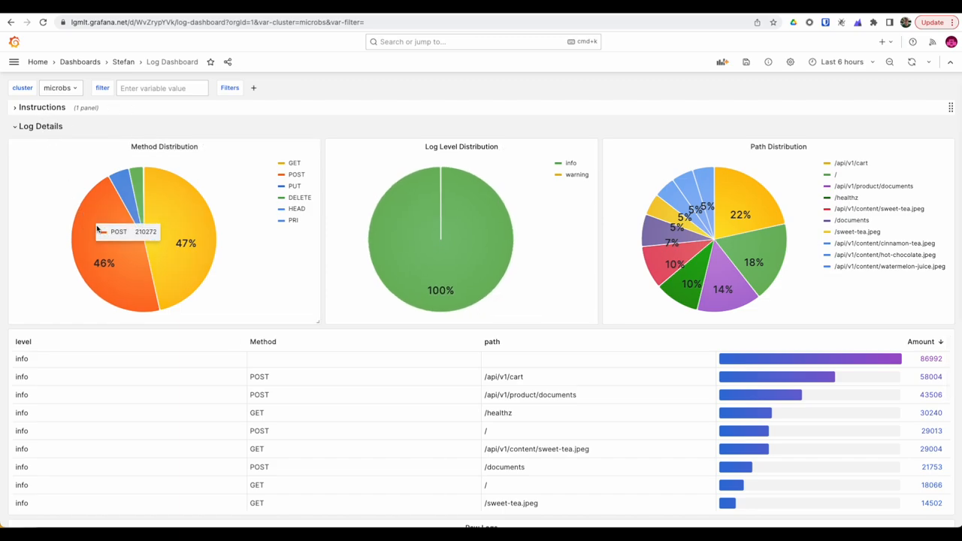
pyautogui.moveTo(109, 259)
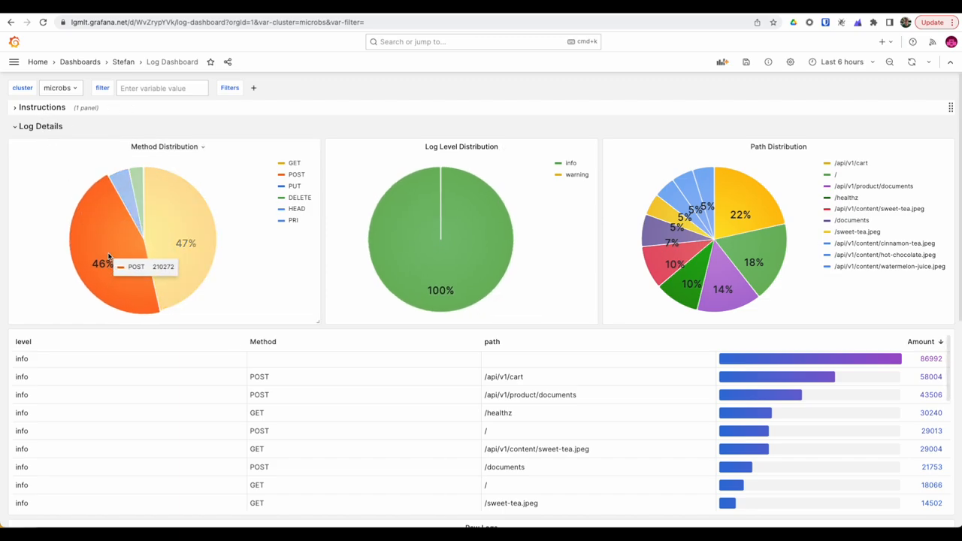